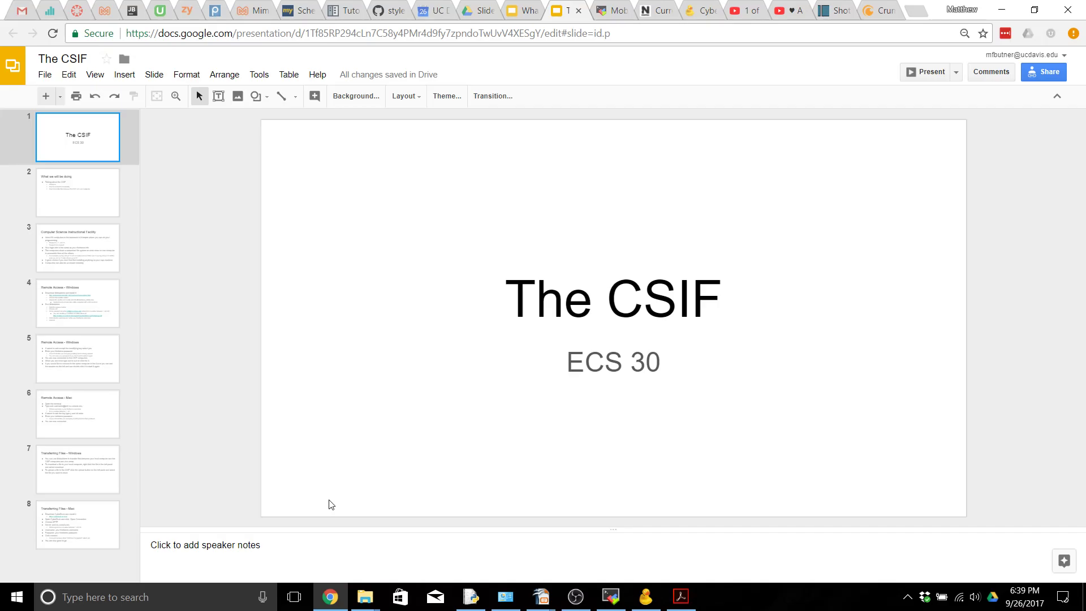
pyautogui.moveTo(97, 195)
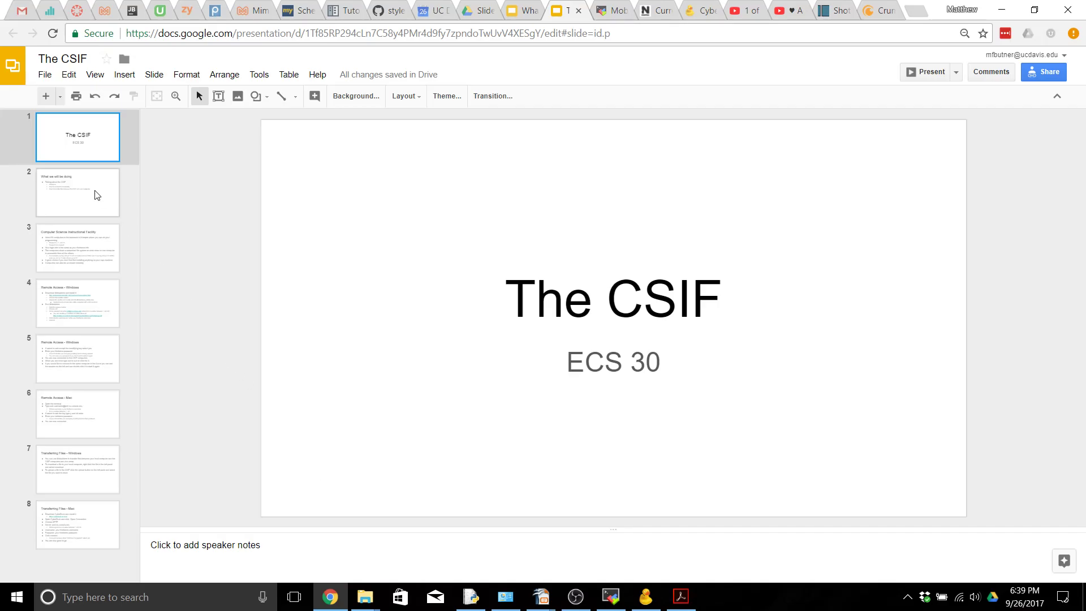
# Step: Show the second slide, 'What we will be doing', with its agenda bullets
pyautogui.click(78, 192)
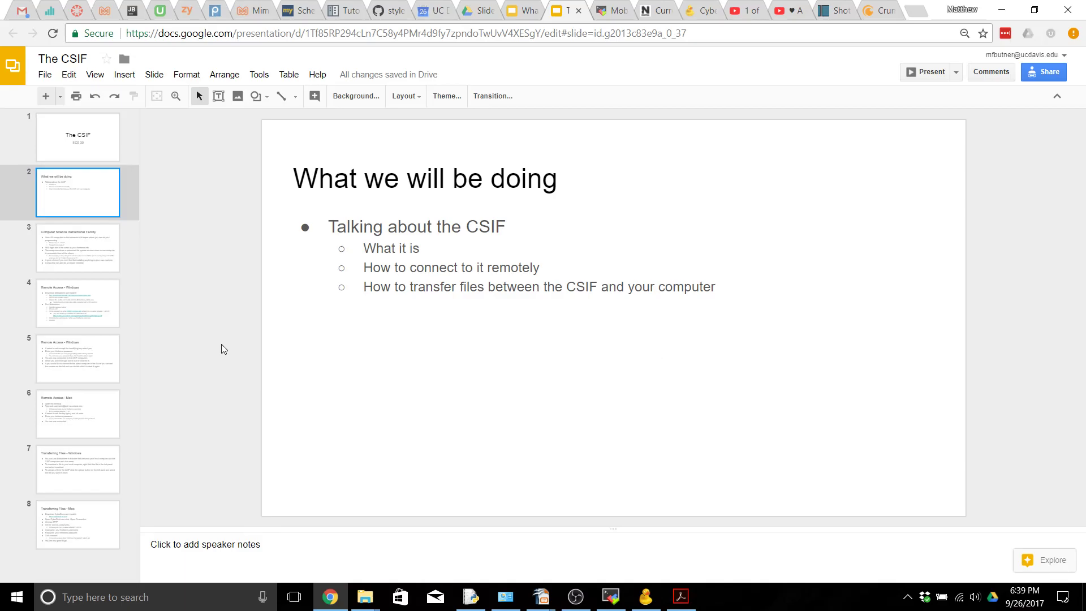
pyautogui.moveTo(178, 286)
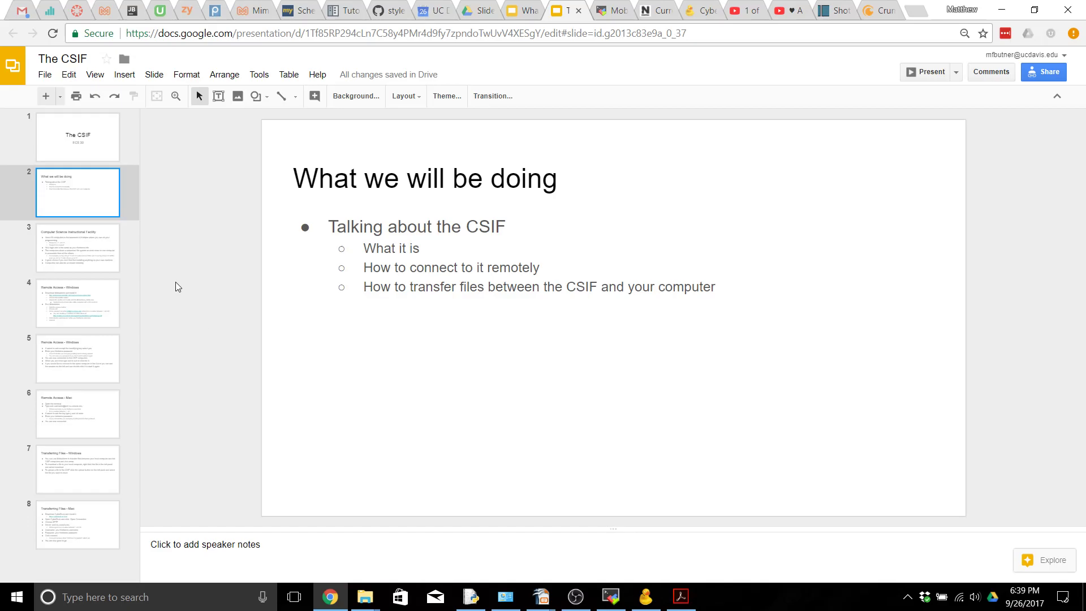
pyautogui.moveTo(86, 251)
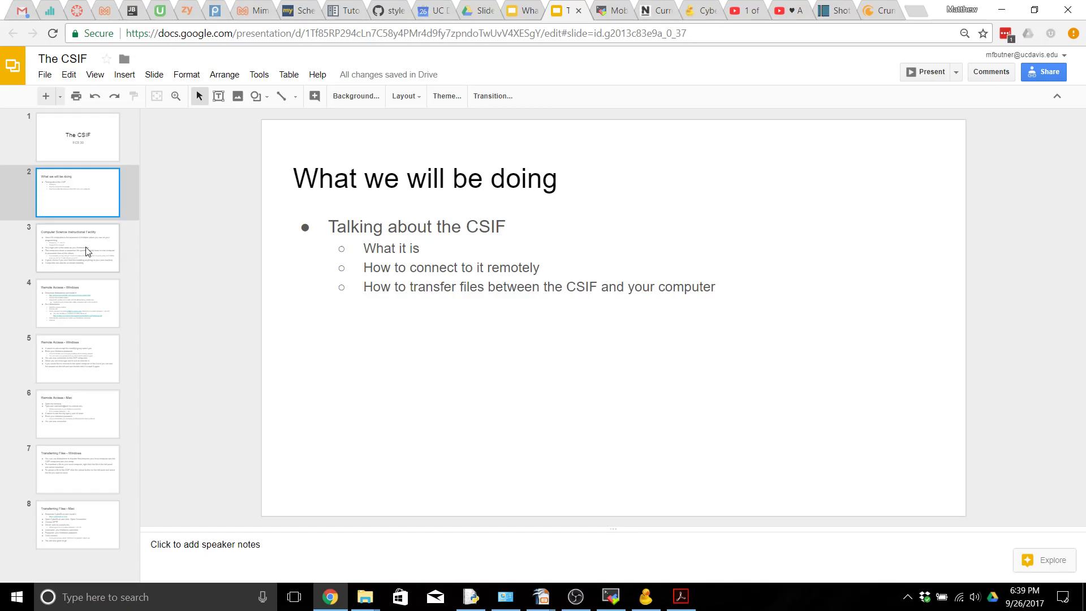
# Step: Show the third slide, 'Computer Science Instructional Facility', about the Kemper lab computers
pyautogui.click(78, 247)
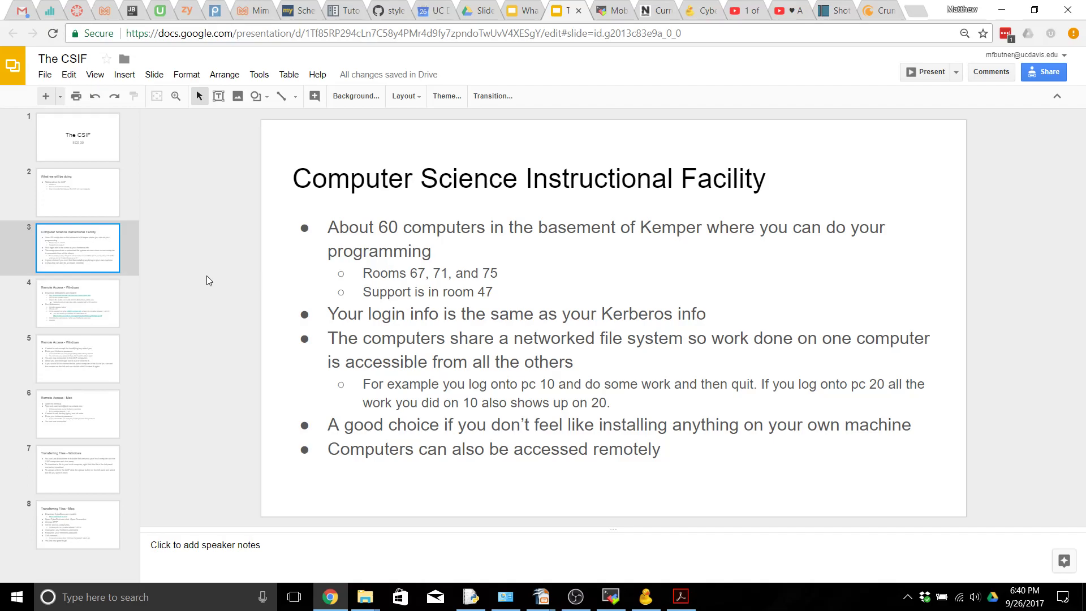
pyautogui.moveTo(102, 303)
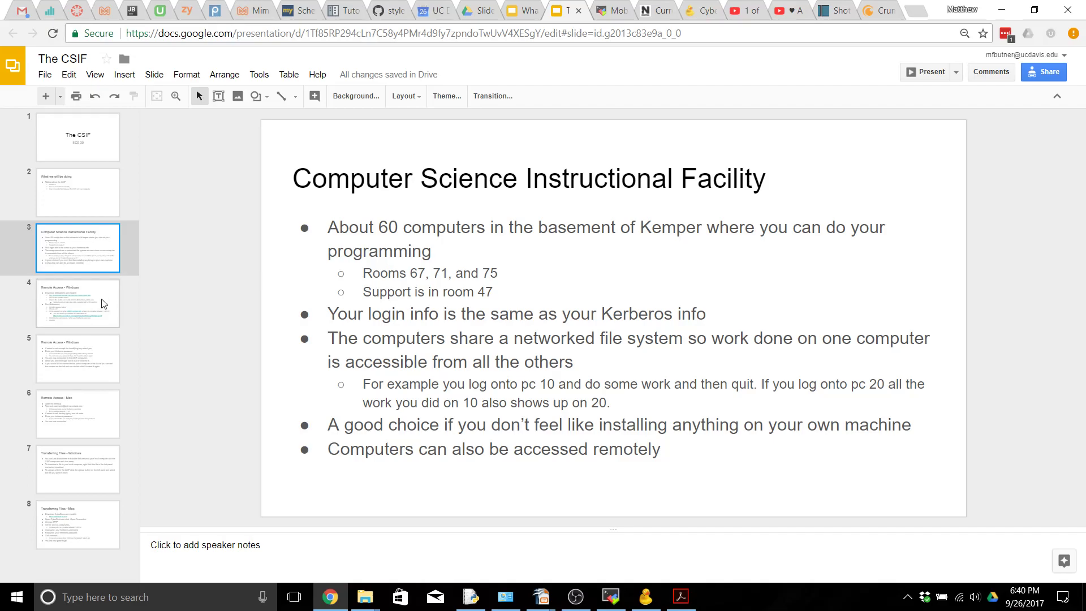
# Step: Show the fourth slide, 'Remote Access - Windows', listing the MobaXterm setup steps
pyautogui.click(77, 303)
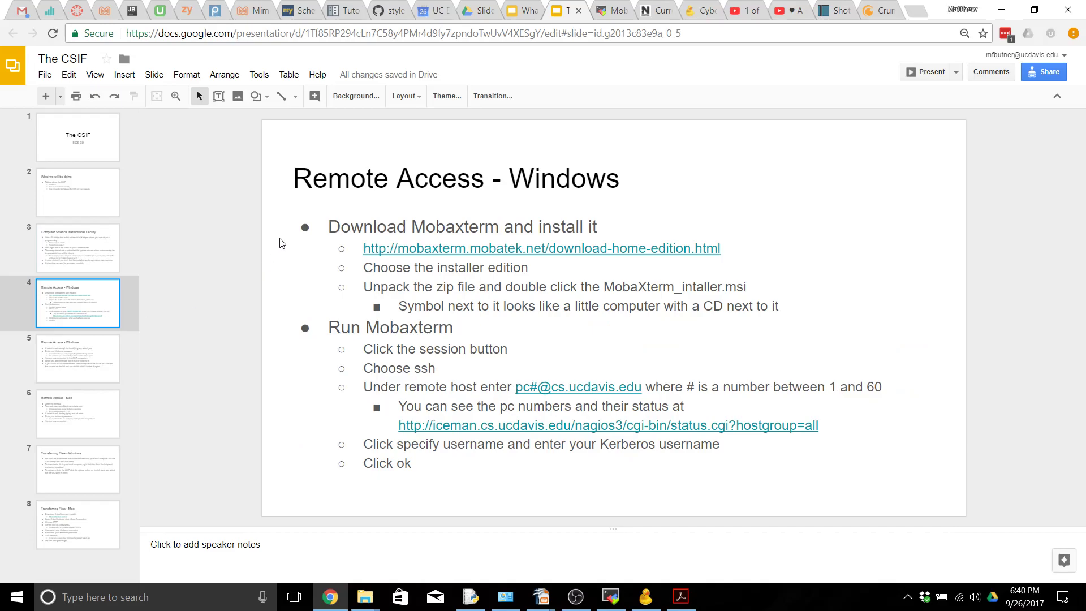
pyautogui.moveTo(266, 218)
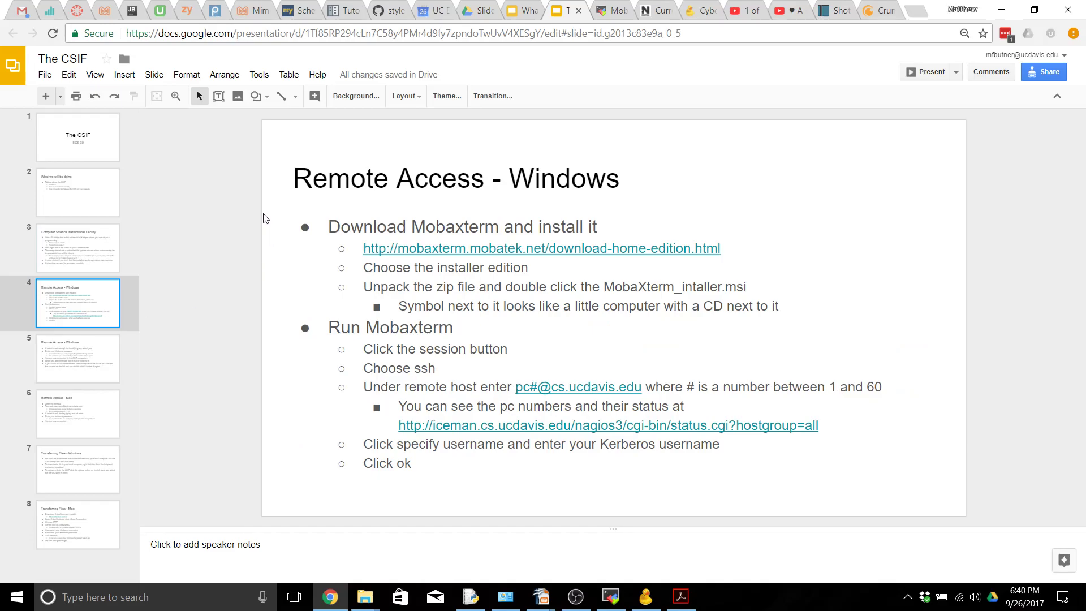
pyautogui.moveTo(247, 230)
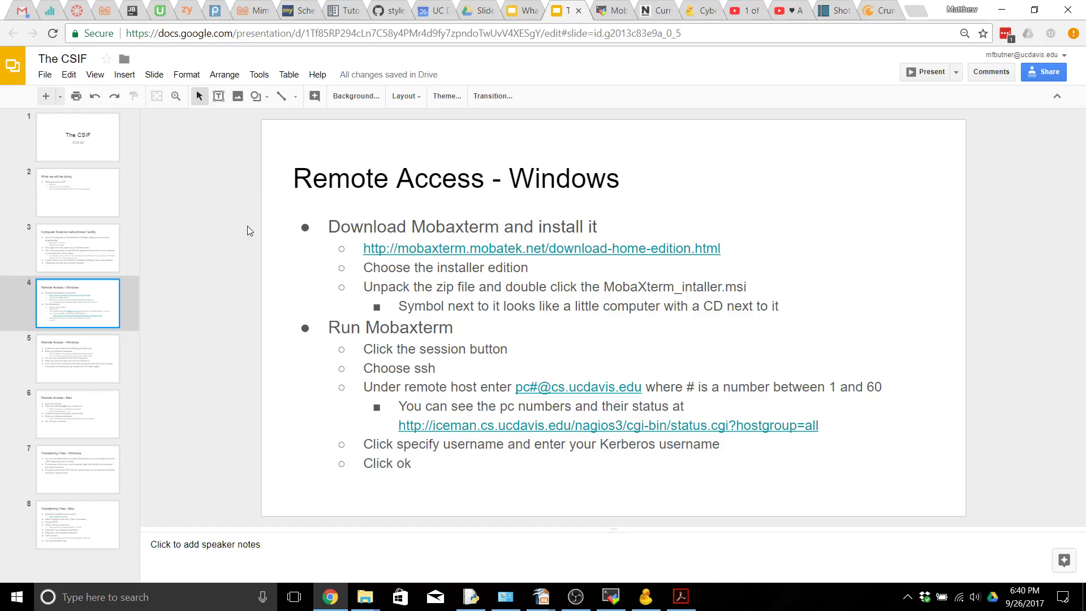
pyautogui.moveTo(347, 249)
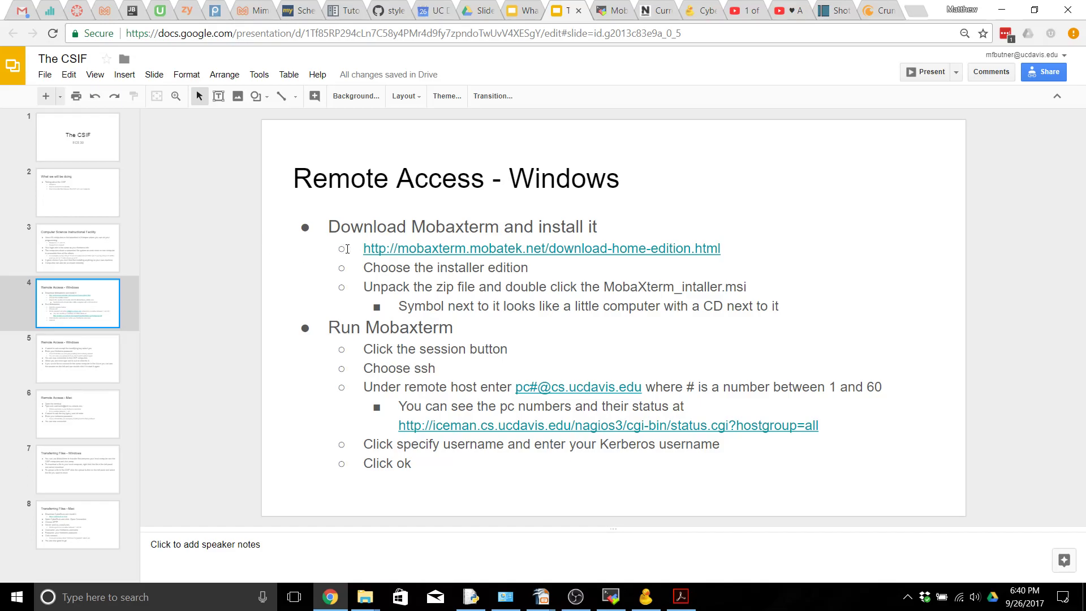
pyautogui.moveTo(611, 5)
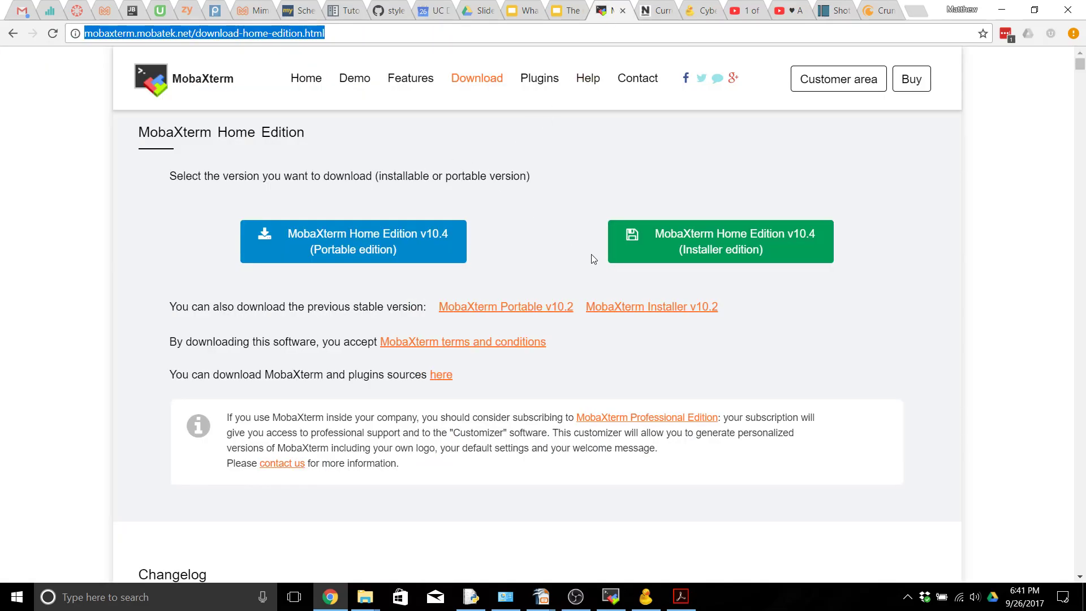
pyautogui.moveTo(567, 260)
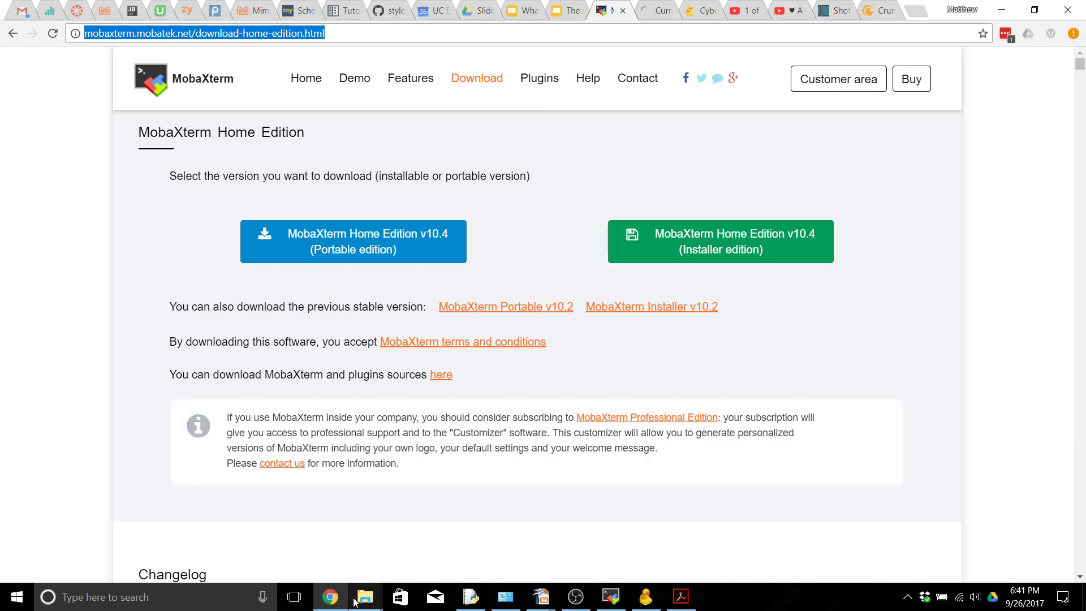
# Step: Start extracting the MobaXterm zip in Downloads, cancel, and open the existing MobaXterm_Installer_v10.4 (1) folder
pyautogui.click(366, 597)
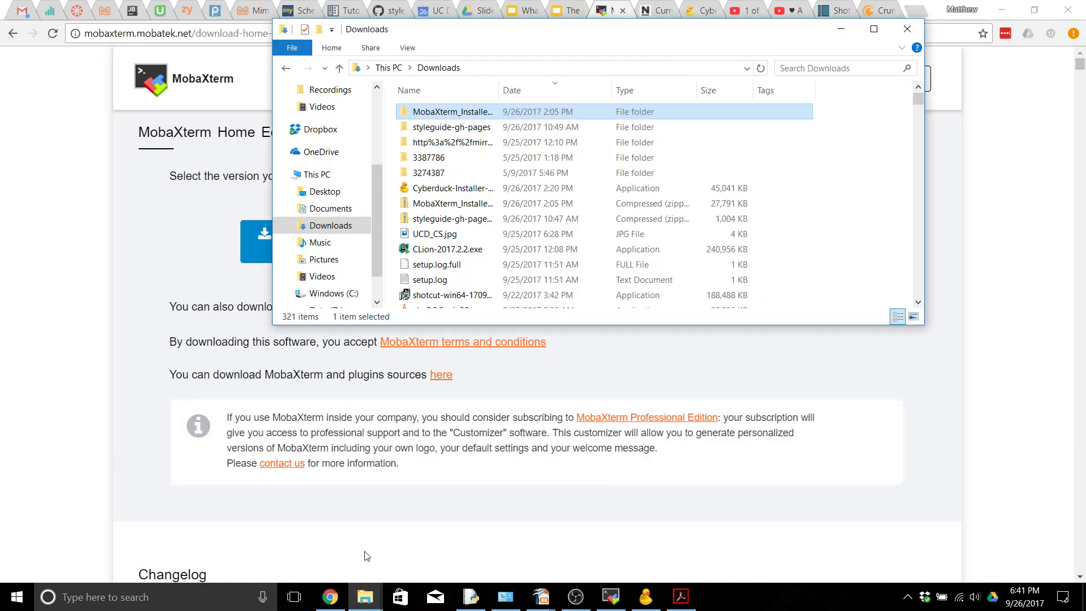
pyautogui.click(453, 203)
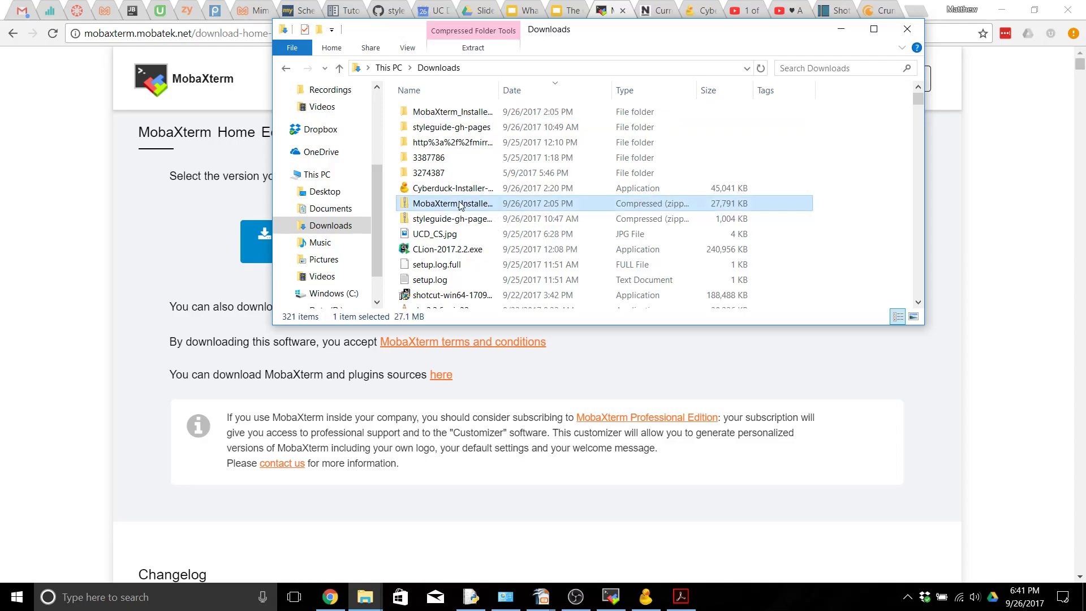
pyautogui.rightClick(453, 203)
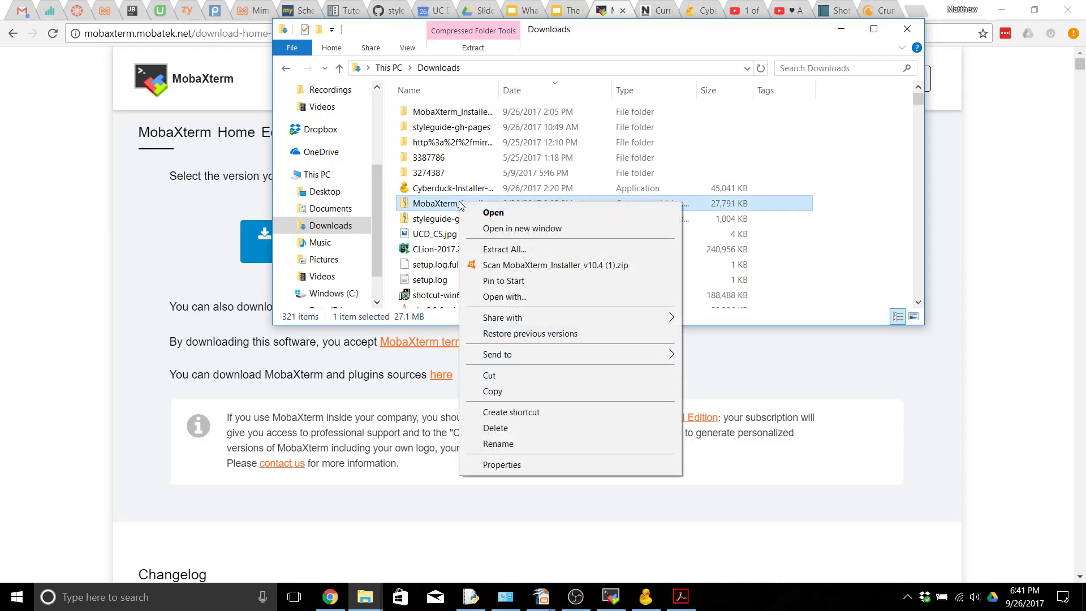
pyautogui.moveTo(504, 250)
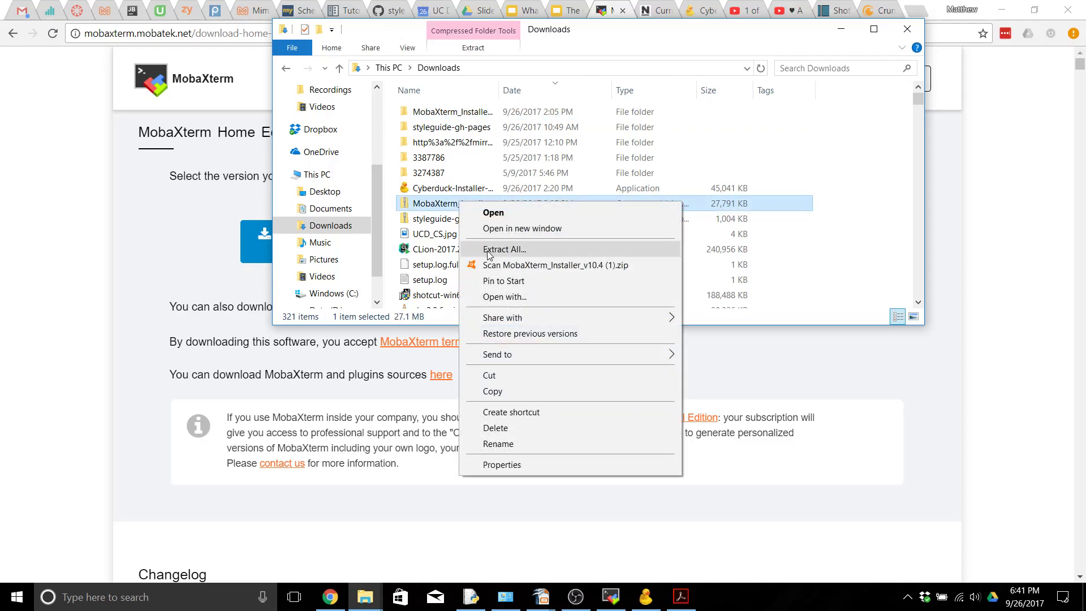
pyautogui.click(505, 249)
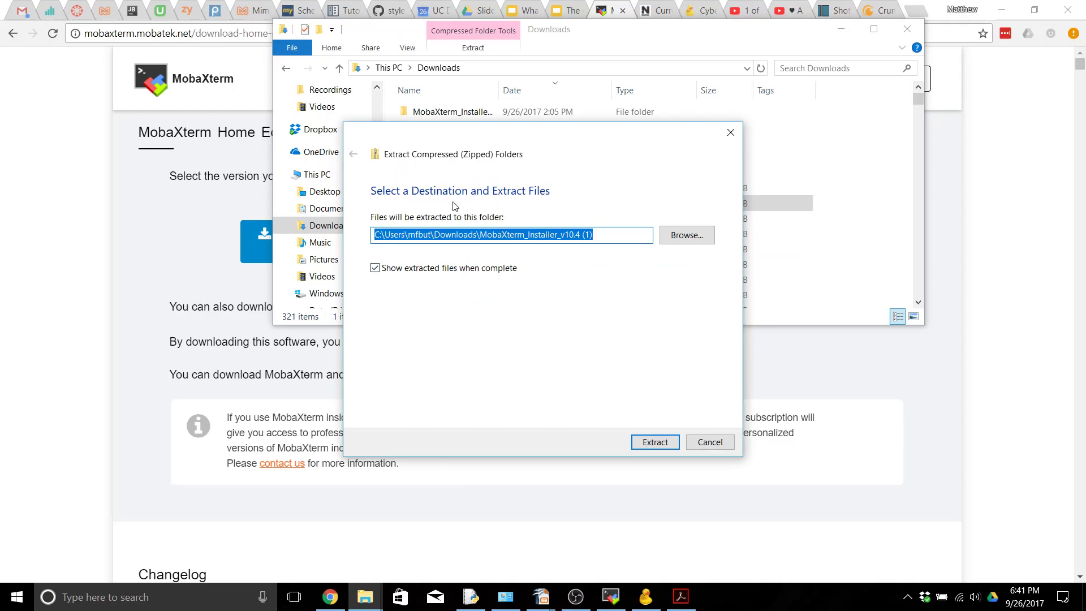
pyautogui.moveTo(466, 248)
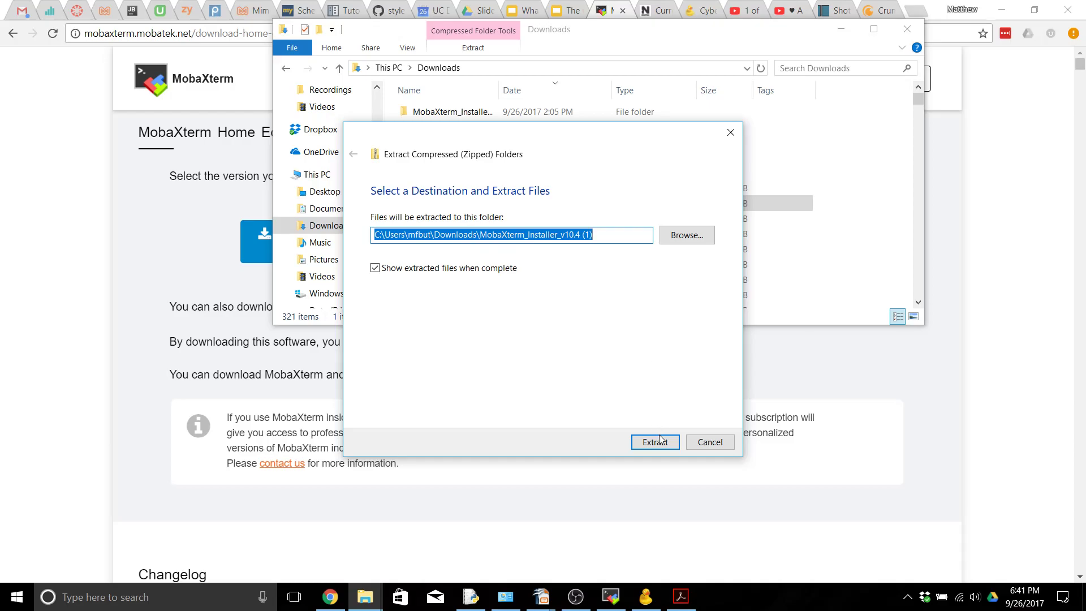
pyautogui.moveTo(710, 442)
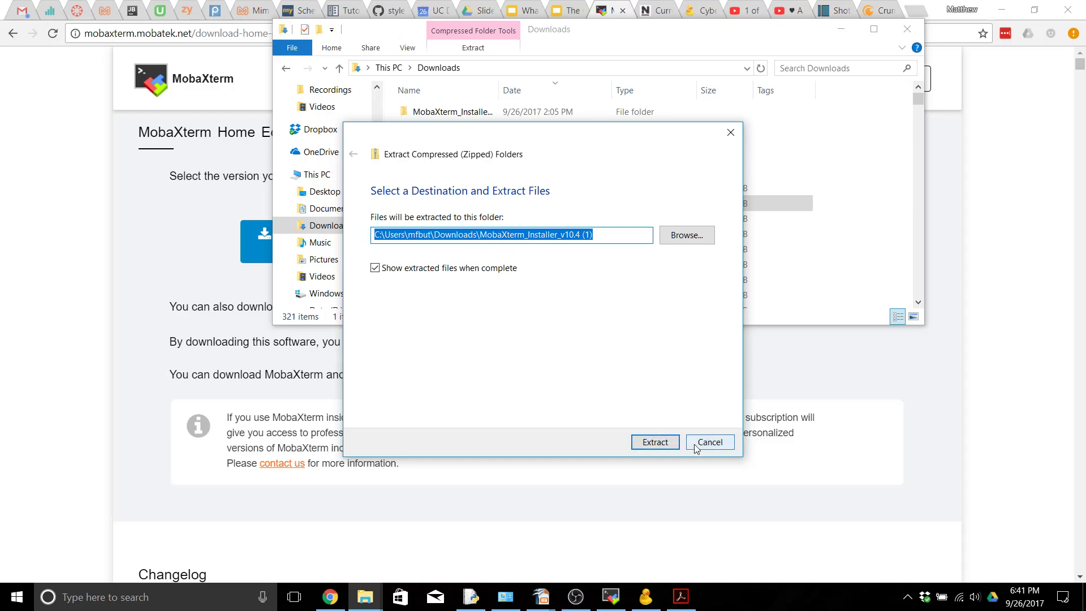
pyautogui.click(709, 441)
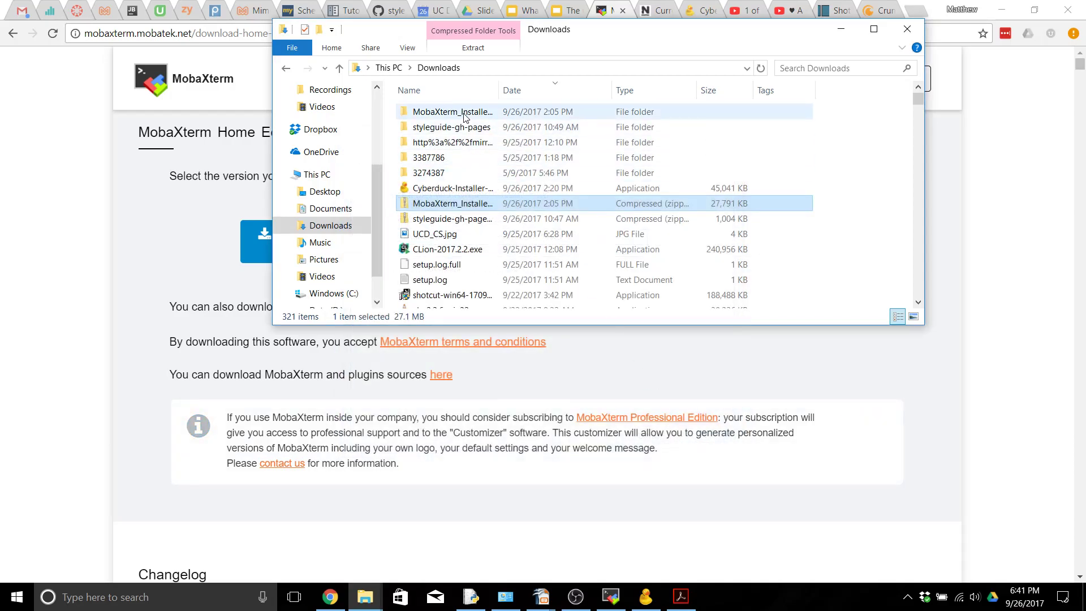
pyautogui.doubleClick(452, 111)
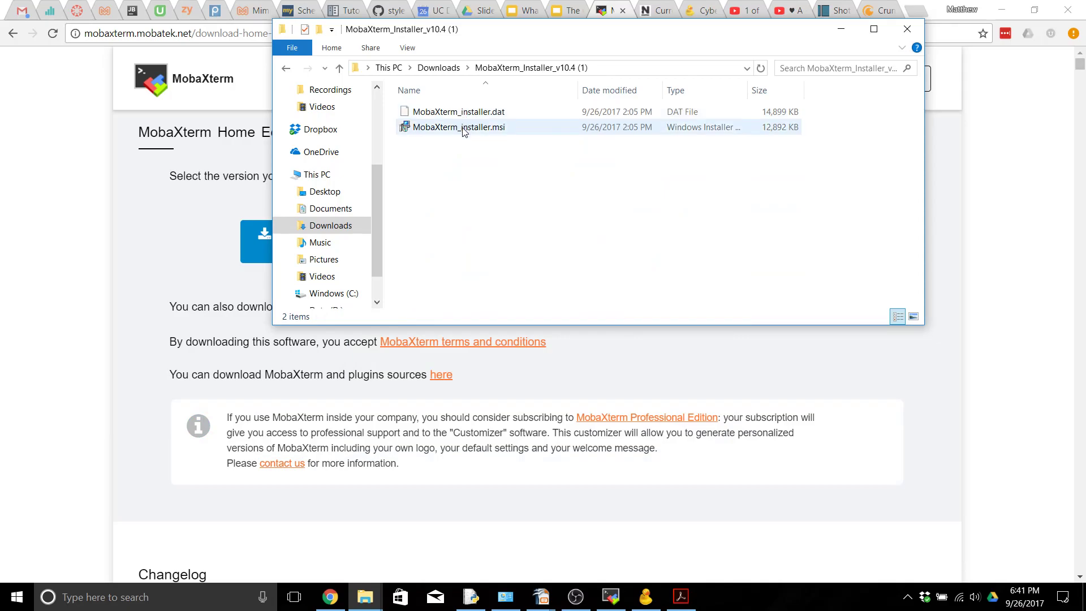
pyautogui.moveTo(489, 134)
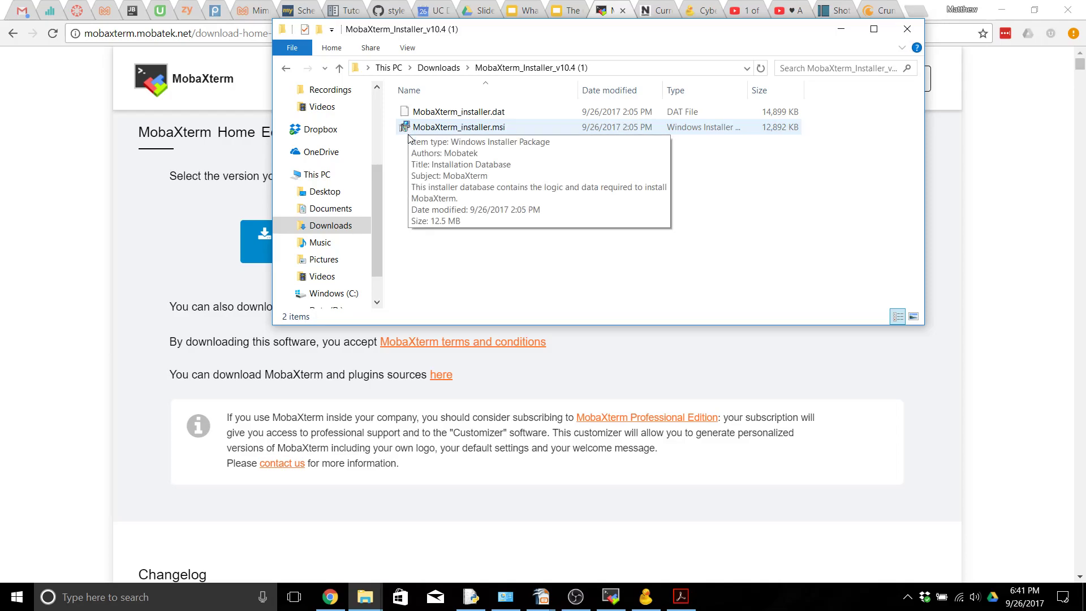
pyautogui.moveTo(564, 415)
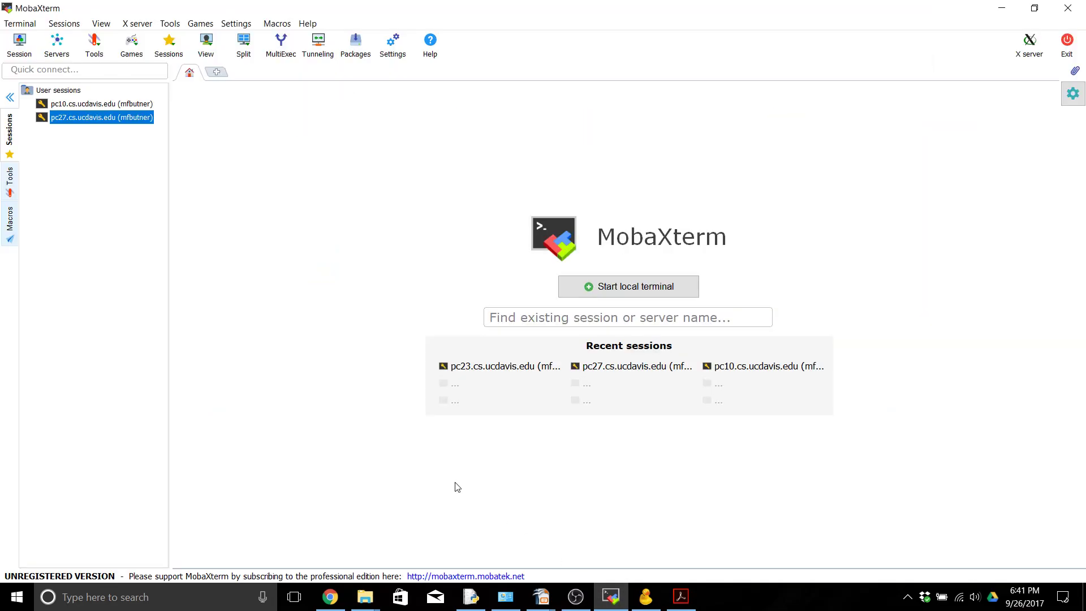
pyautogui.moveTo(292, 194)
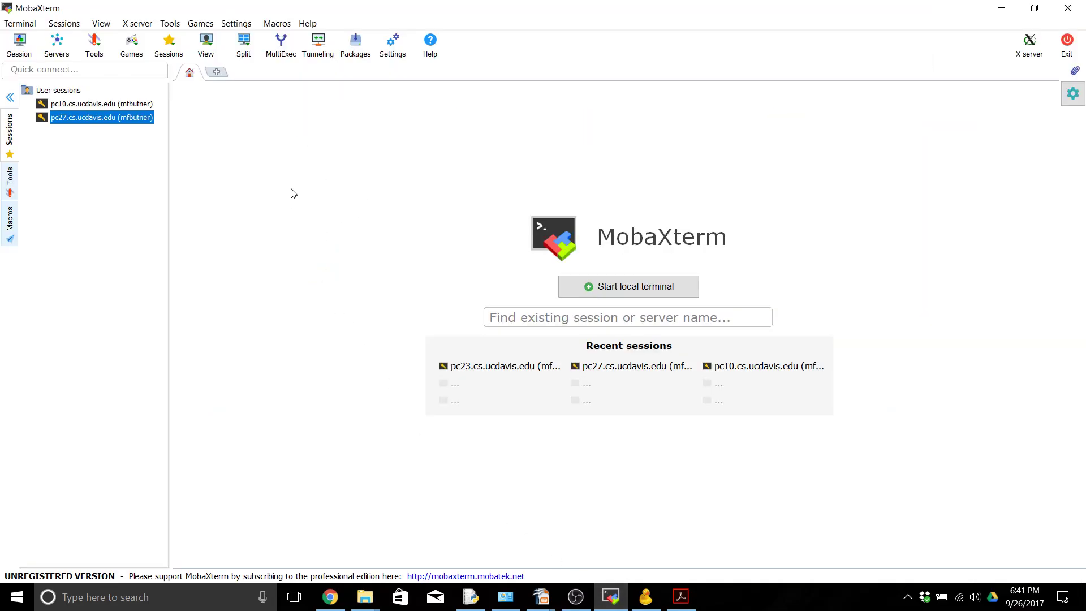
pyautogui.moveTo(156, 158)
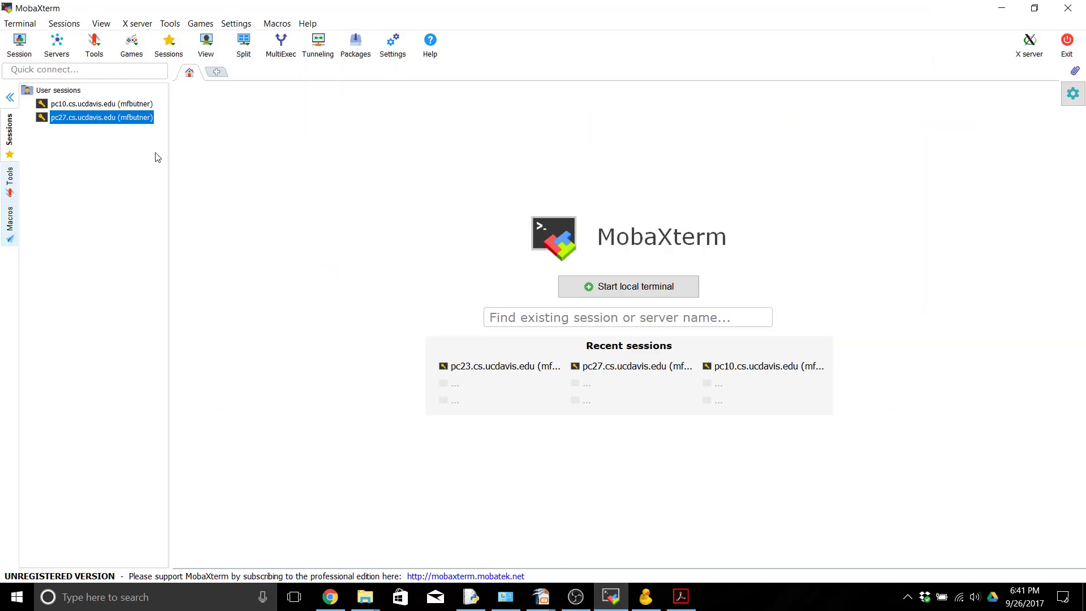
pyautogui.moveTo(18, 43)
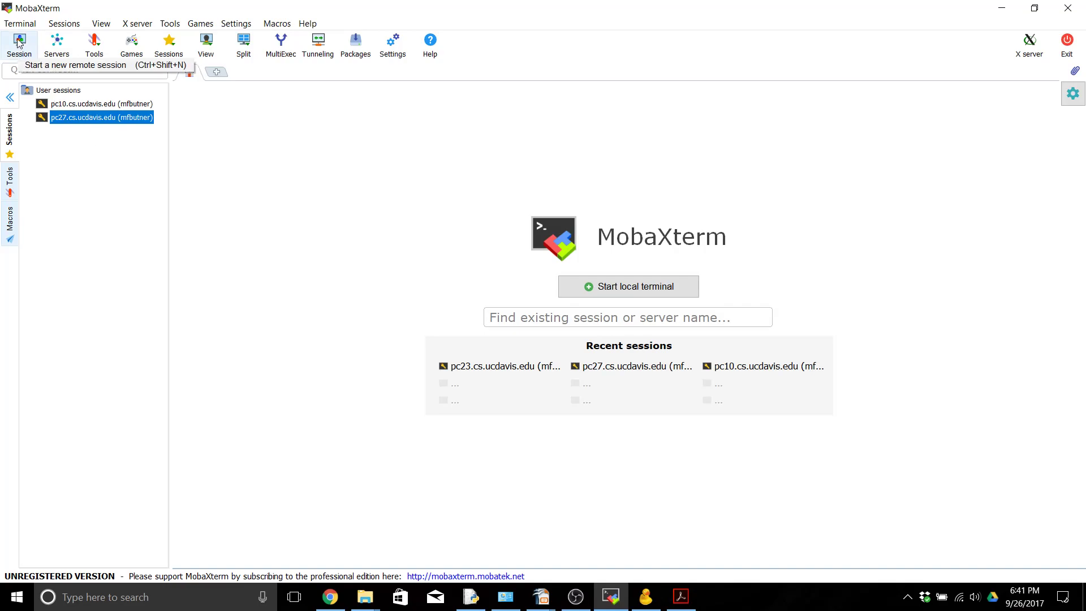
# Step: Begin a new SSH session in MobaXterm with 'pc14' entered as the remote host
pyautogui.click(18, 45)
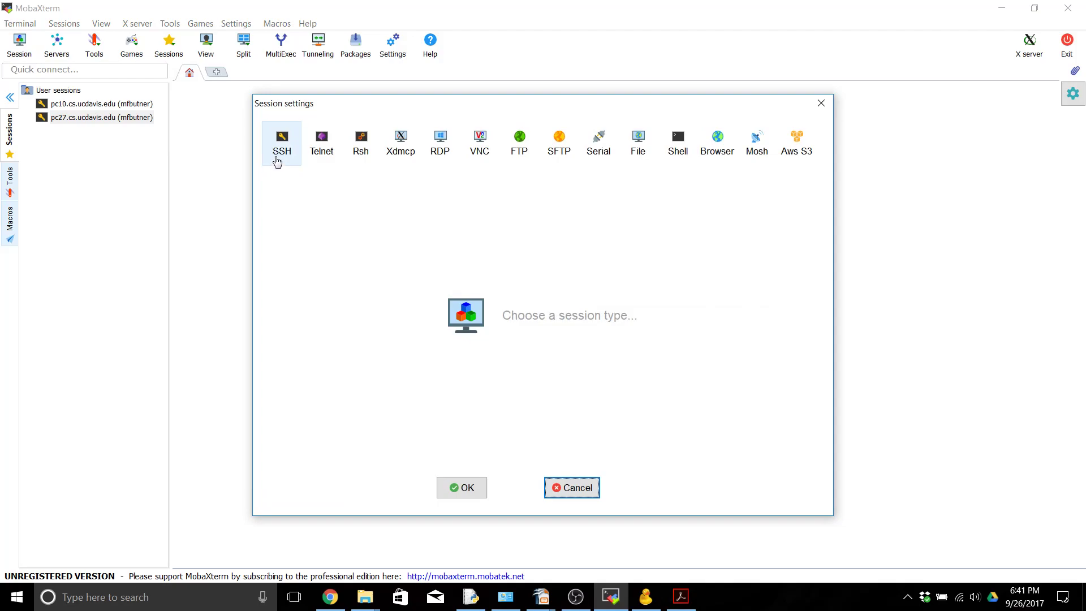
pyautogui.click(282, 142)
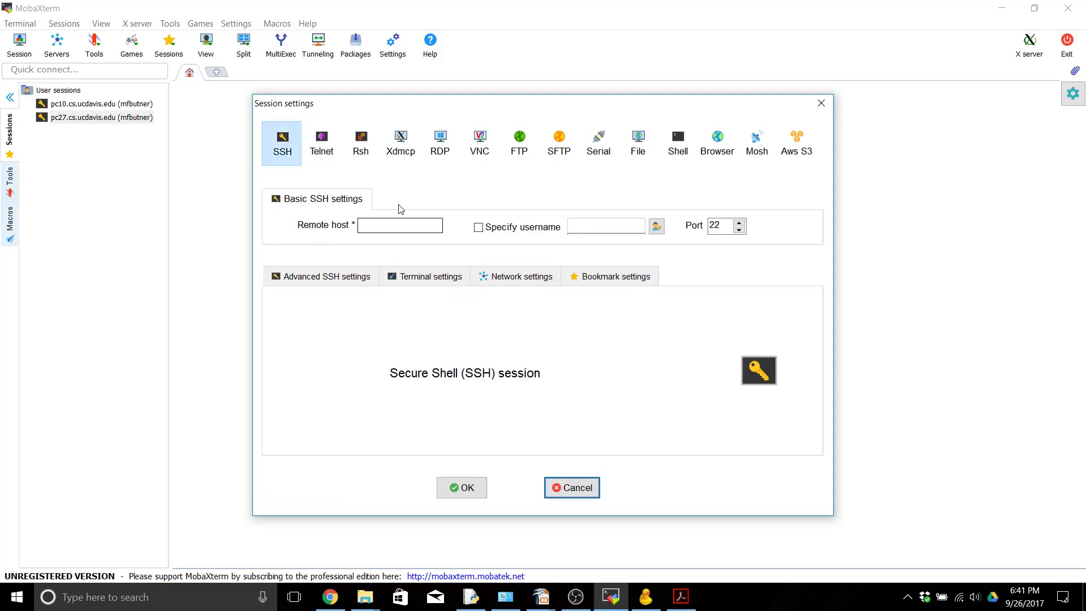
pyautogui.click(399, 225)
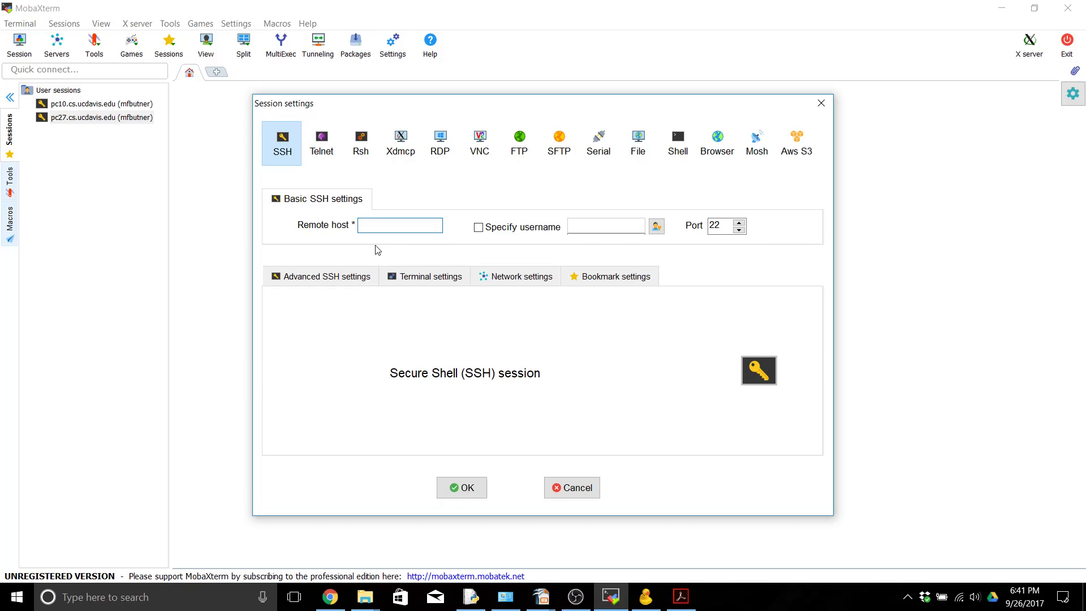
pyautogui.write('pc')
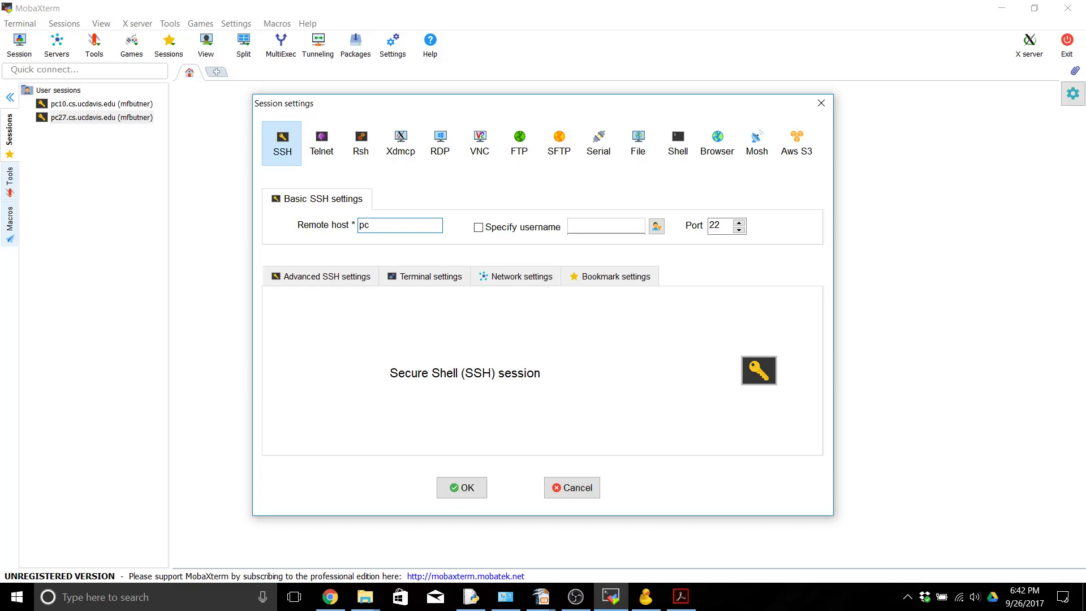
pyautogui.write('14')
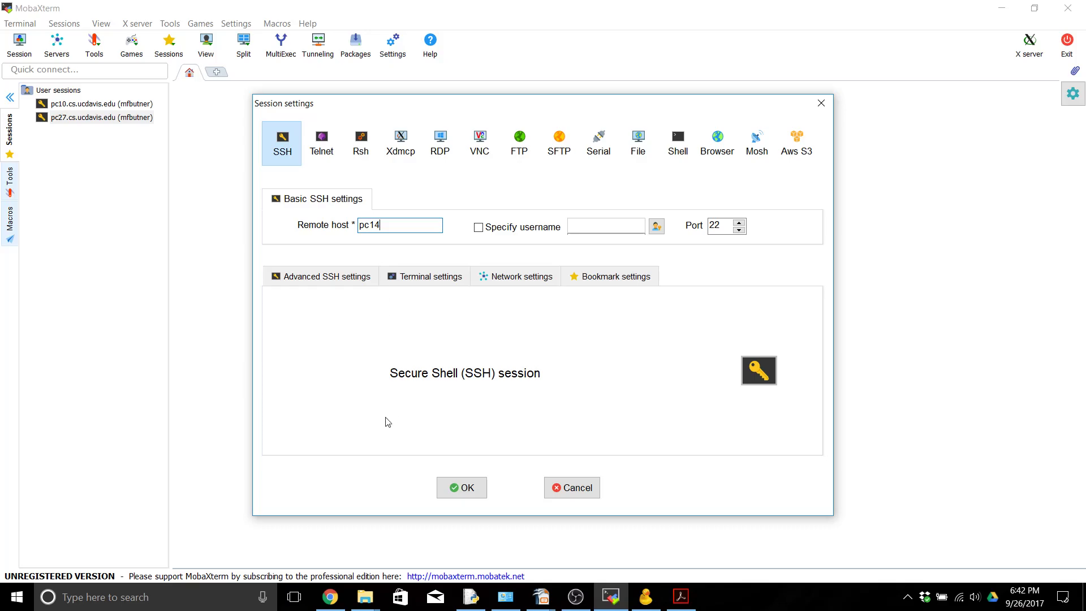
# Step: Switch to Chrome to check which CSIF lab machines are up
pyautogui.click(330, 597)
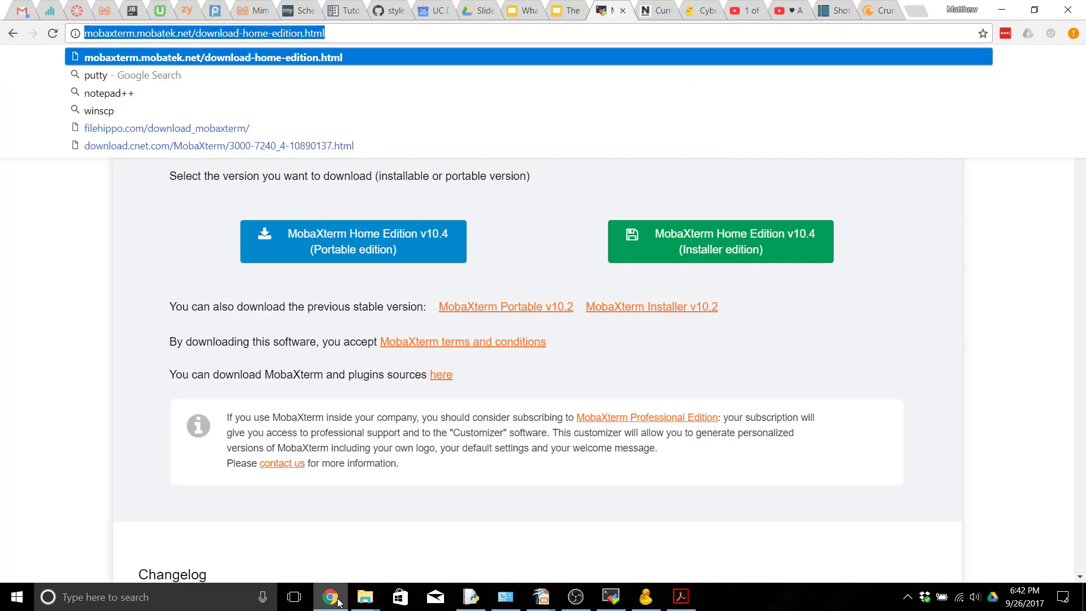
pyautogui.moveTo(682, 15)
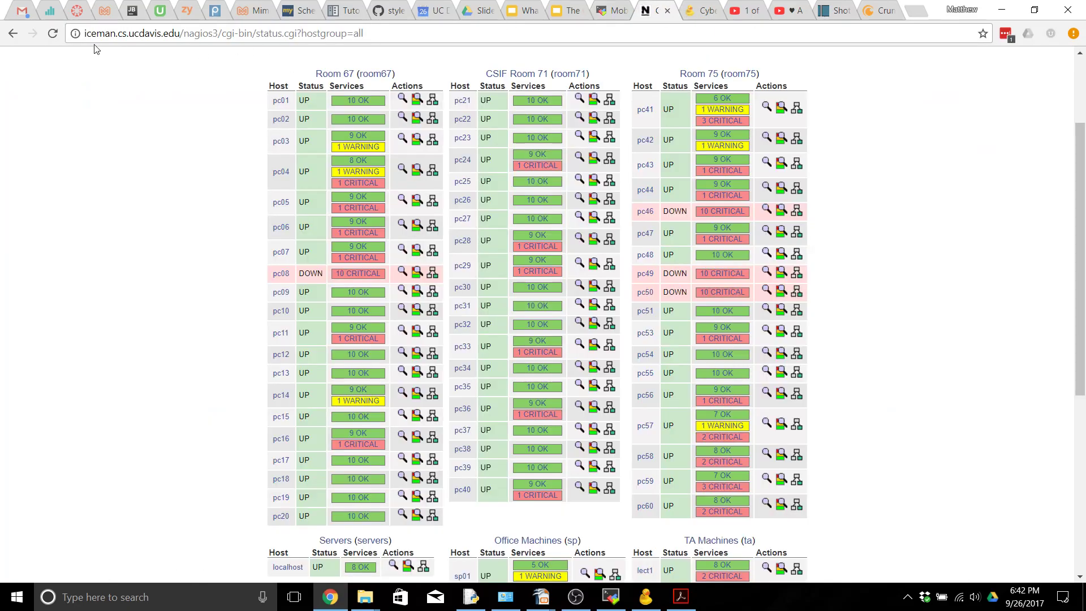
pyautogui.moveTo(267, 68)
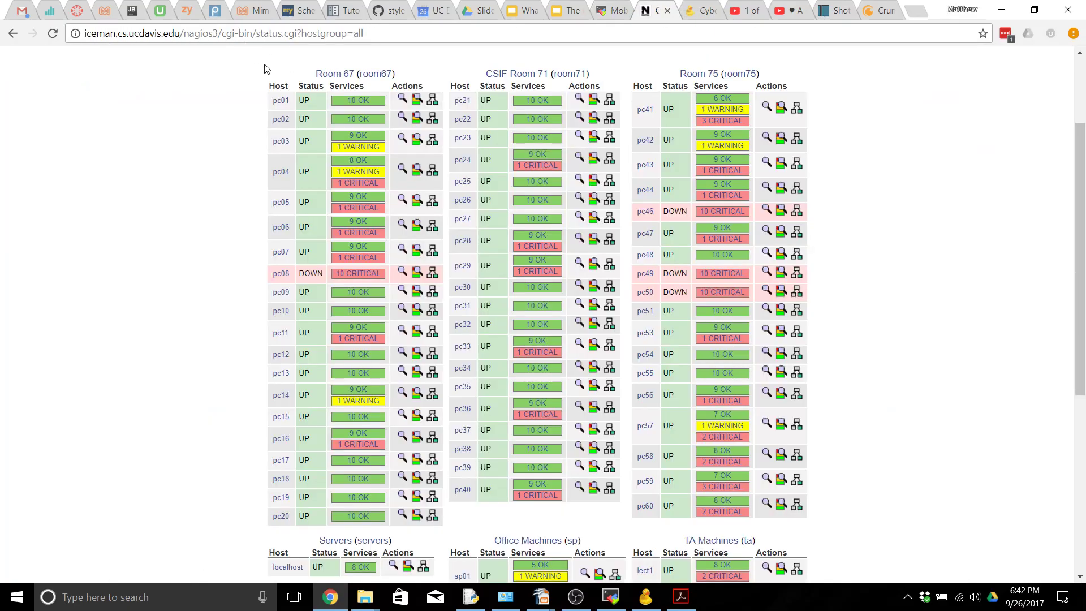
pyautogui.moveTo(268, 262)
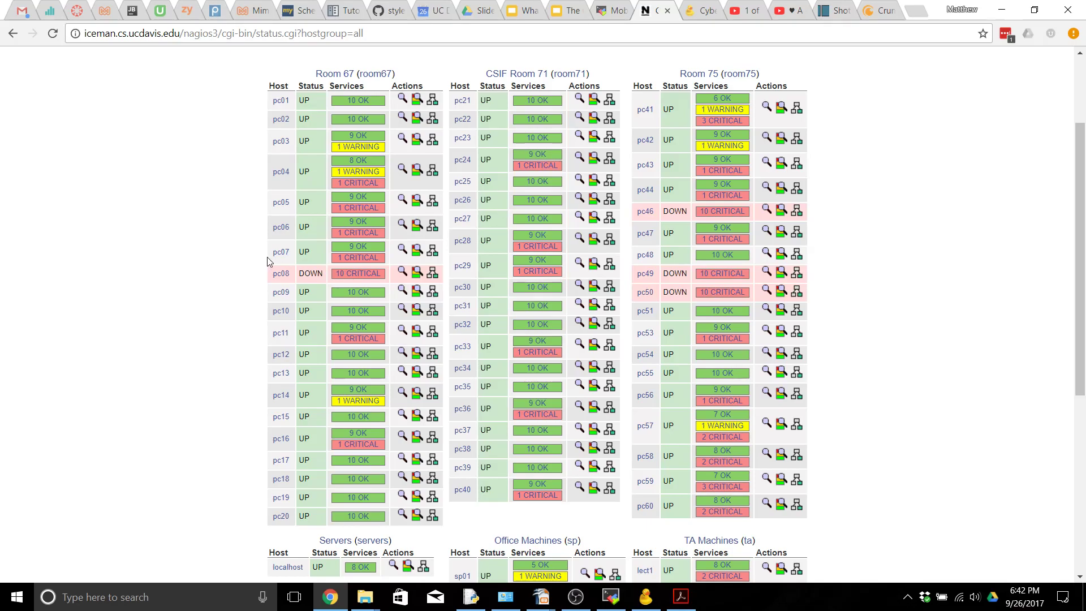
pyautogui.moveTo(690, 219)
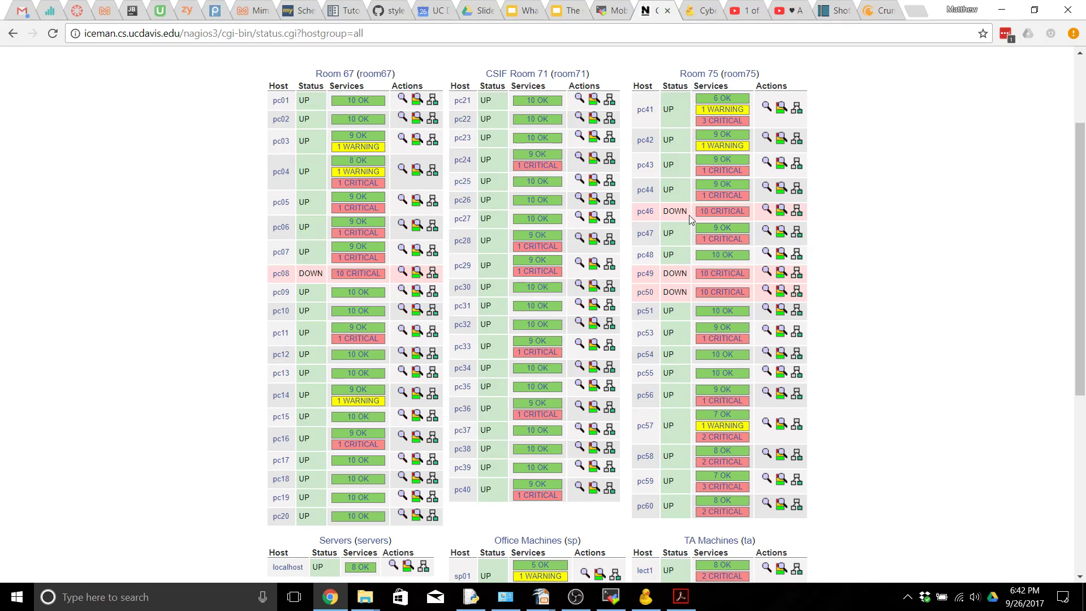
pyautogui.moveTo(509, 298)
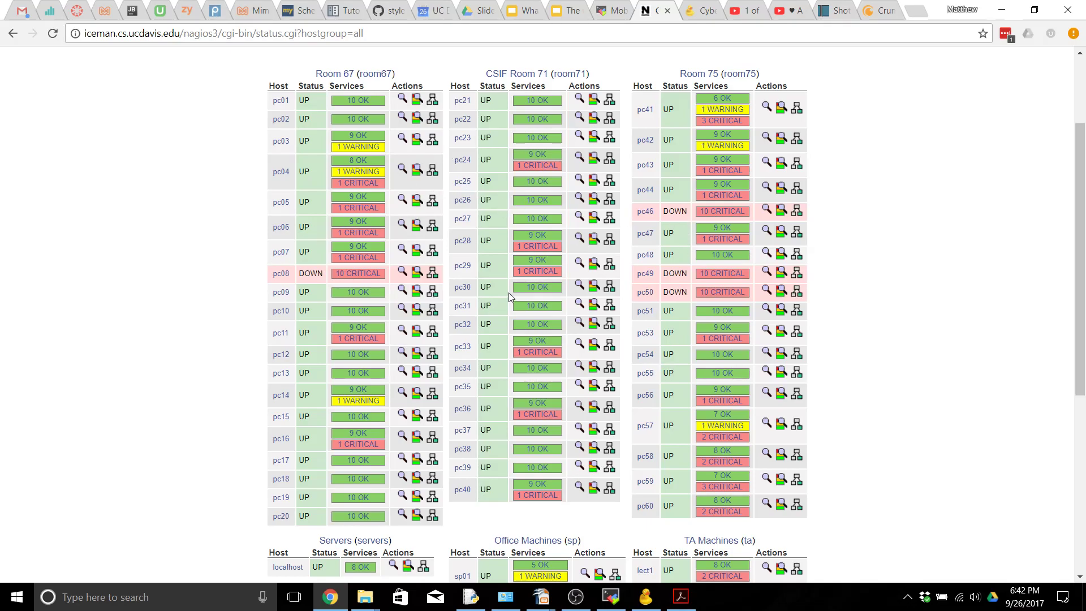
pyautogui.moveTo(314, 403)
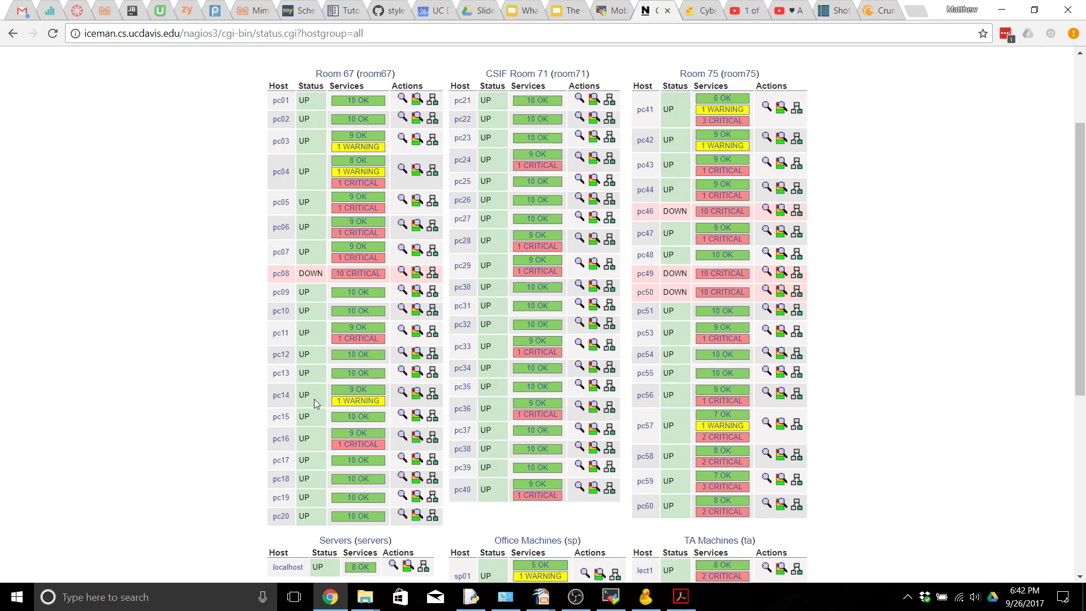
pyautogui.moveTo(574, 396)
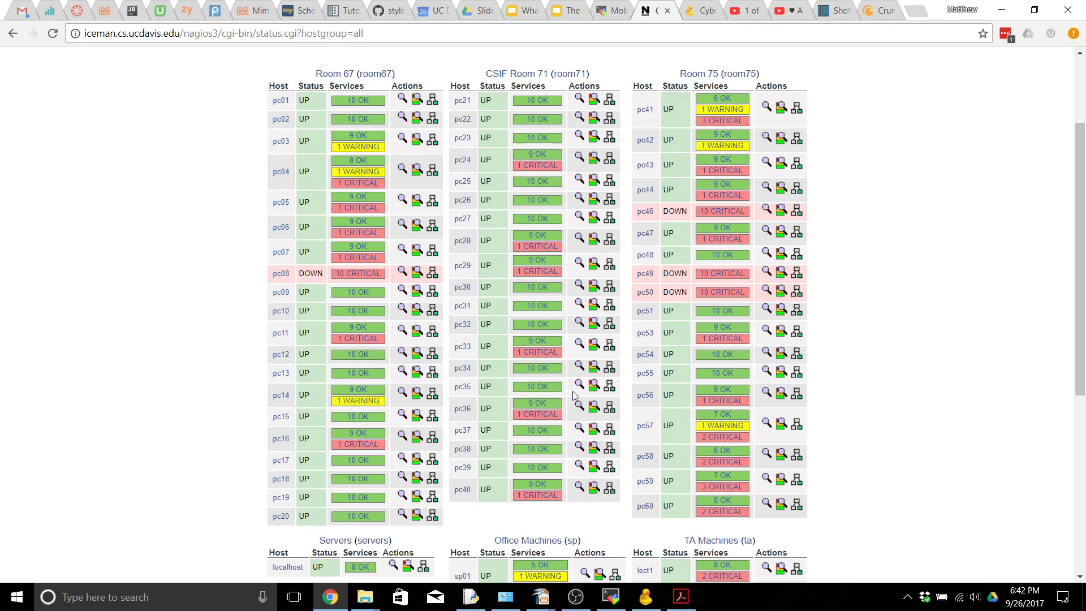
pyautogui.moveTo(609, 596)
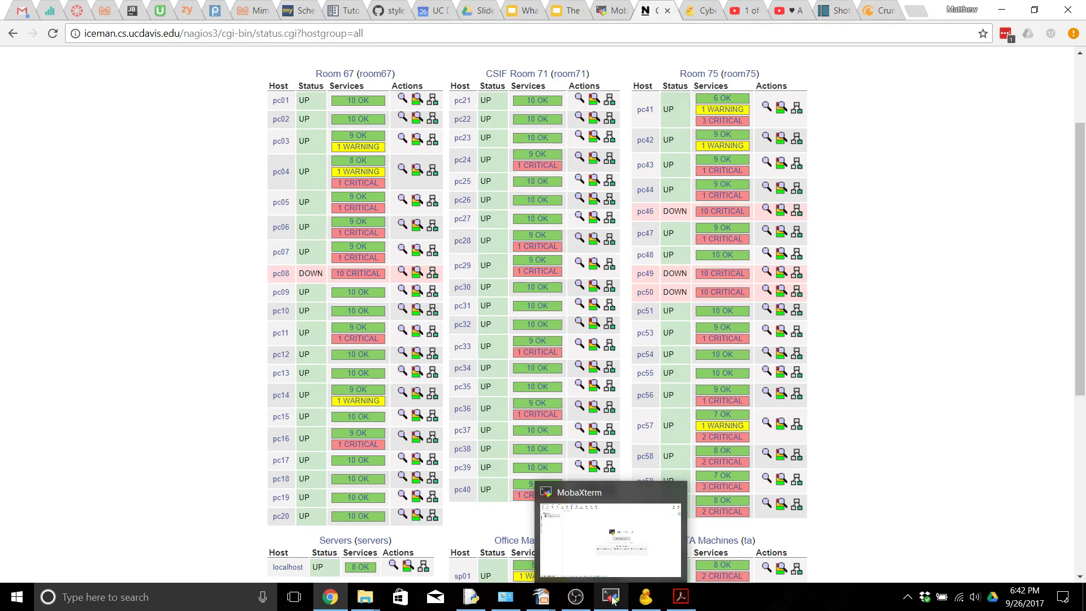
pyautogui.click(611, 596)
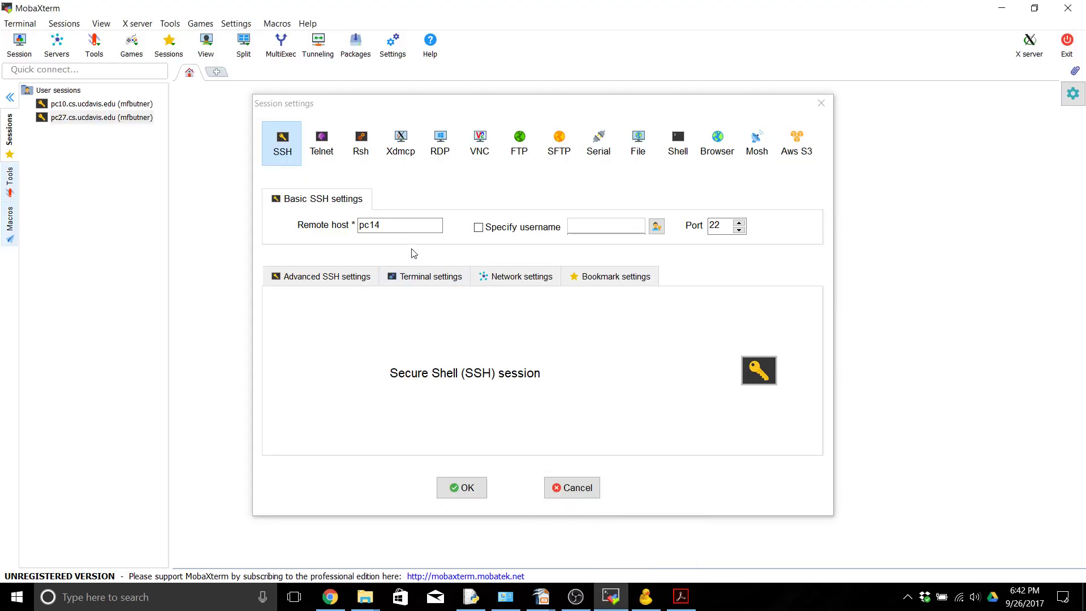
pyautogui.write('.cs.uc')
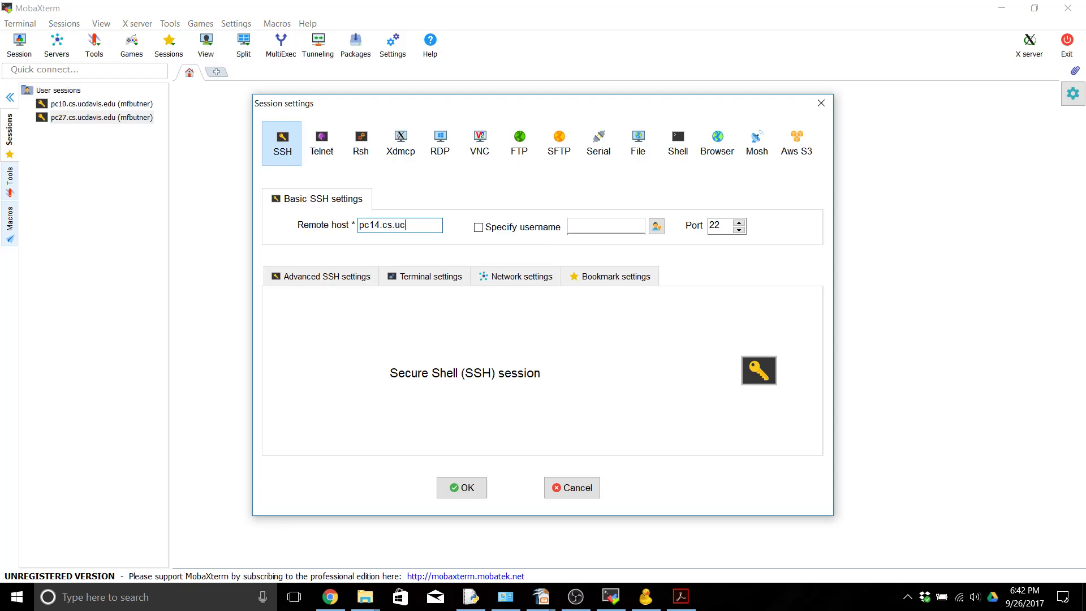
pyautogui.write('davis.edu')
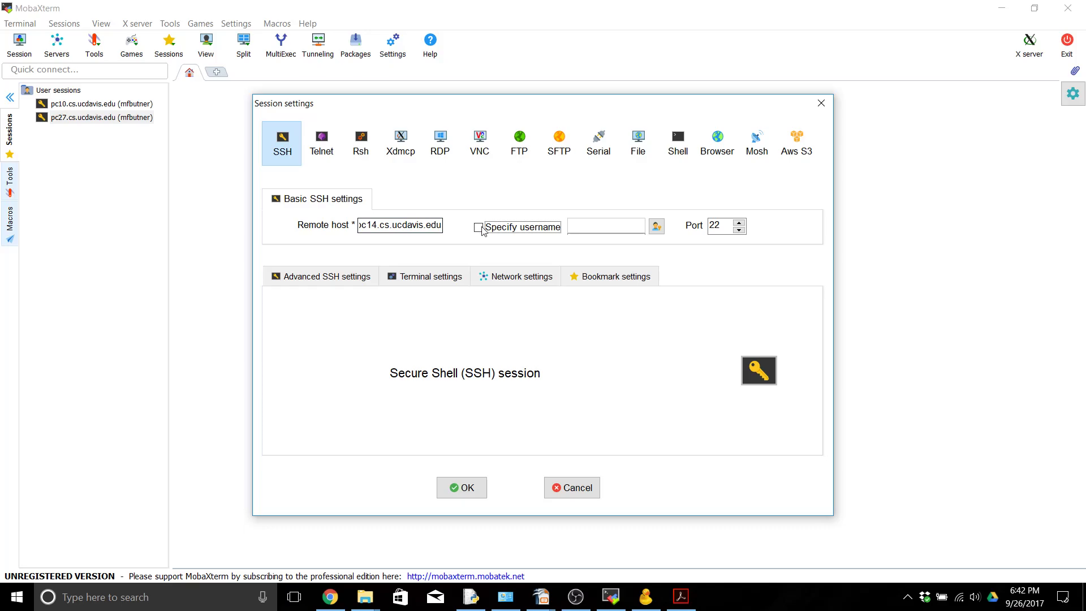
pyautogui.click(478, 227)
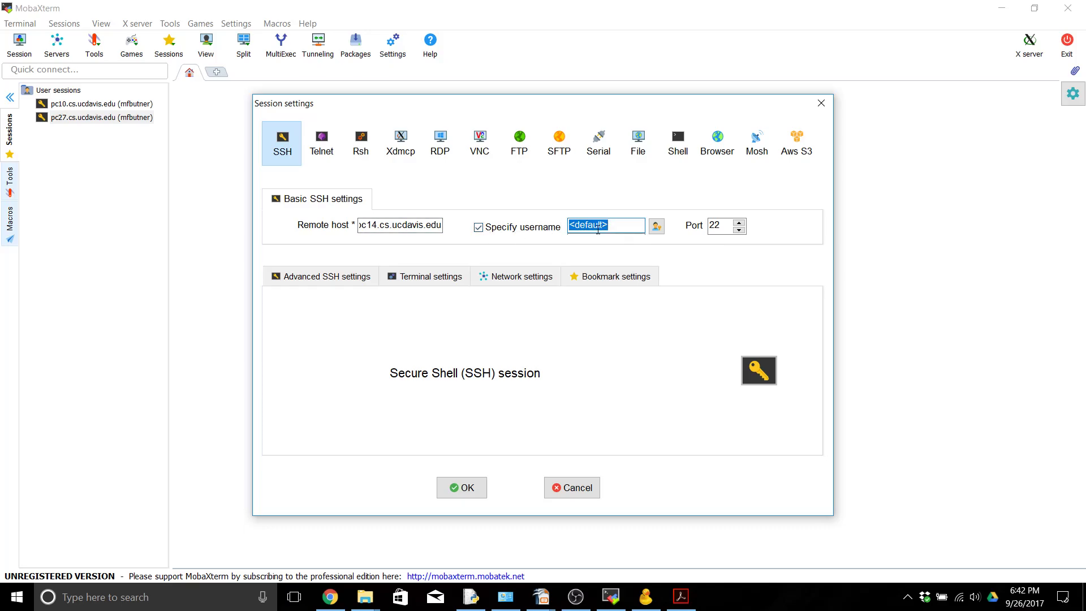
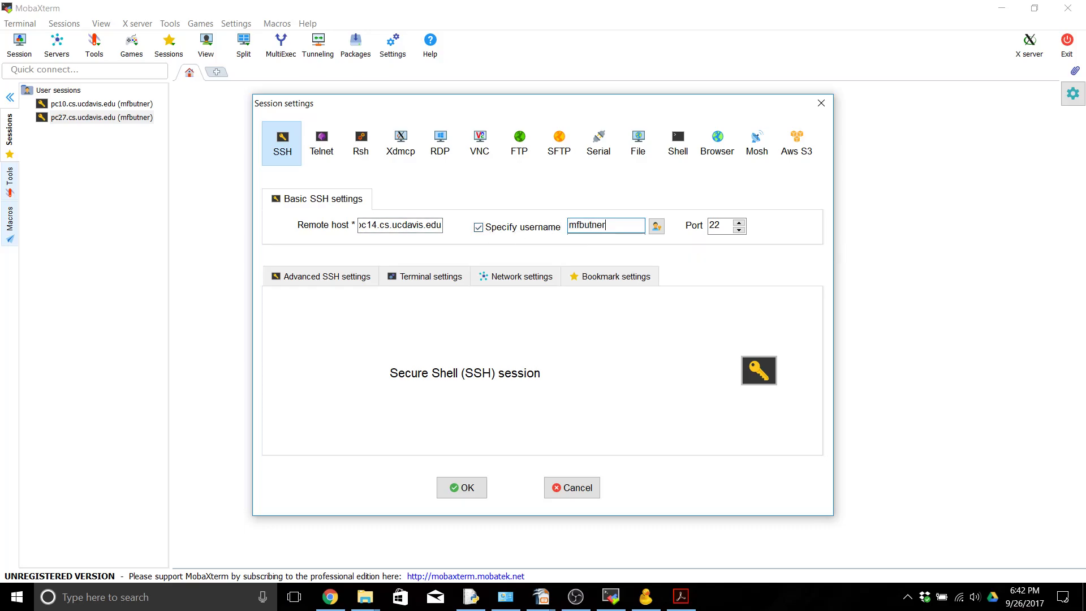
pyautogui.moveTo(583, 404)
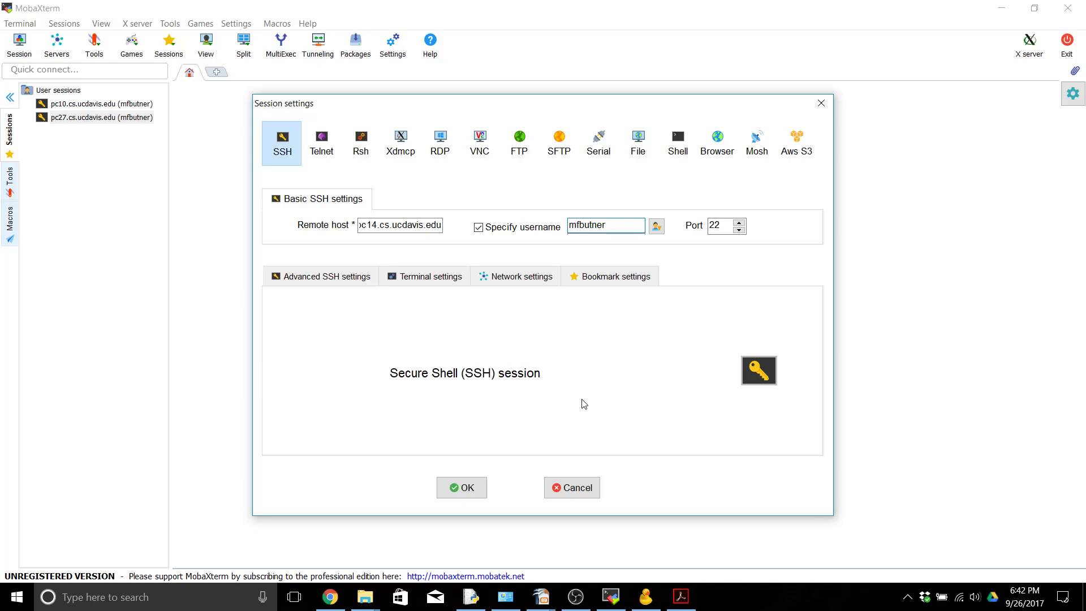
pyautogui.click(460, 487)
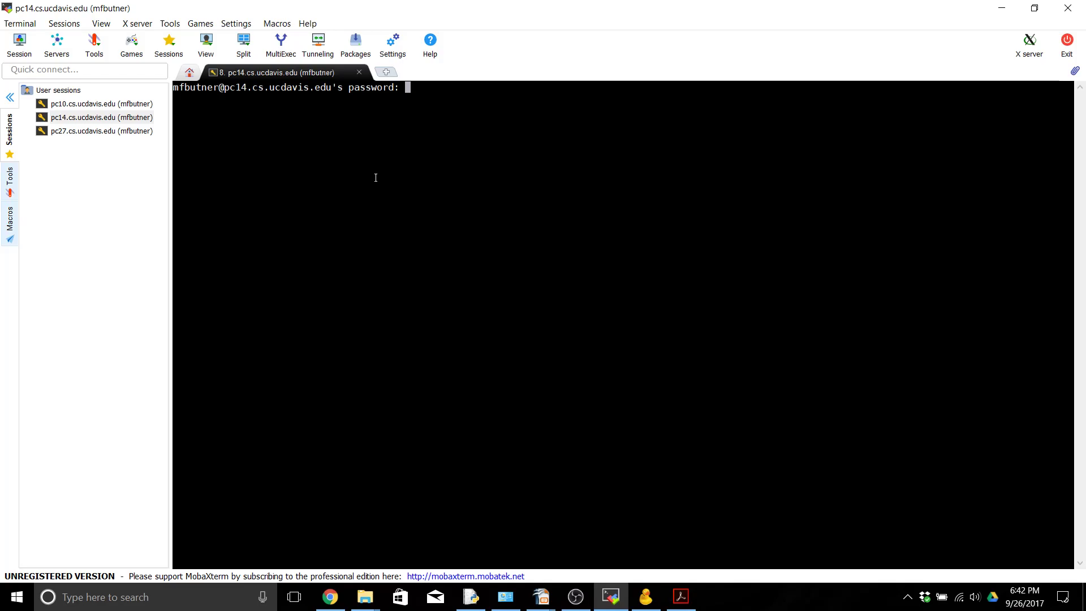
pyautogui.moveTo(402, 124)
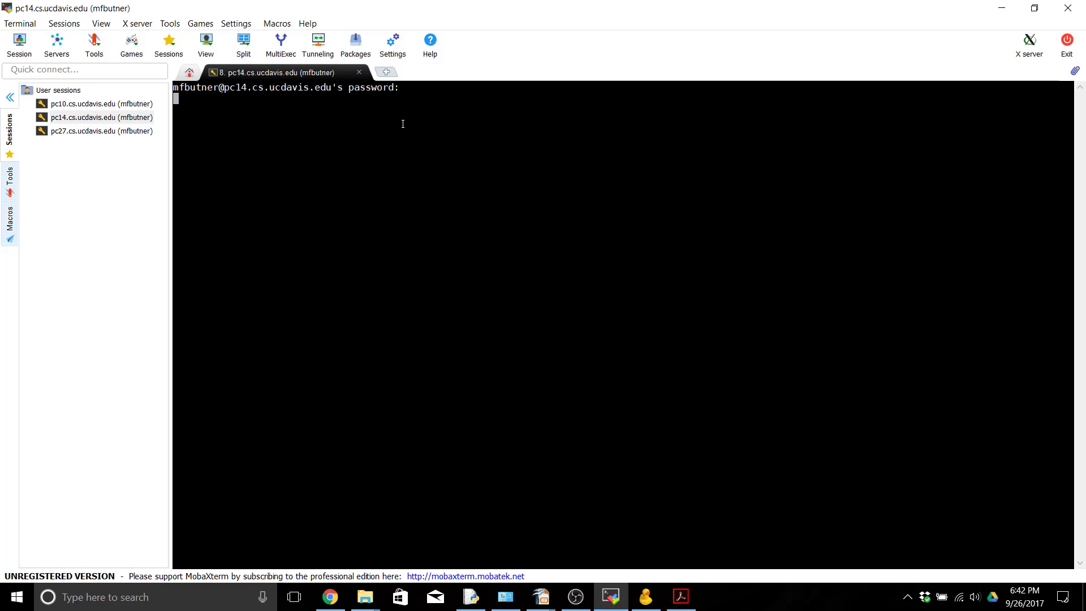
# Step: Submit the account password to log in to pc14, reaching the remote home folder
pyautogui.press('Return')
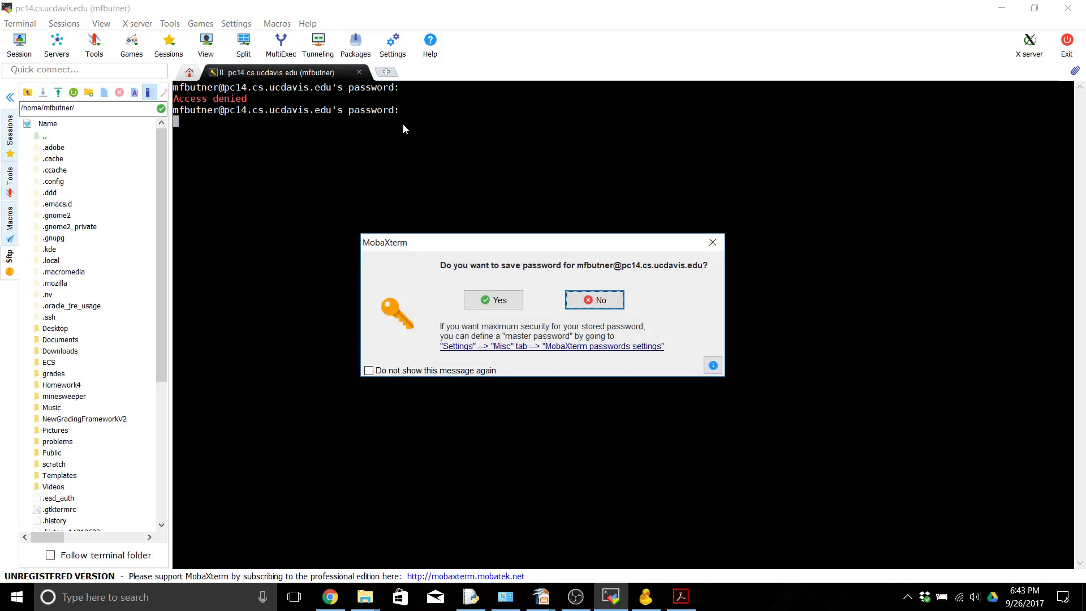
pyautogui.moveTo(515, 228)
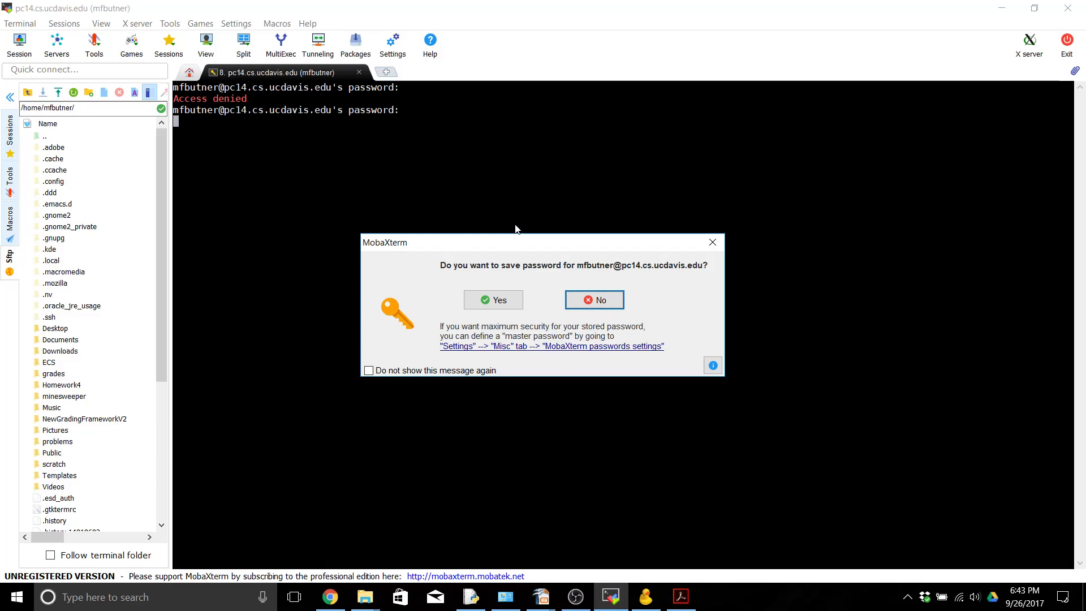
pyautogui.moveTo(513, 255)
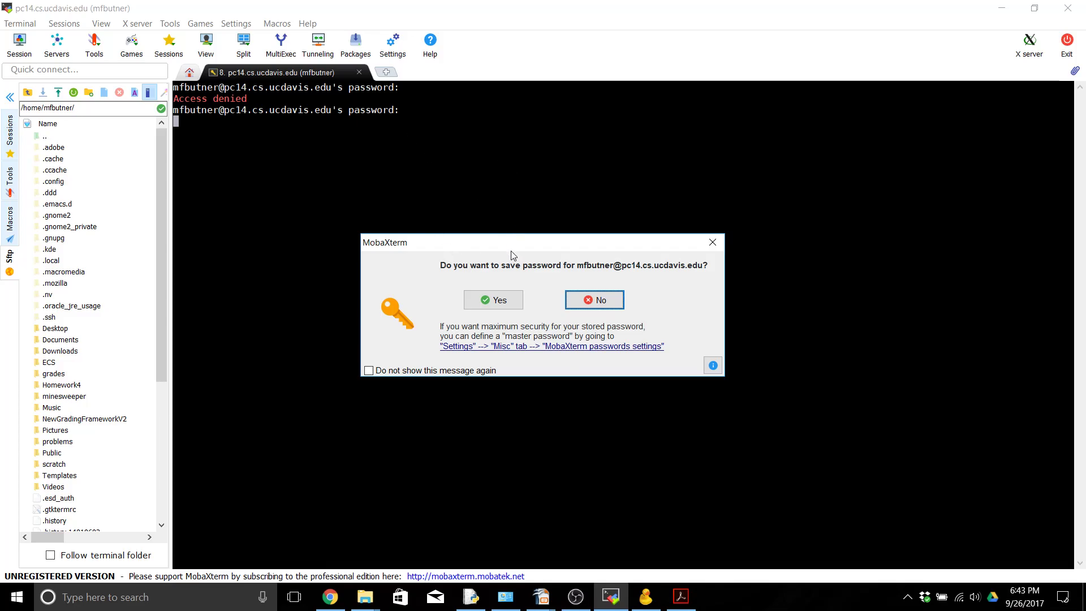
# Step: Decline saving the password and run exit to log out of the pc14 session
pyautogui.click(593, 299)
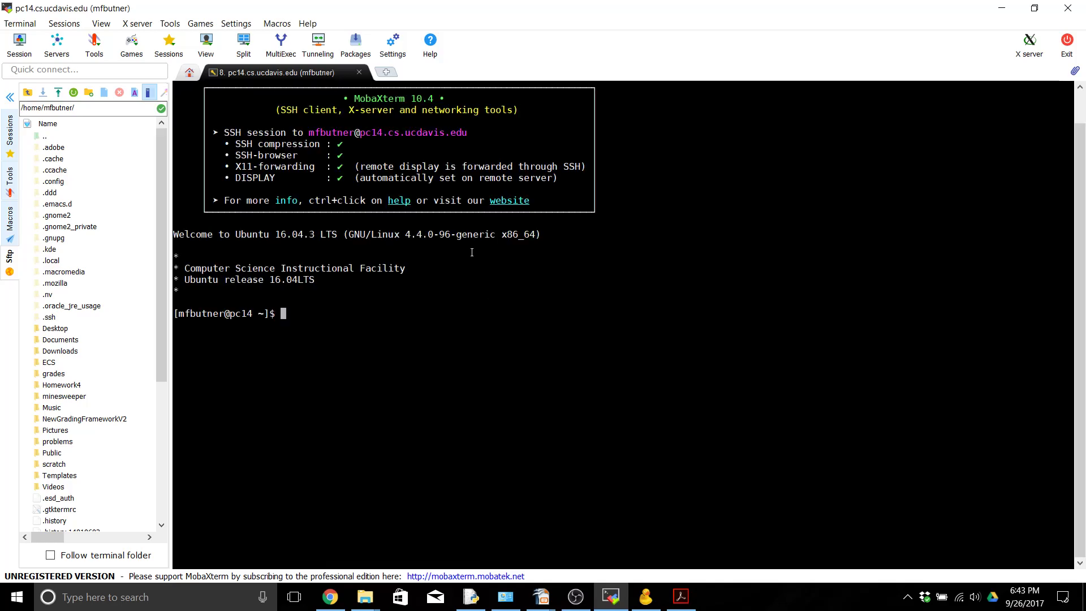
pyautogui.moveTo(441, 228)
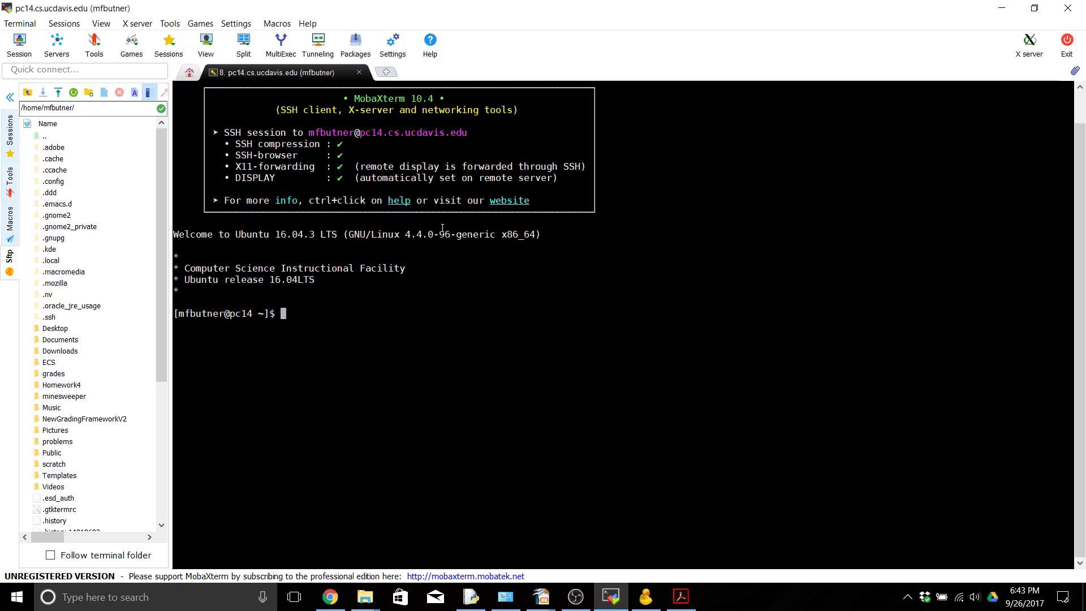
pyautogui.moveTo(530, 317)
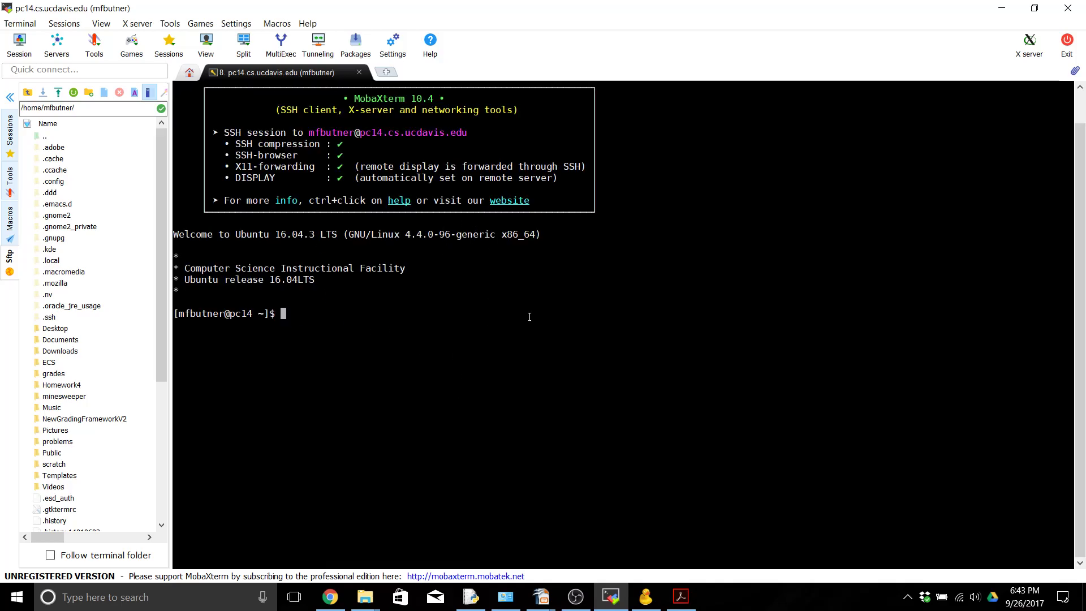
pyautogui.moveTo(449, 328)
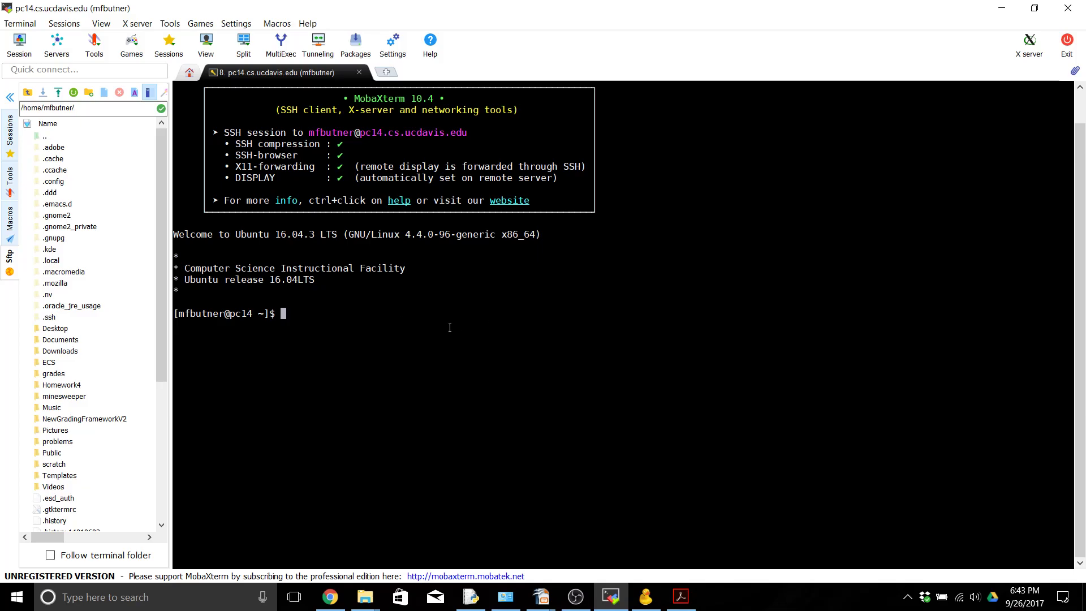
pyautogui.write('exit')
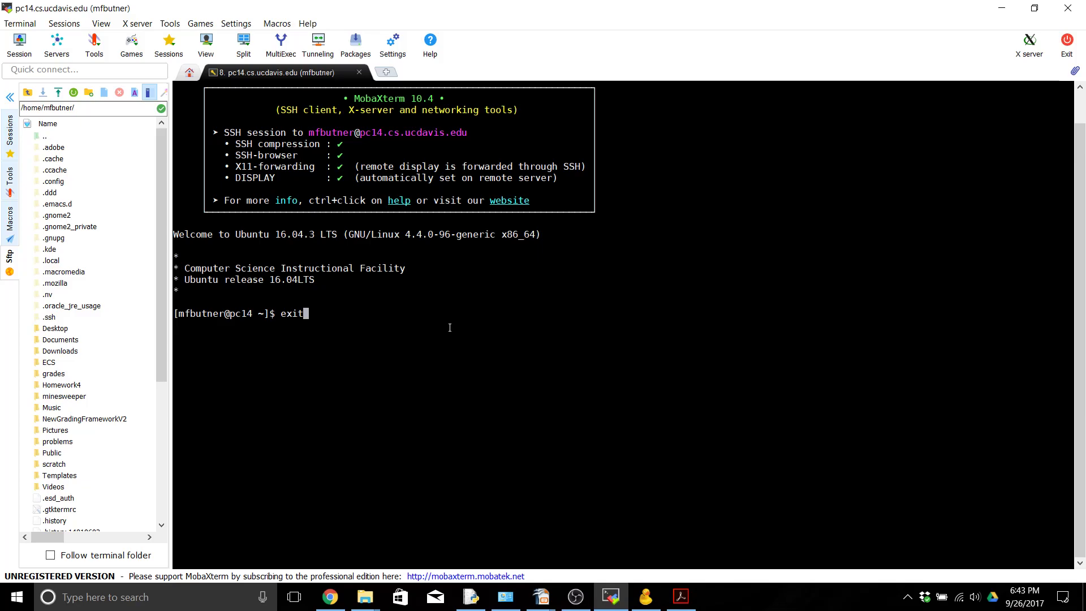
pyautogui.moveTo(393, 343)
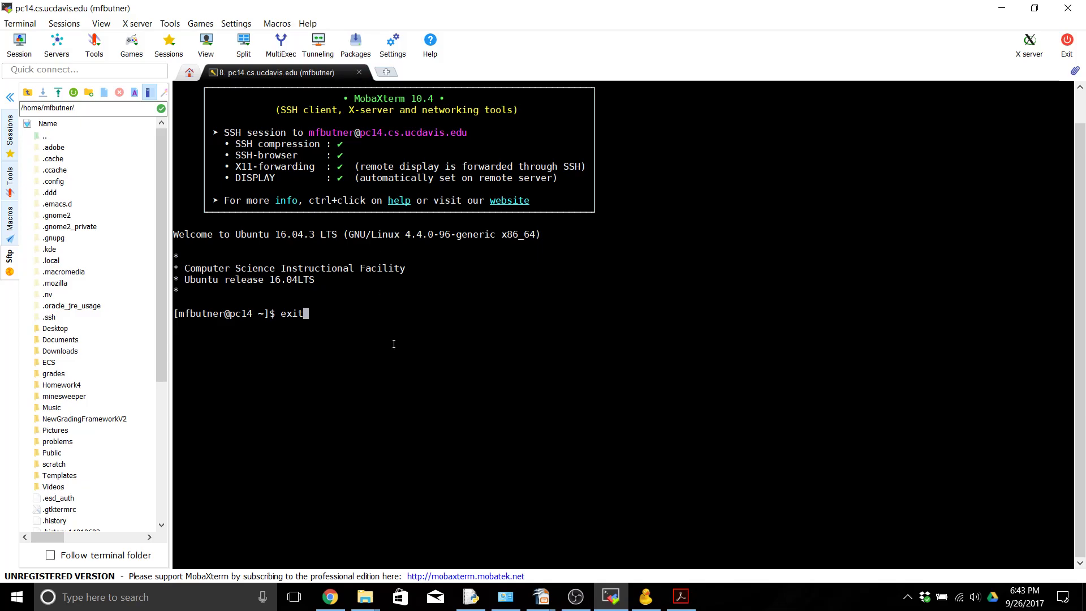
pyautogui.press('Return')
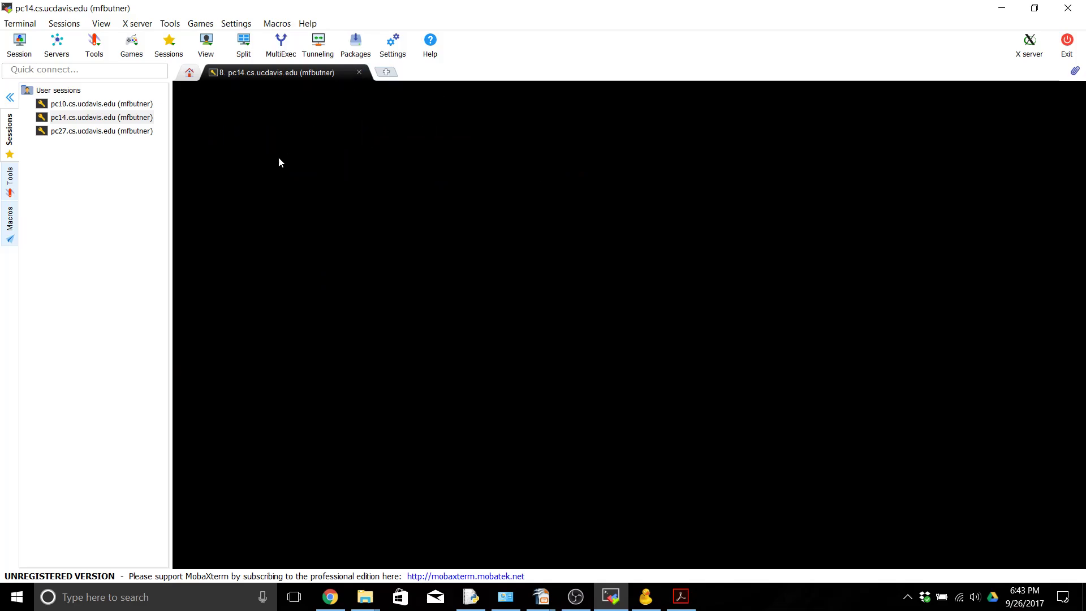
# Step: Close the dead tab, reopen the saved pc14.cs.ucdavis.edu session, and return to the slides
pyautogui.click(358, 72)
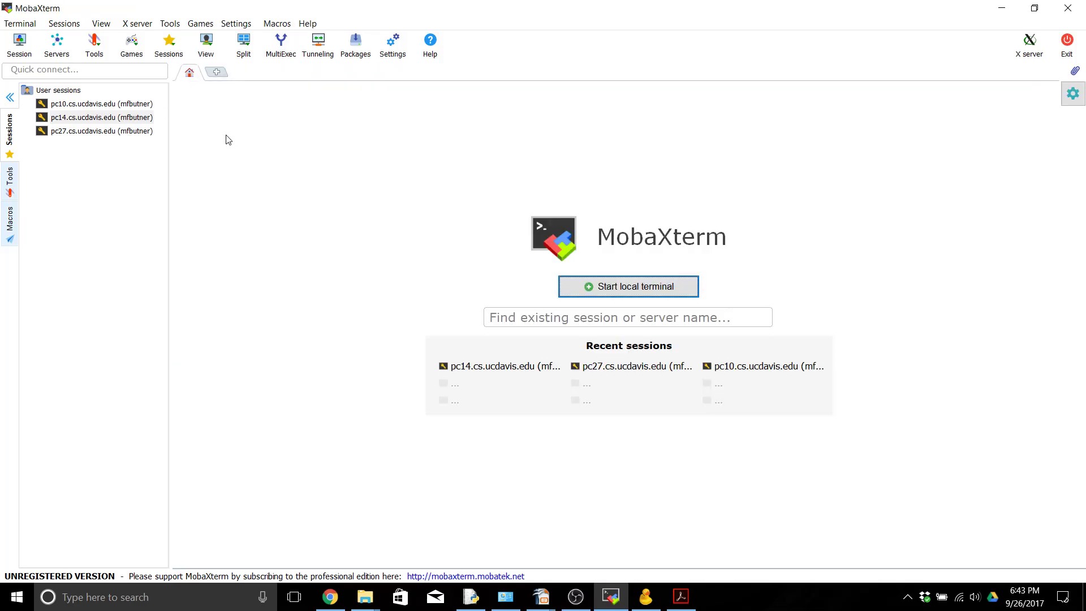
pyautogui.moveTo(39, 66)
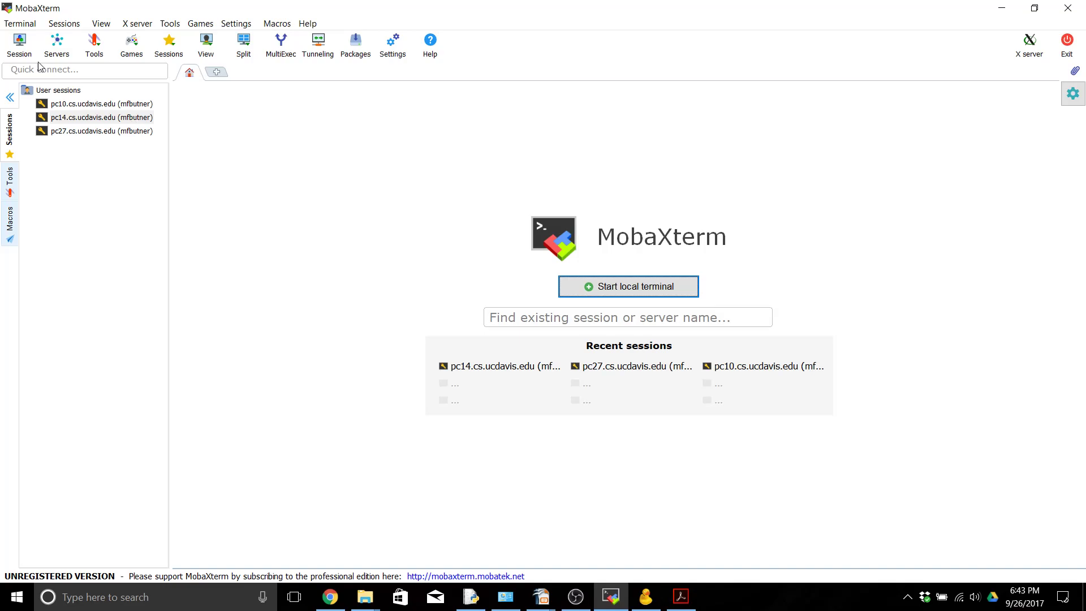
pyautogui.moveTo(75, 100)
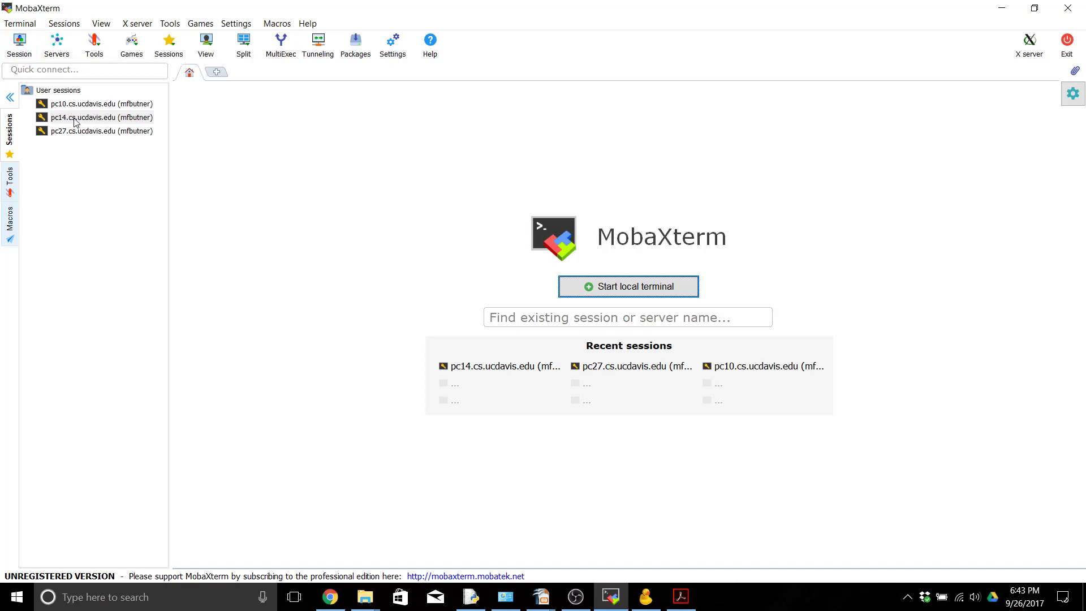
pyautogui.doubleClick(101, 117)
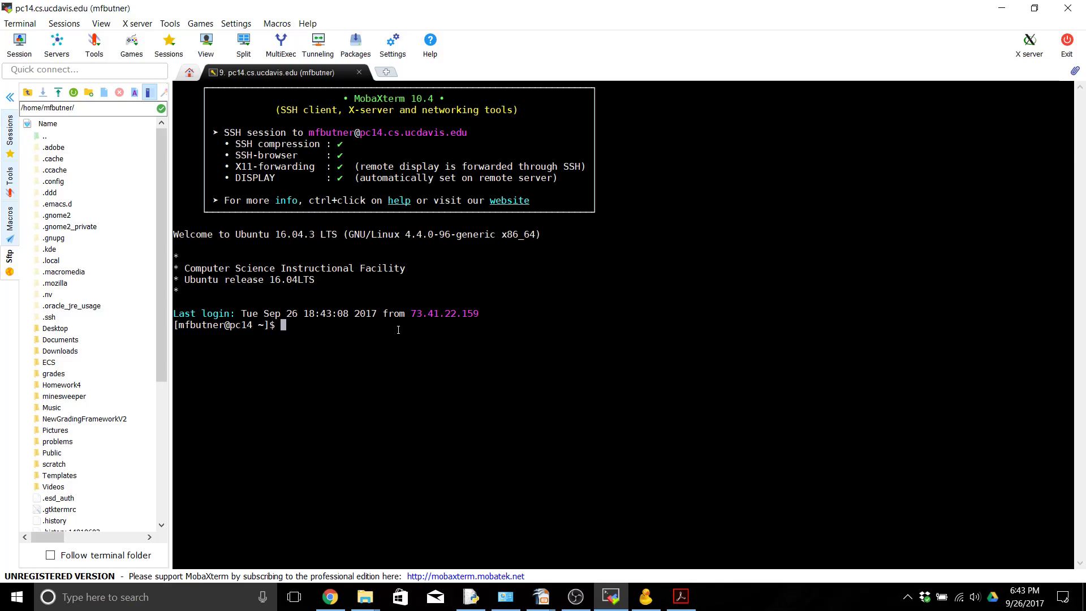
pyautogui.click(331, 596)
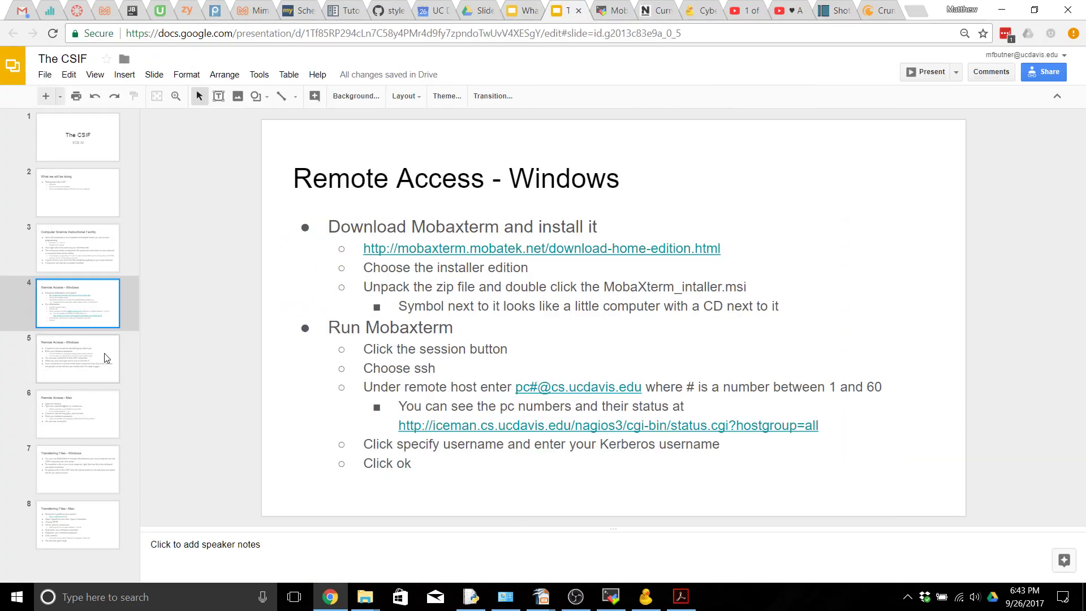
# Step: Show the Remote Access - Mac slide with the ssh steps, then bring the pc14 shell back in front
pyautogui.click(78, 413)
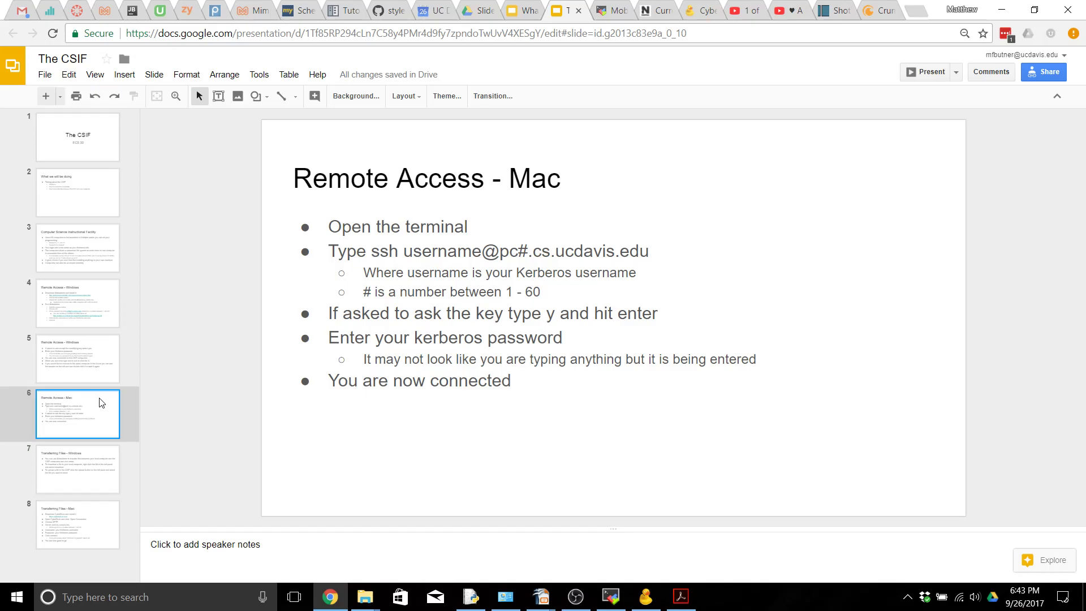
pyautogui.moveTo(462, 251)
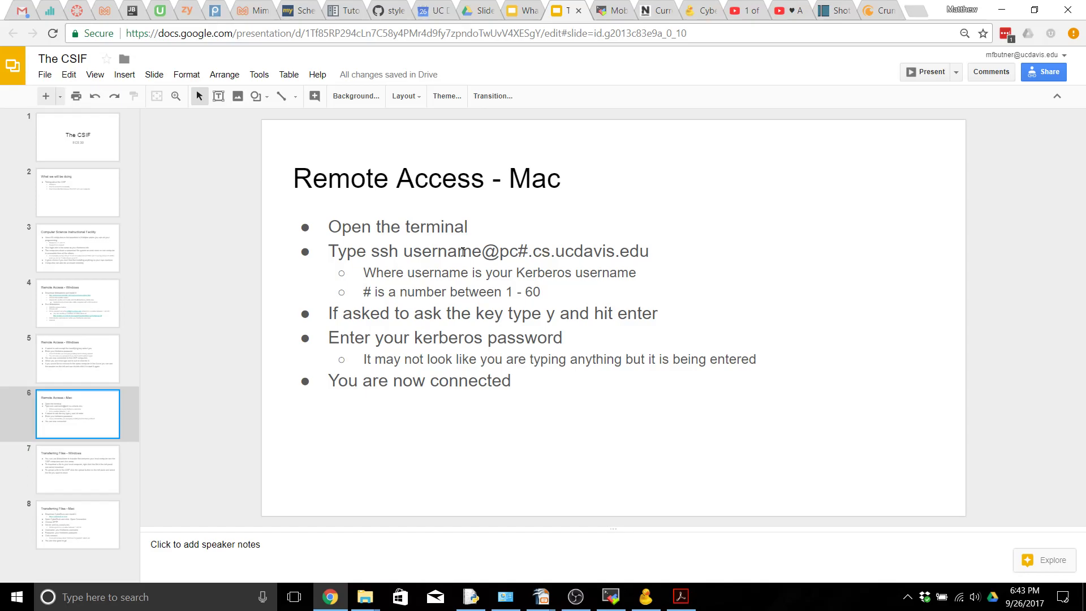
pyautogui.moveTo(487, 221)
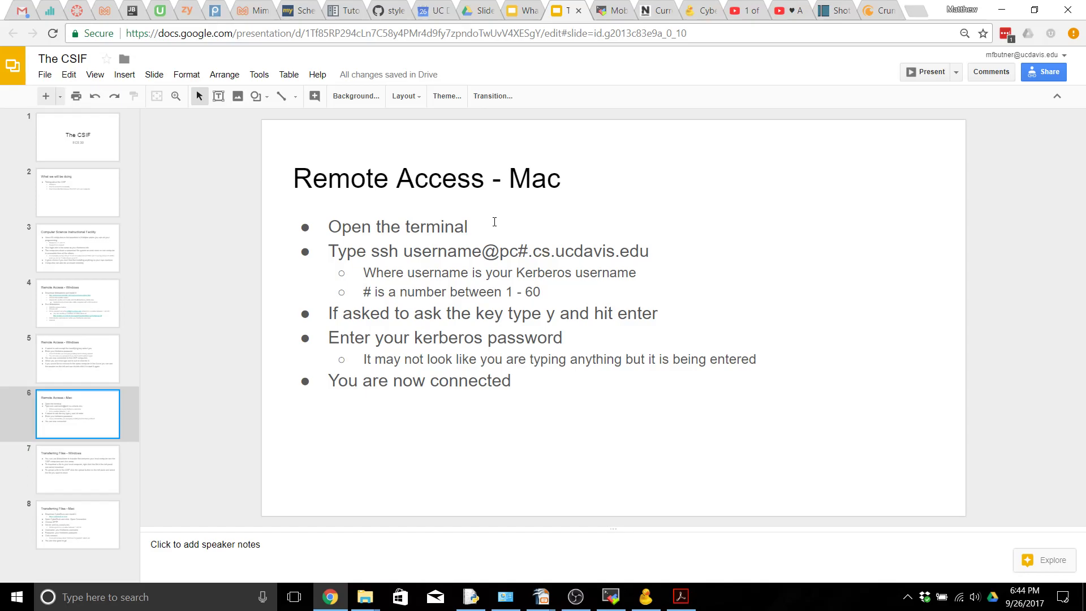
pyautogui.moveTo(395, 254)
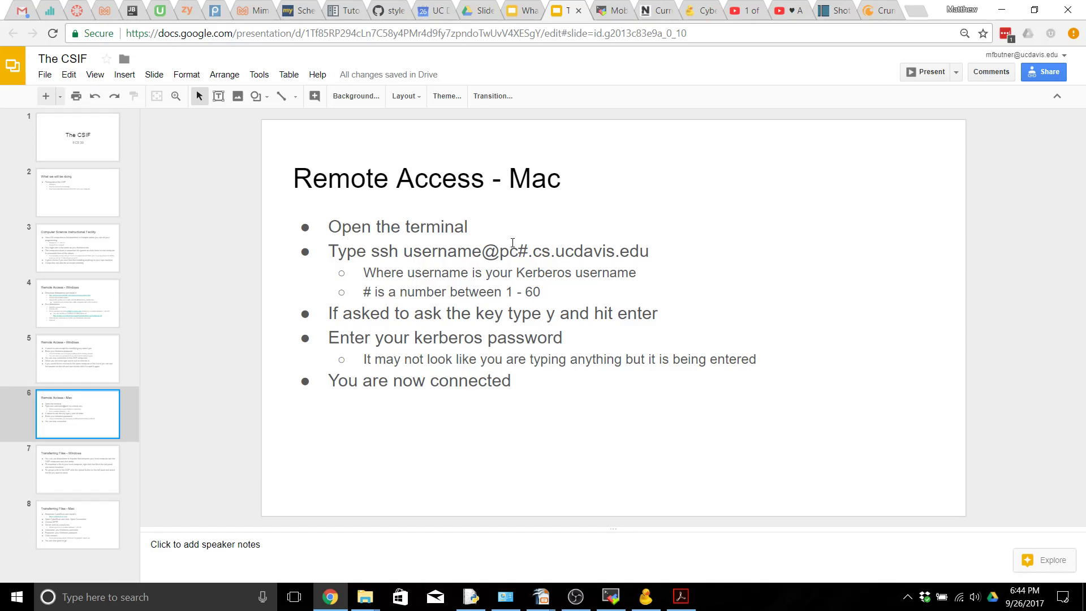
pyautogui.moveTo(487, 298)
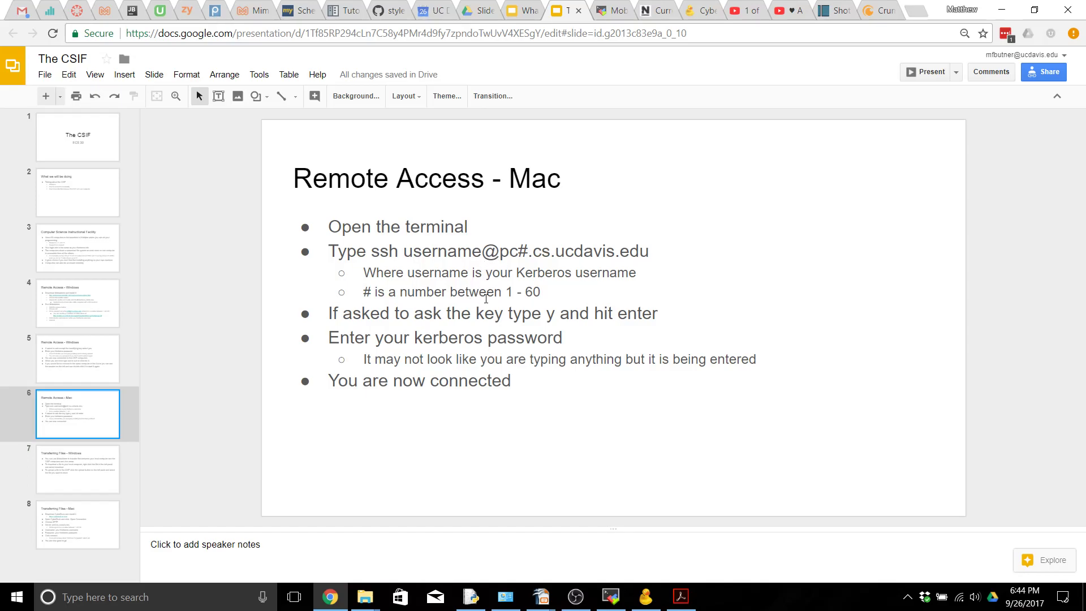
pyautogui.moveTo(582, 256)
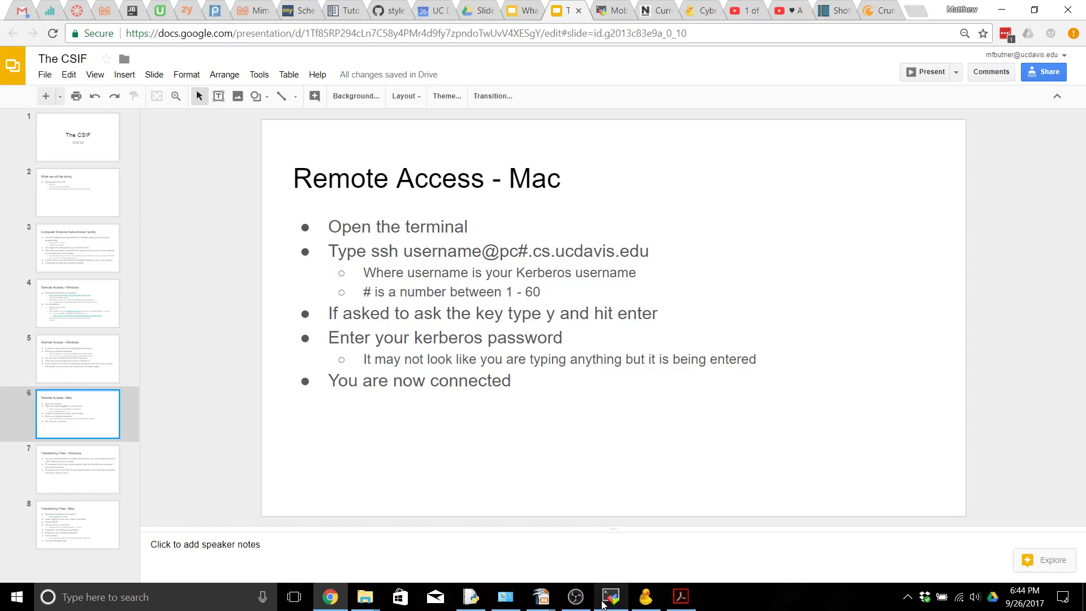
pyautogui.click(610, 597)
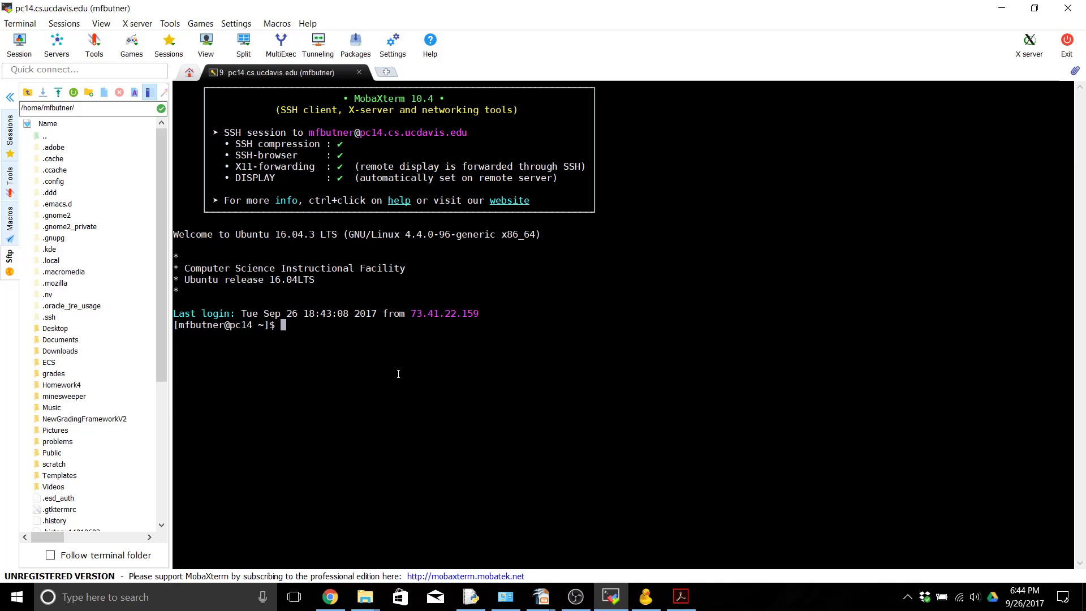
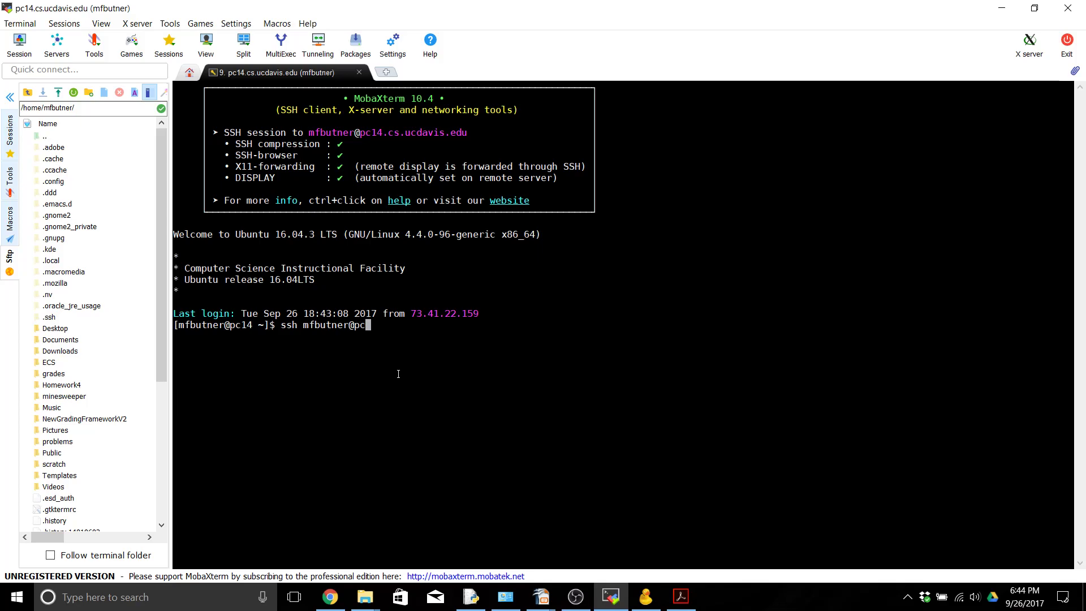
# Step: Run ssh to pc14.cs.ucdavis.edu, answer yes to trust its host key, and log in with the password
pyautogui.write('14.cs.uc')
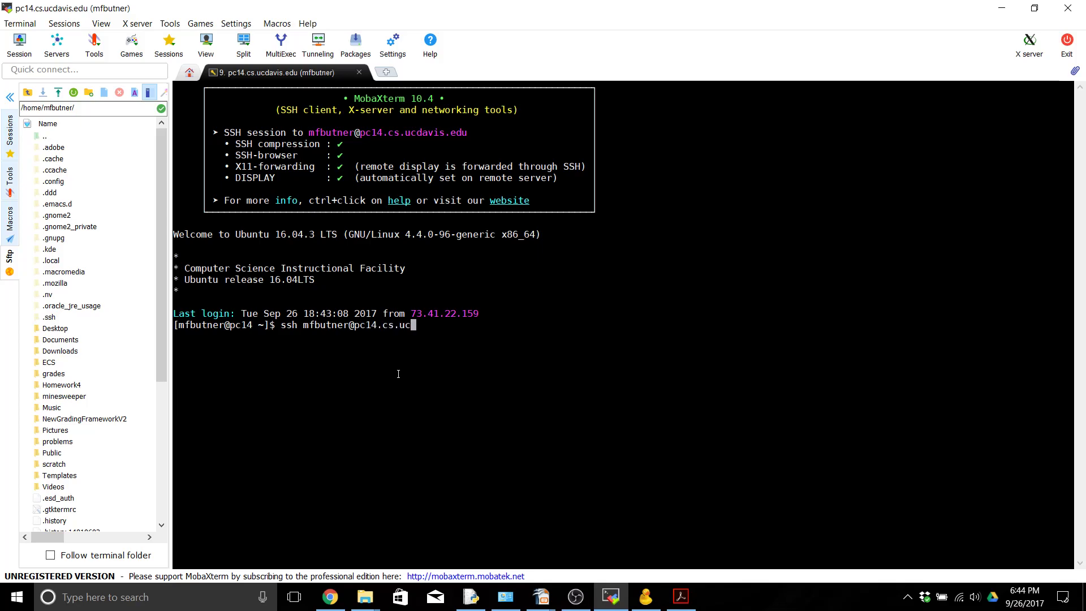
pyautogui.write('davis.edu')
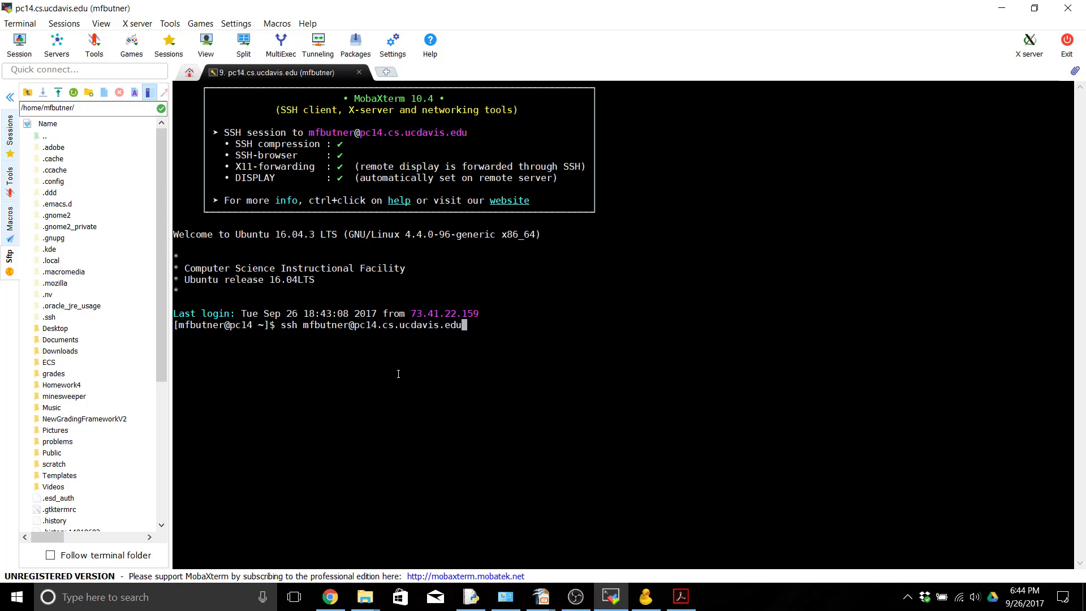
pyautogui.press('Return')
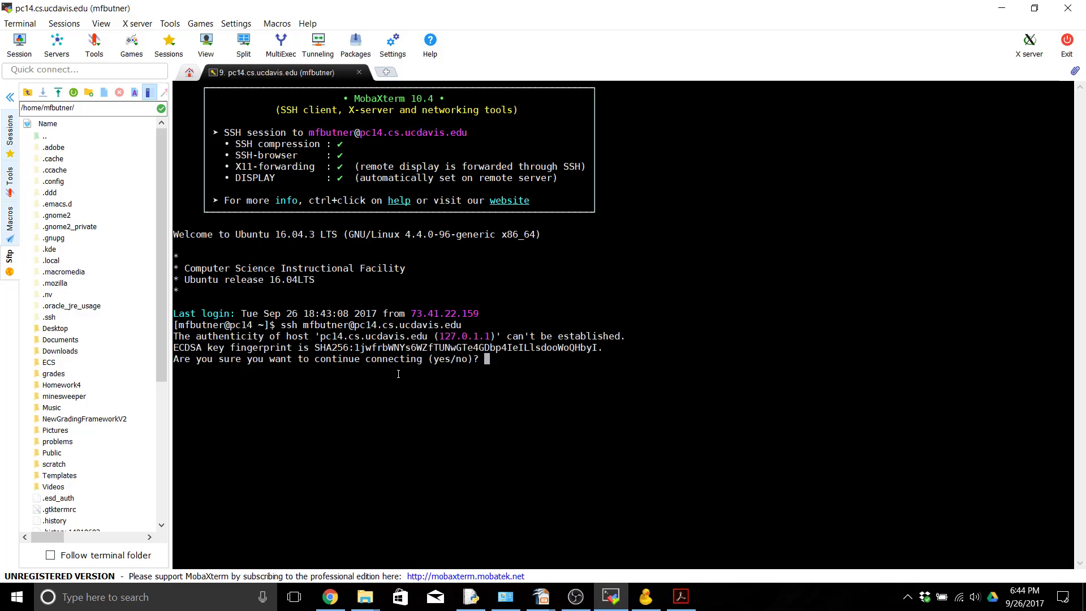
pyautogui.write('yes')
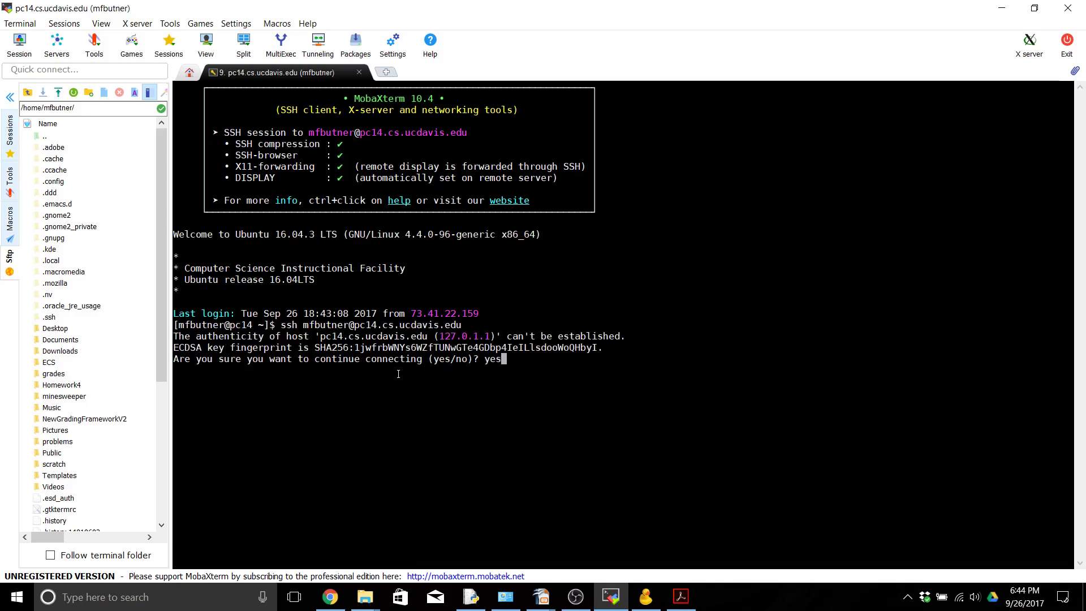
pyautogui.press('Return')
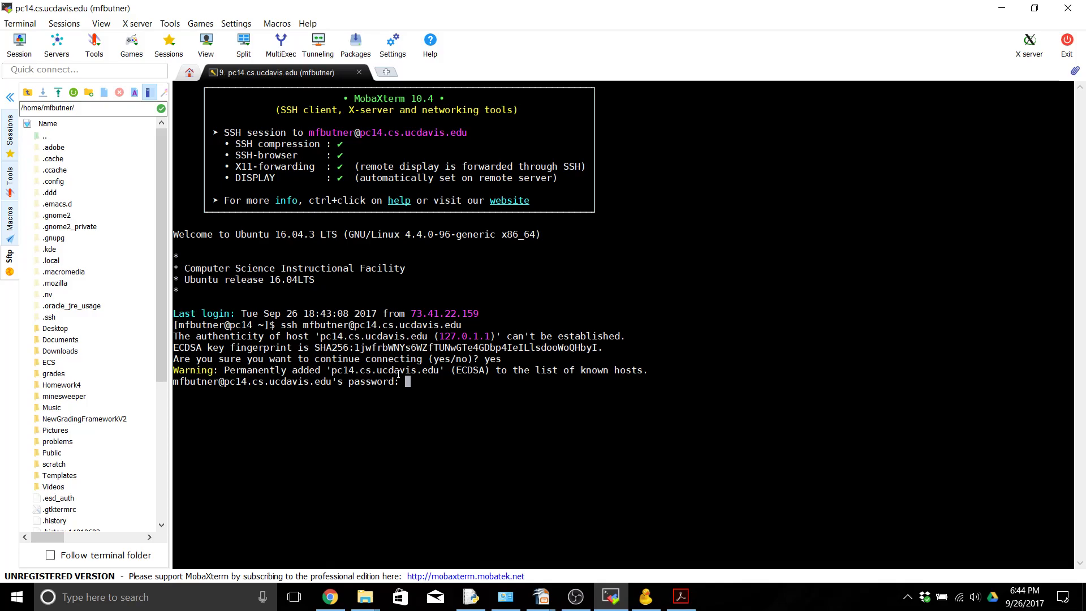
pyautogui.press('Return')
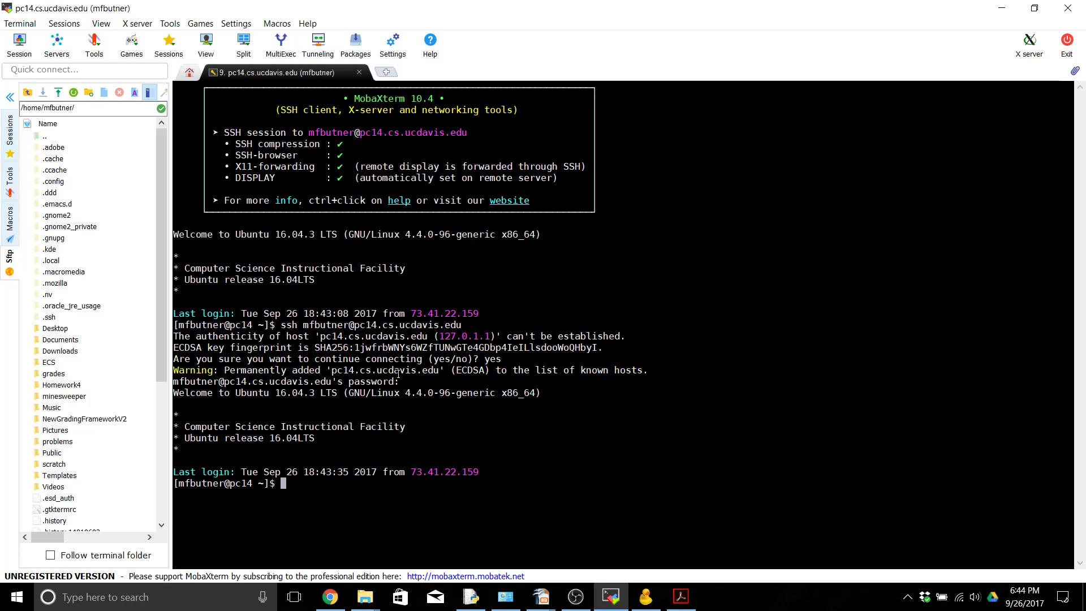
# Step: Run exit to close the ssh connection and return to the original pc14 shell
pyautogui.write('exit')
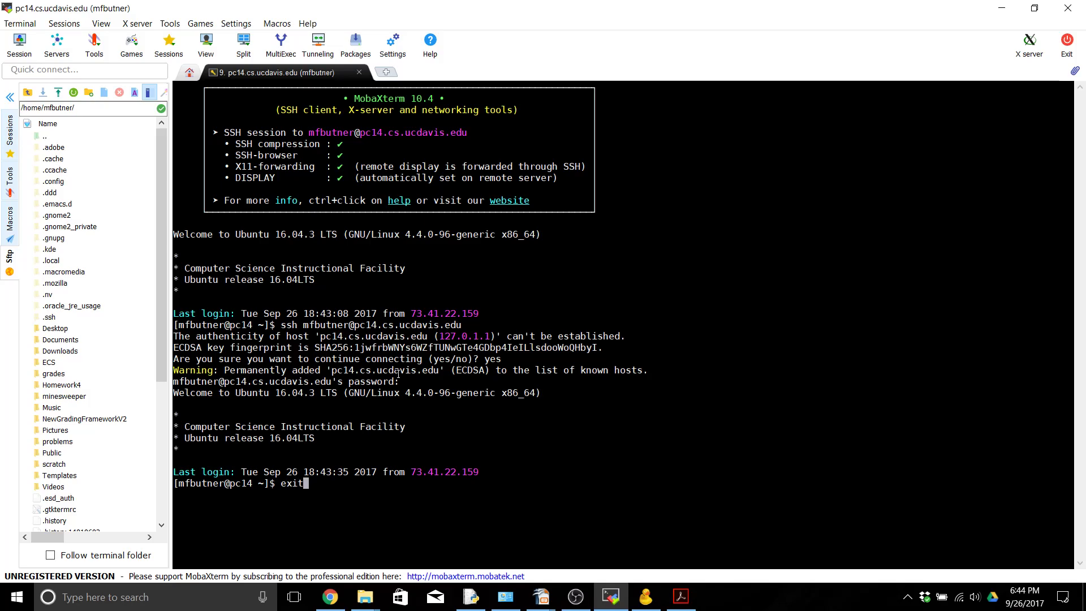
pyautogui.press('Return')
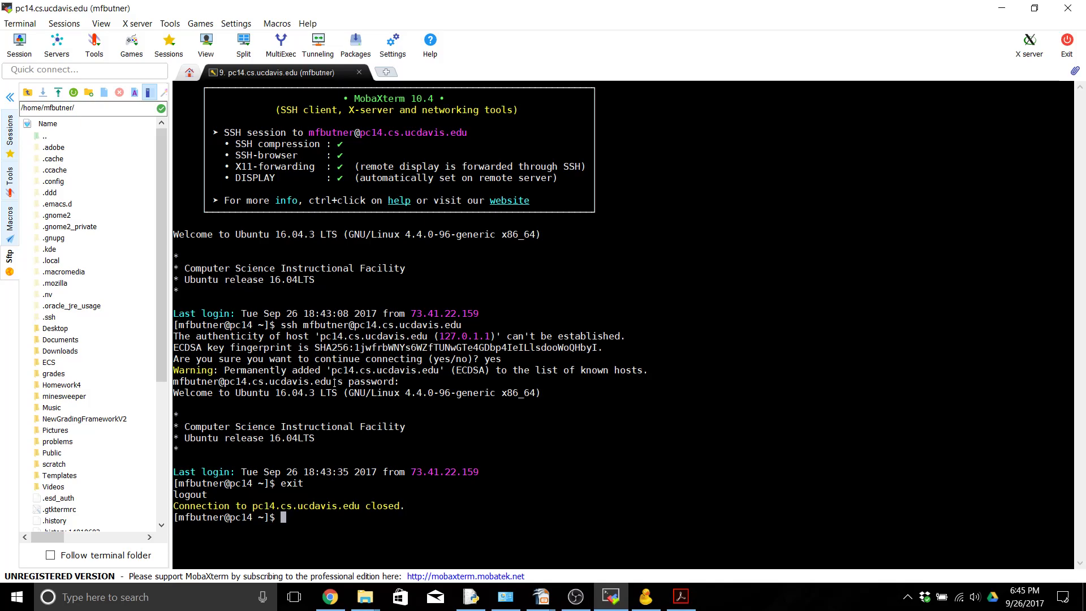
pyautogui.moveTo(330, 596)
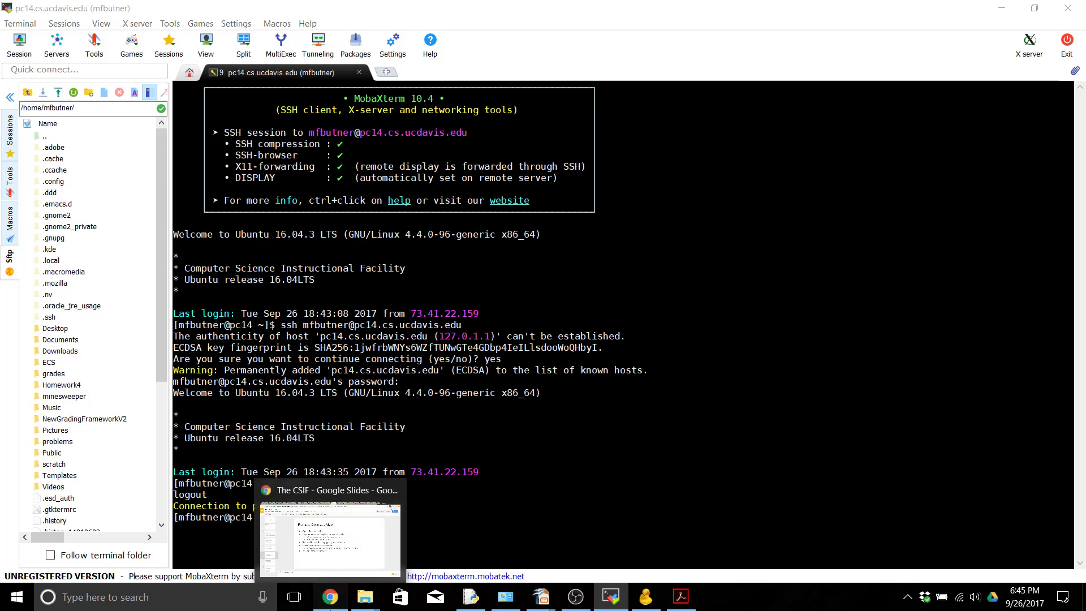
# Step: Bring Google Slides forward on slide 7, Transferring Files - Windows
pyautogui.click(329, 540)
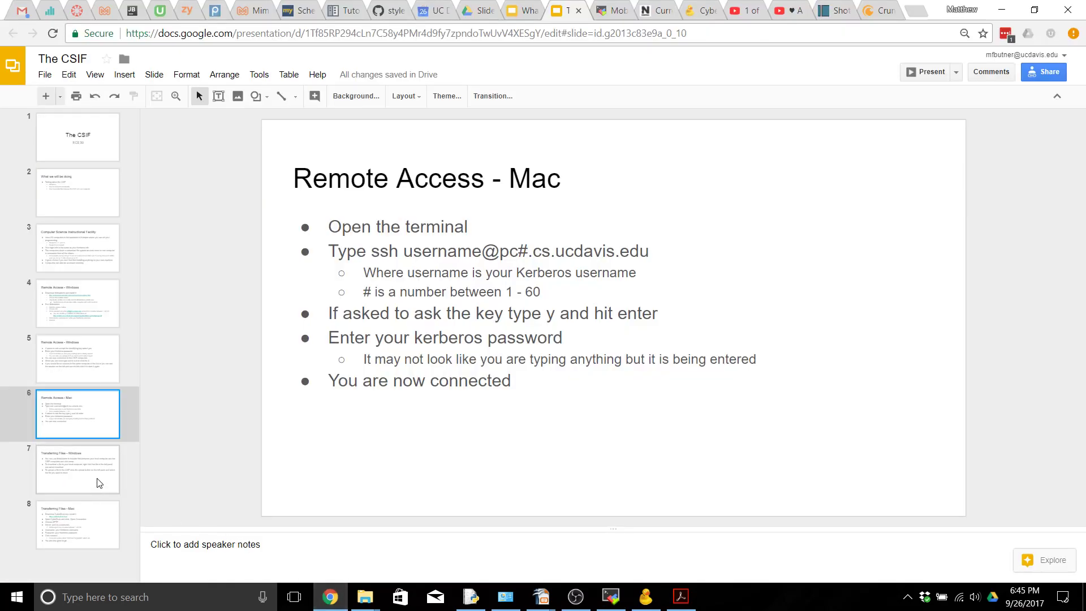
pyautogui.click(78, 469)
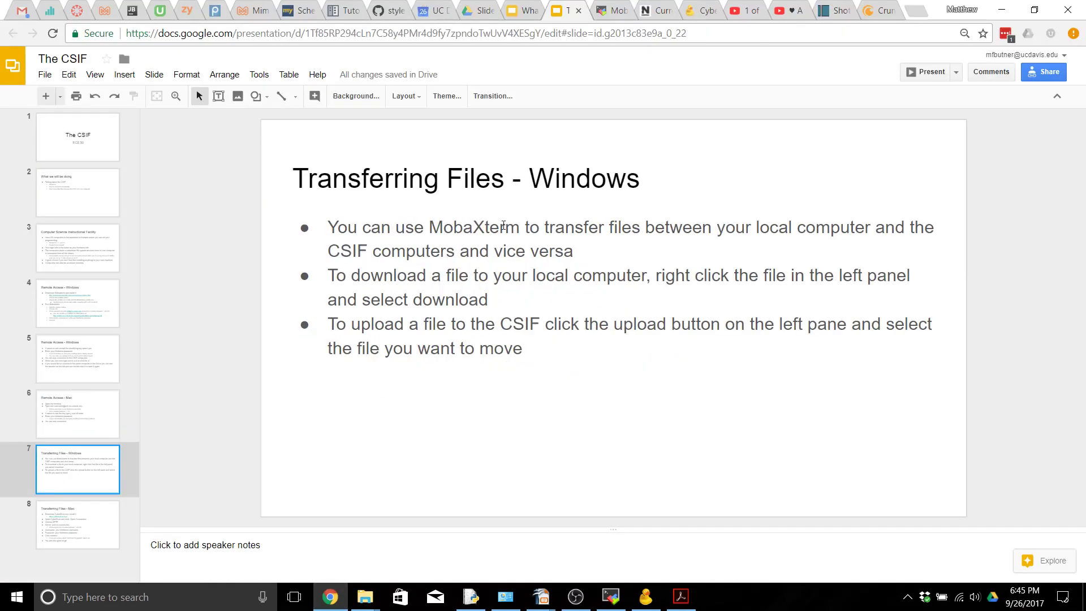
pyautogui.moveTo(522, 218)
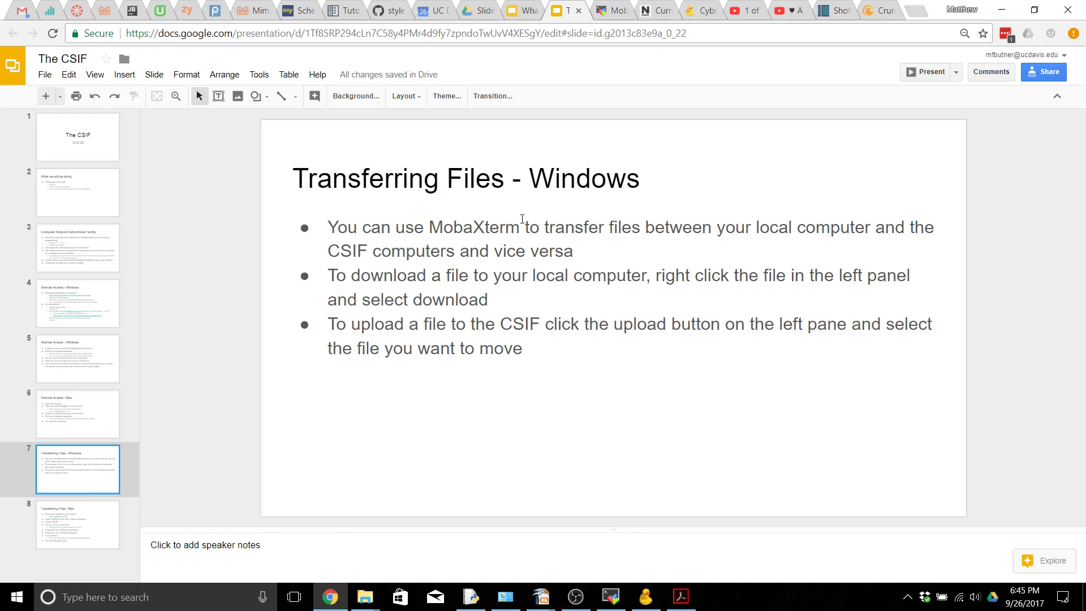
pyautogui.moveTo(427, 340)
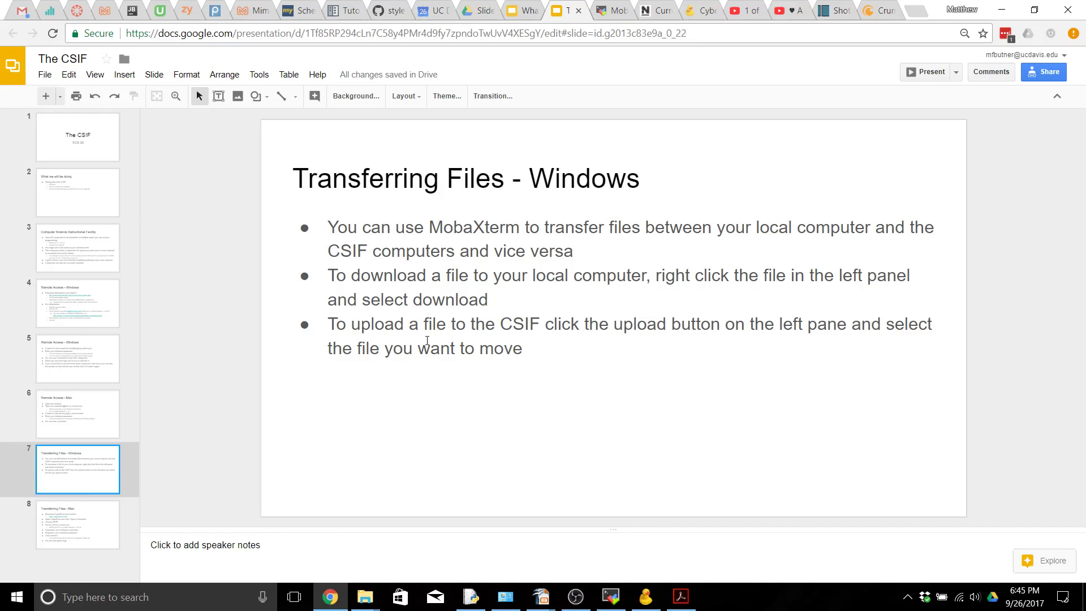
pyautogui.moveTo(610, 596)
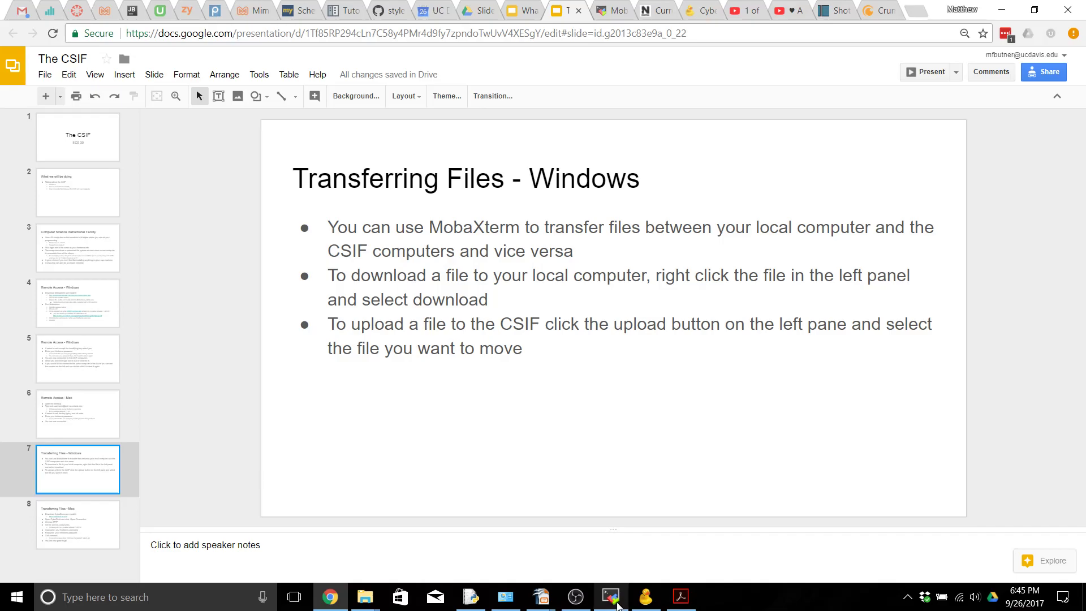
# Step: In the SFTP panel choose Download for Arjun.odt, then cancel the destination-folder chooser
pyautogui.click(610, 597)
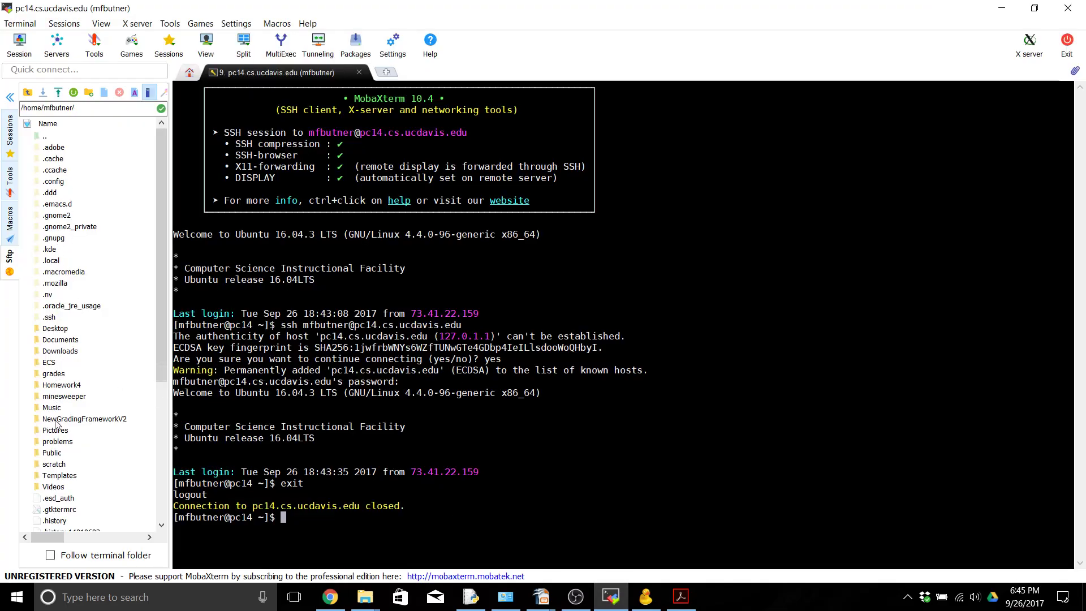
pyautogui.moveTo(58, 442)
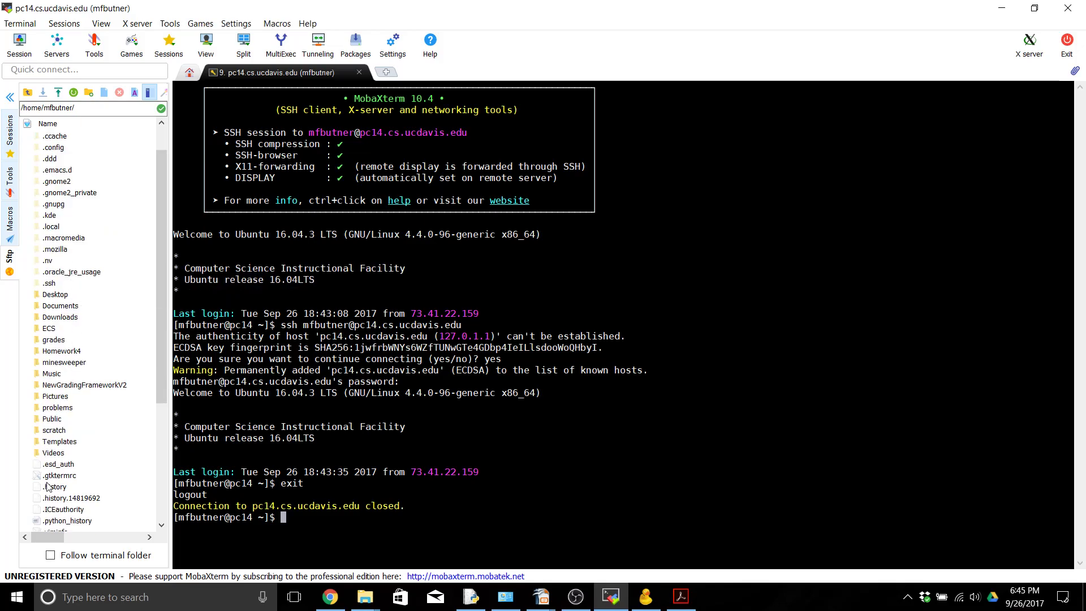
pyautogui.scroll(-3)
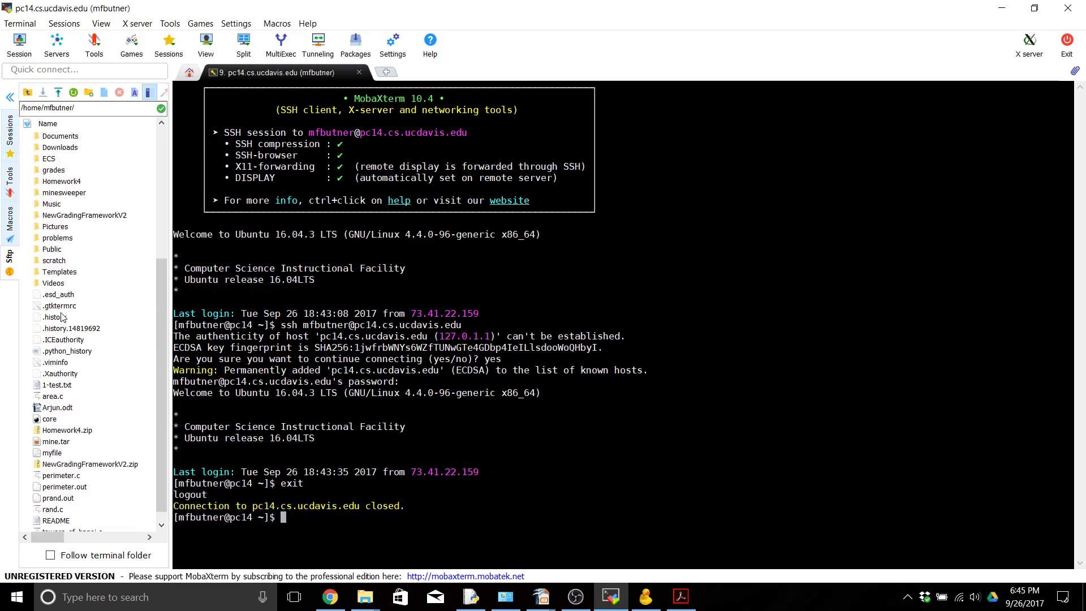
pyautogui.moveTo(53, 509)
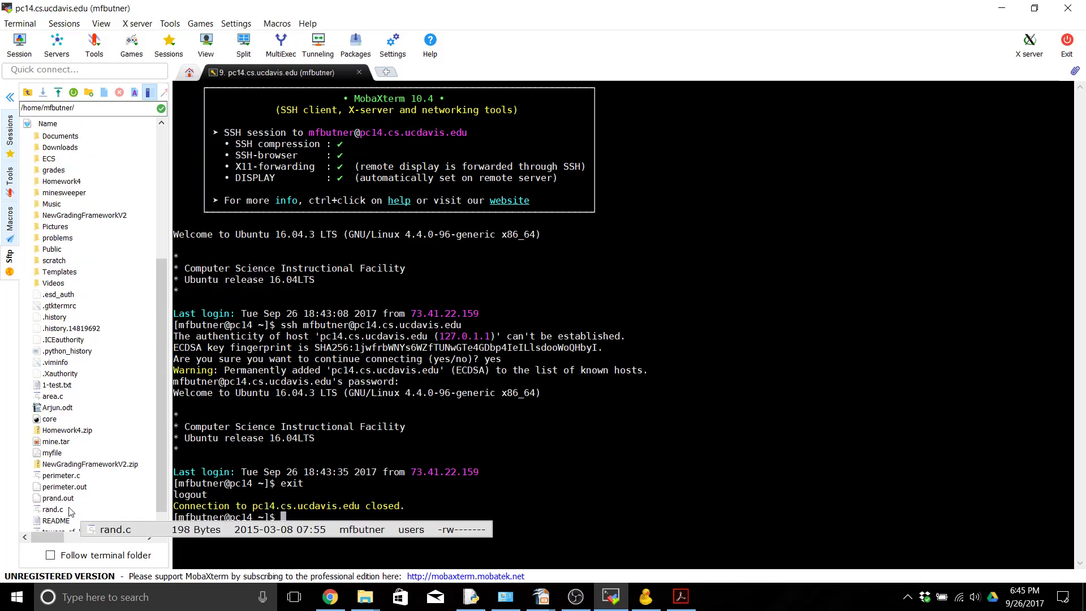
pyautogui.moveTo(127, 447)
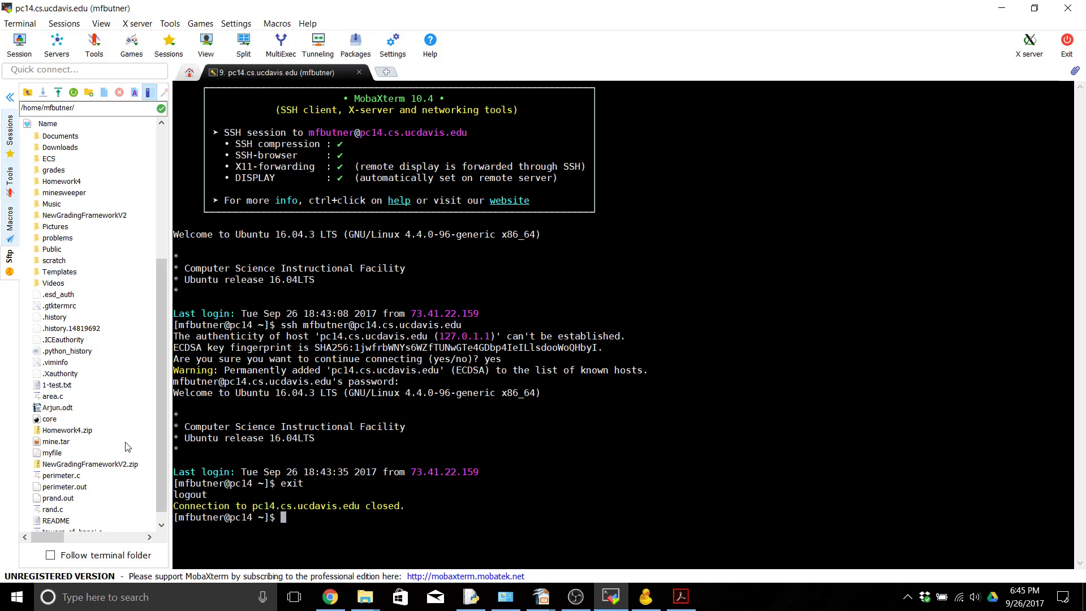
pyautogui.rightClick(56, 408)
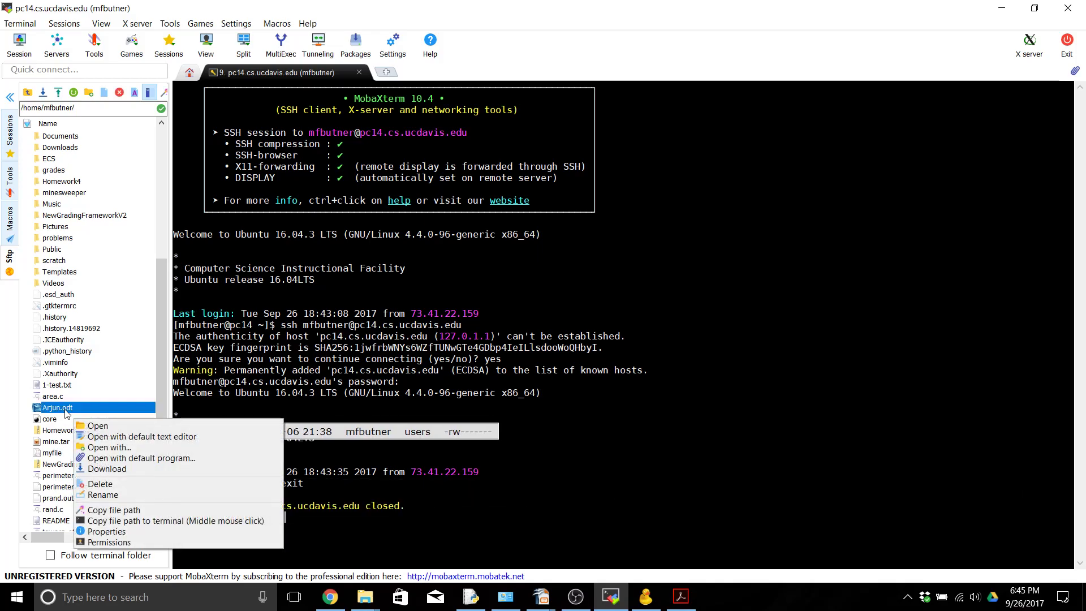
pyautogui.moveTo(108, 469)
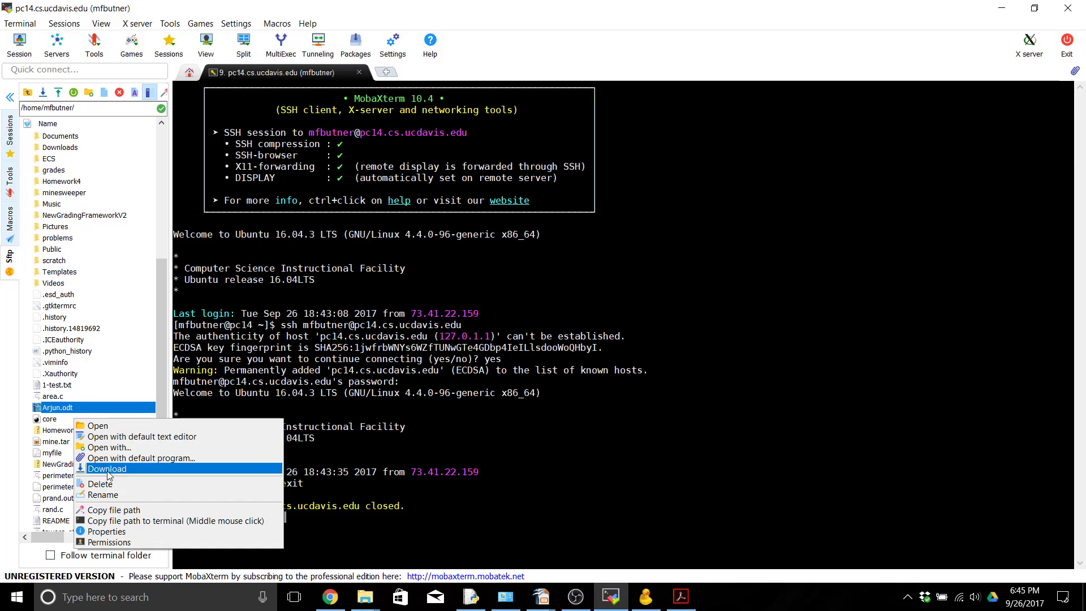
pyautogui.click(107, 468)
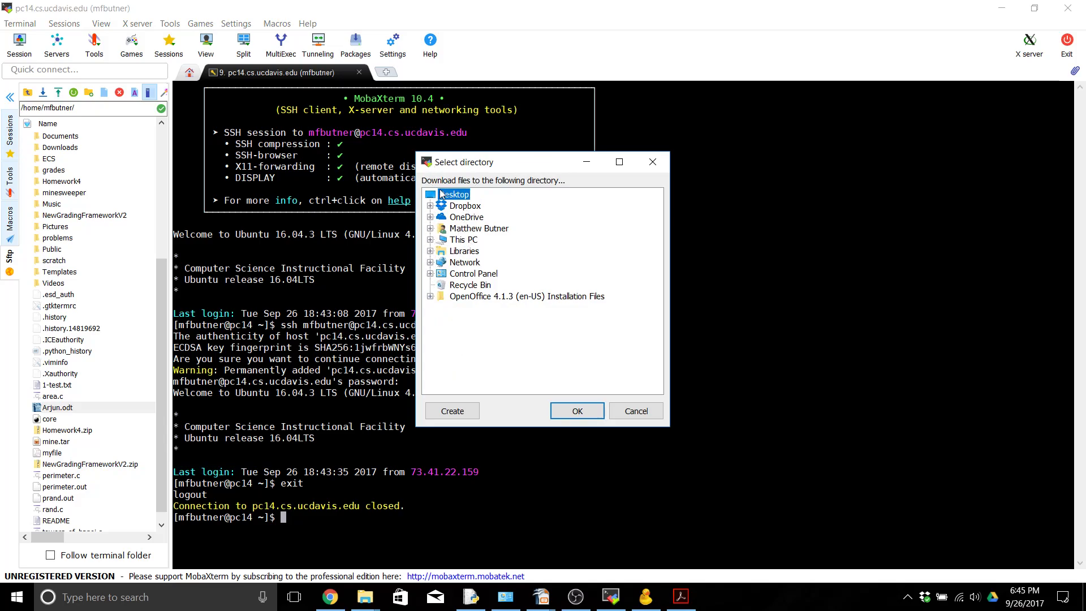
pyautogui.moveTo(635, 411)
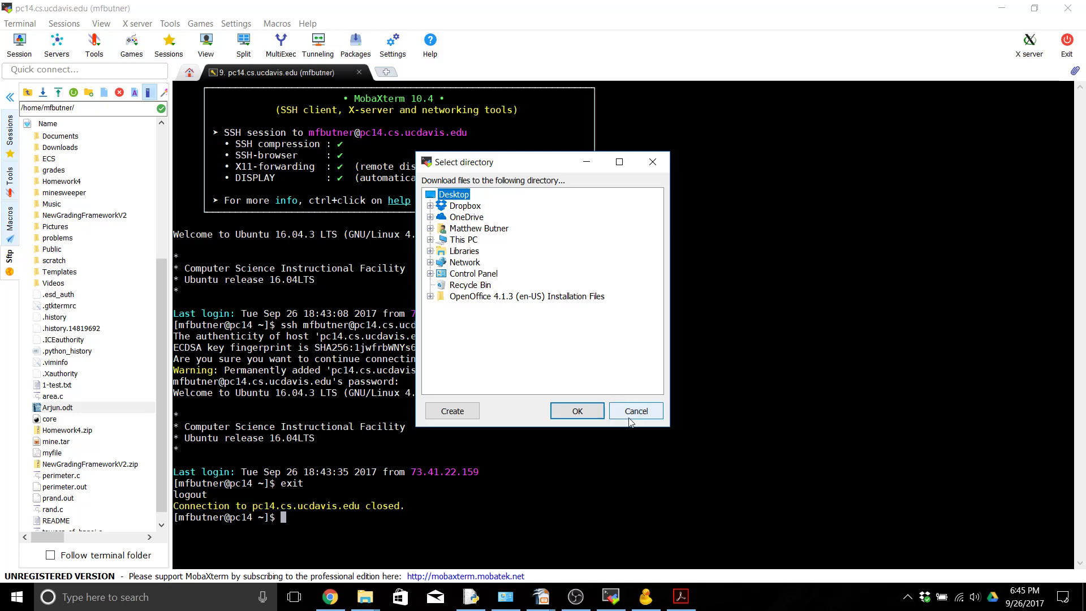
pyautogui.click(635, 411)
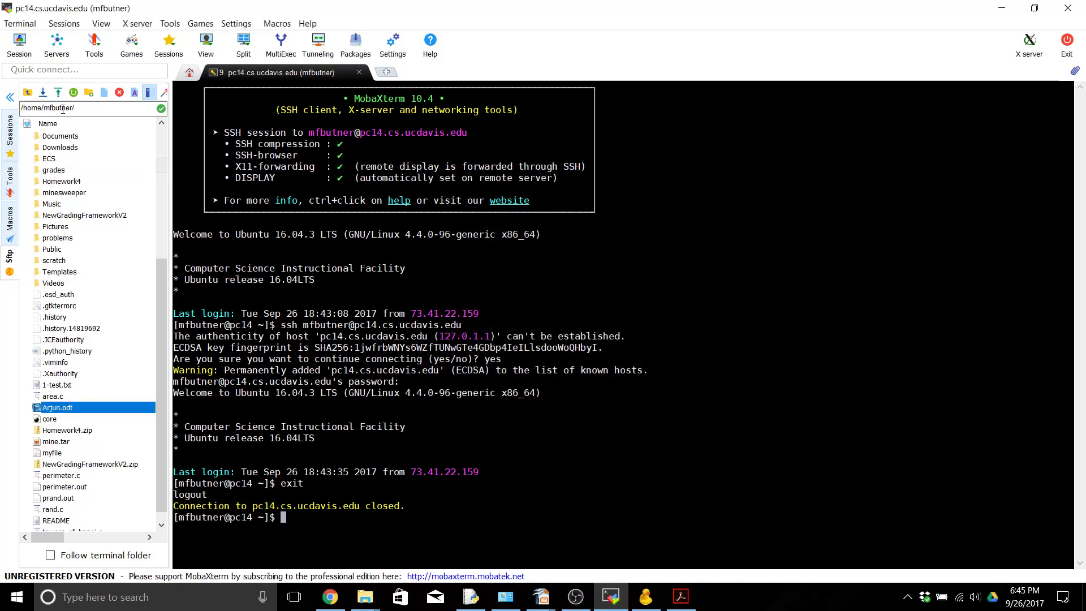
pyautogui.moveTo(59, 92)
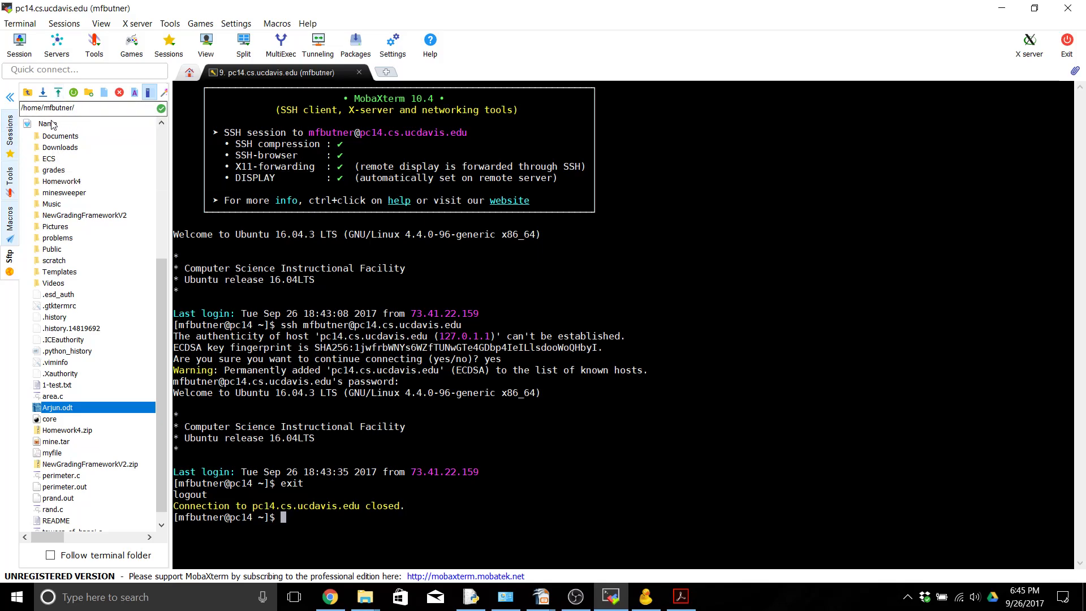
pyautogui.moveTo(61, 135)
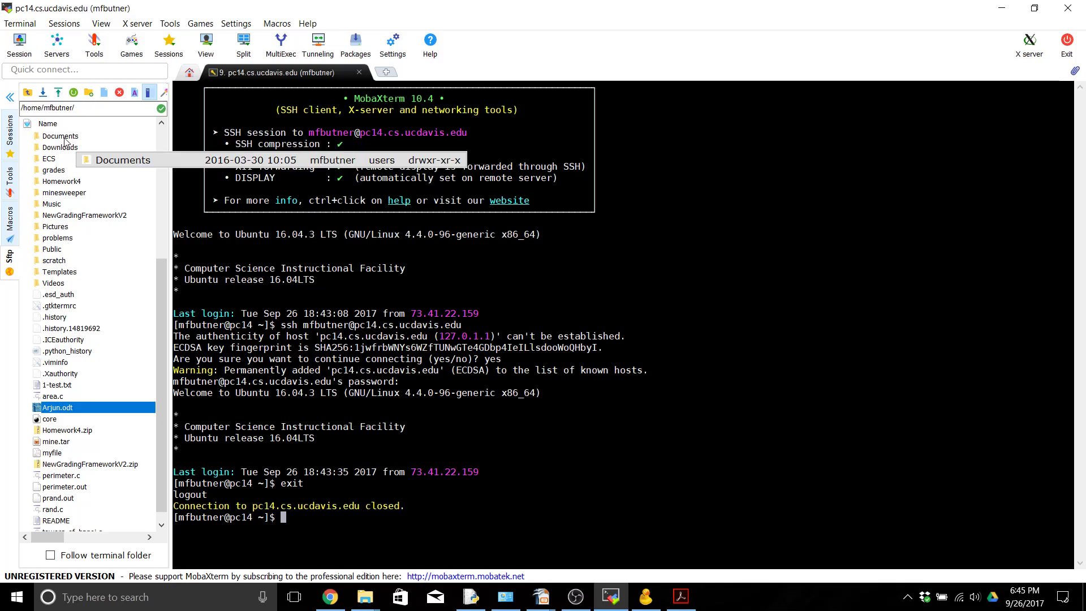
pyautogui.doubleClick(60, 136)
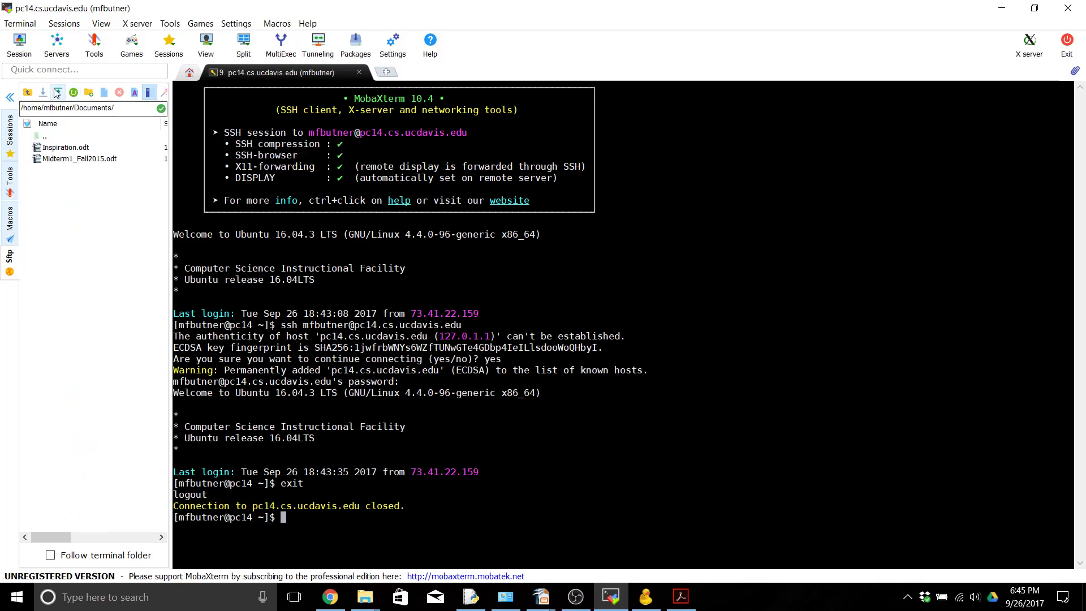
pyautogui.click(58, 93)
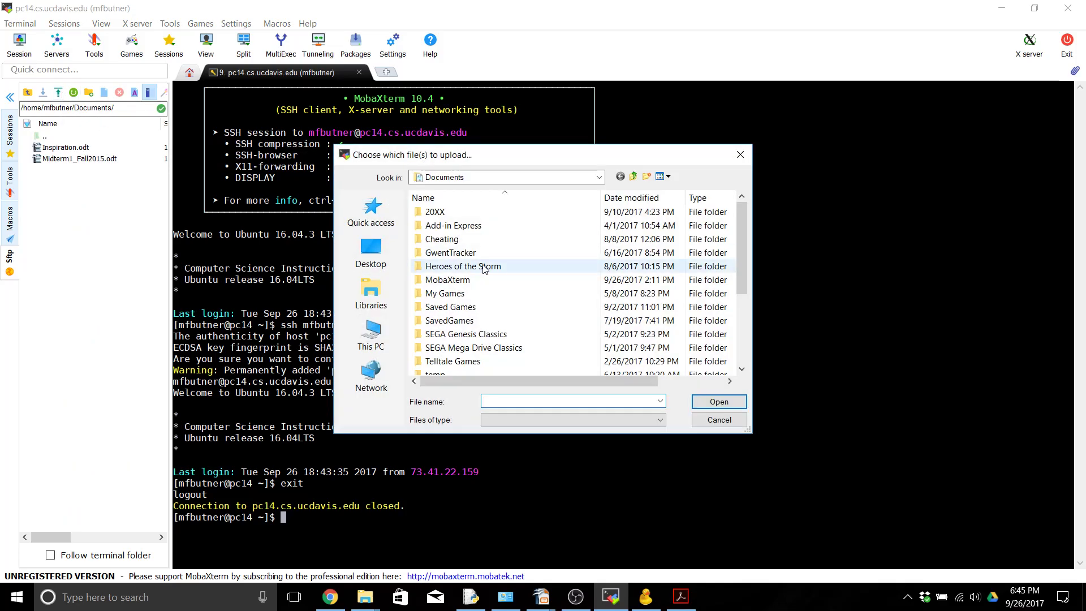
pyautogui.scroll(-3)
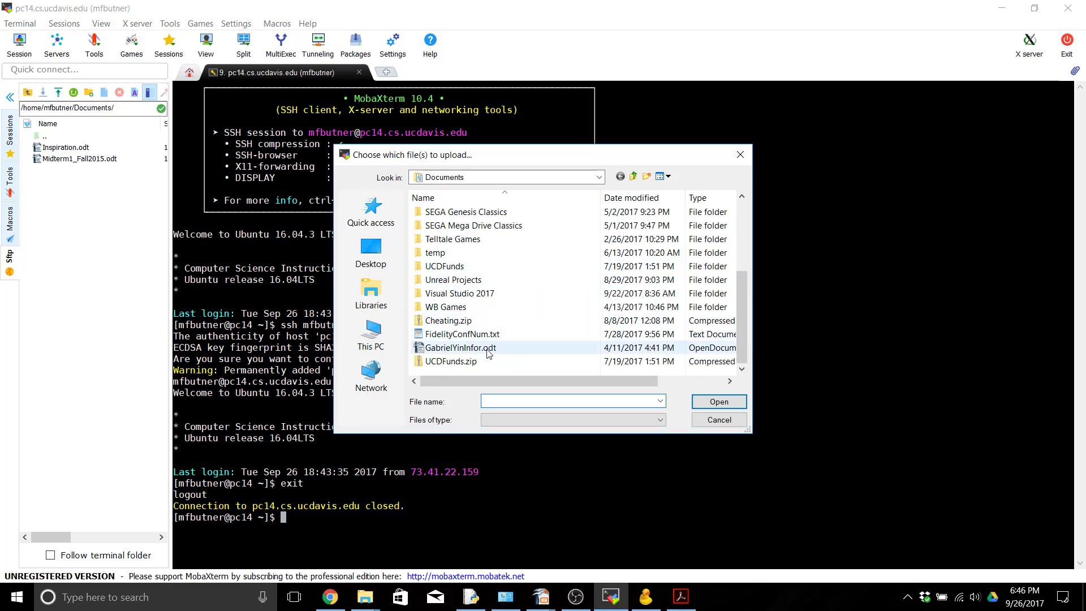
pyautogui.click(718, 420)
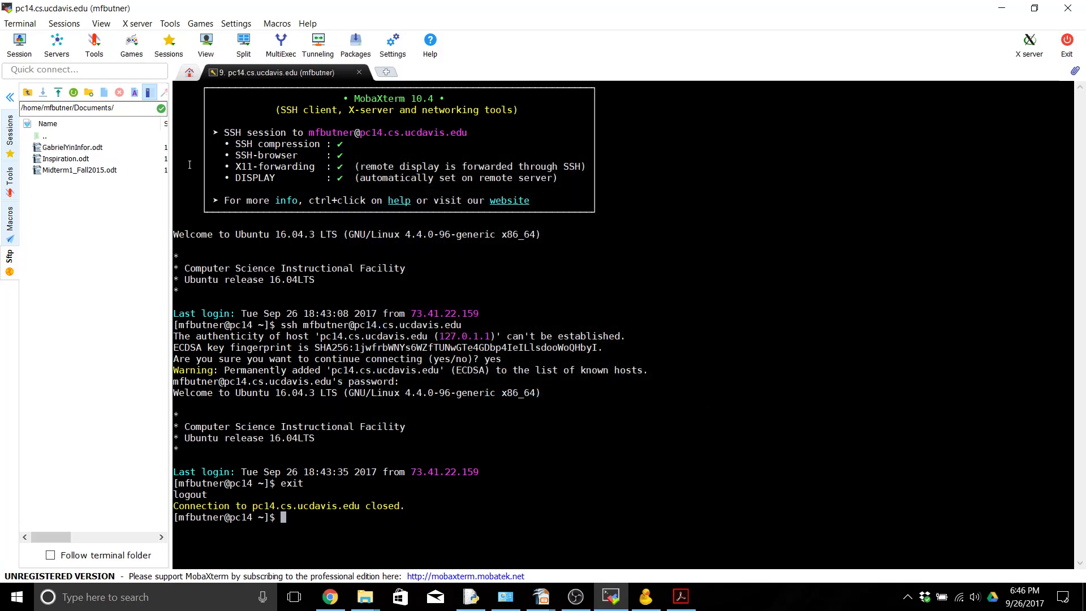
pyautogui.moveTo(291, 217)
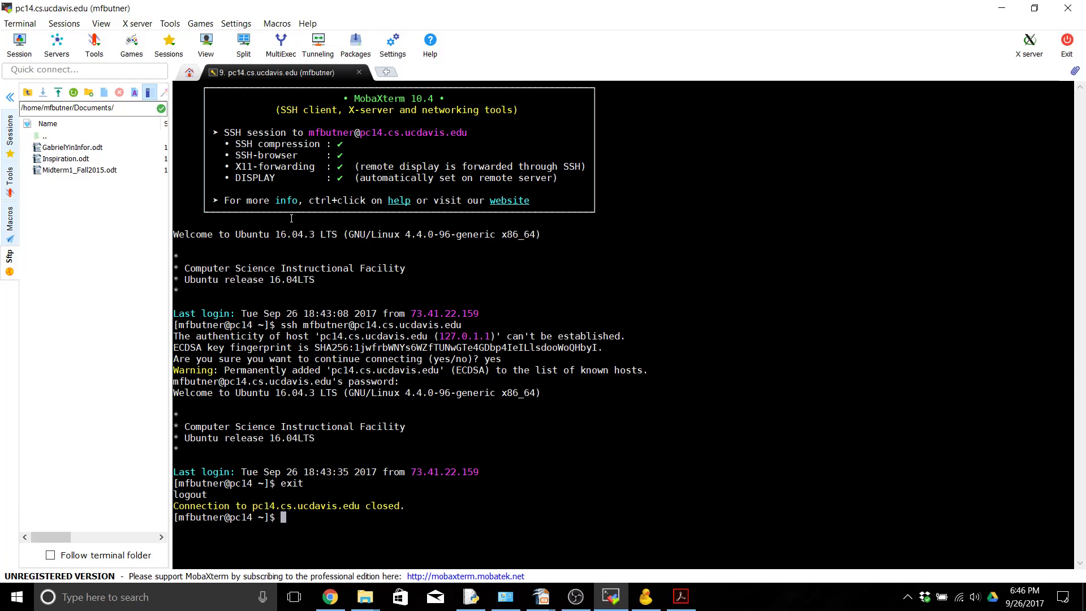
pyautogui.moveTo(373, 546)
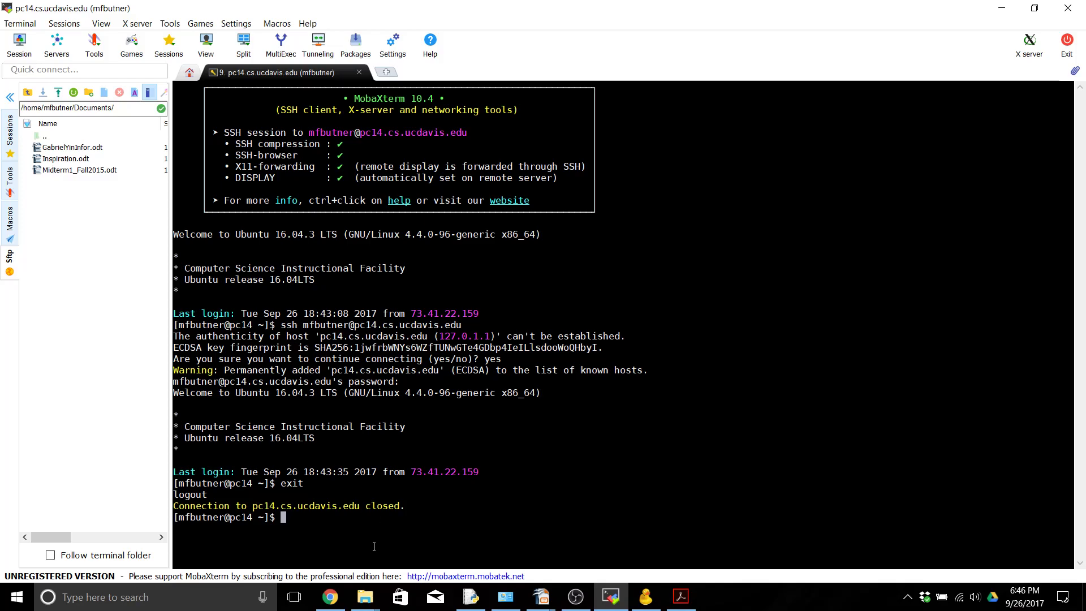
# Step: Bring Google Slides forward on slide 8, Transferring Files - Mac, with the Cyberduck steps
pyautogui.click(330, 596)
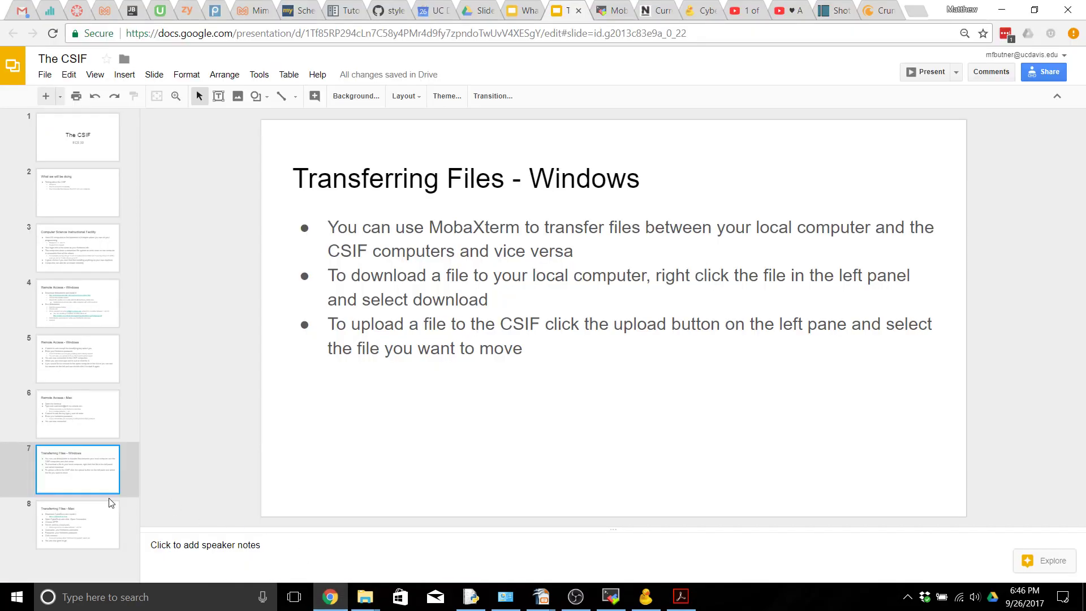
pyautogui.click(77, 525)
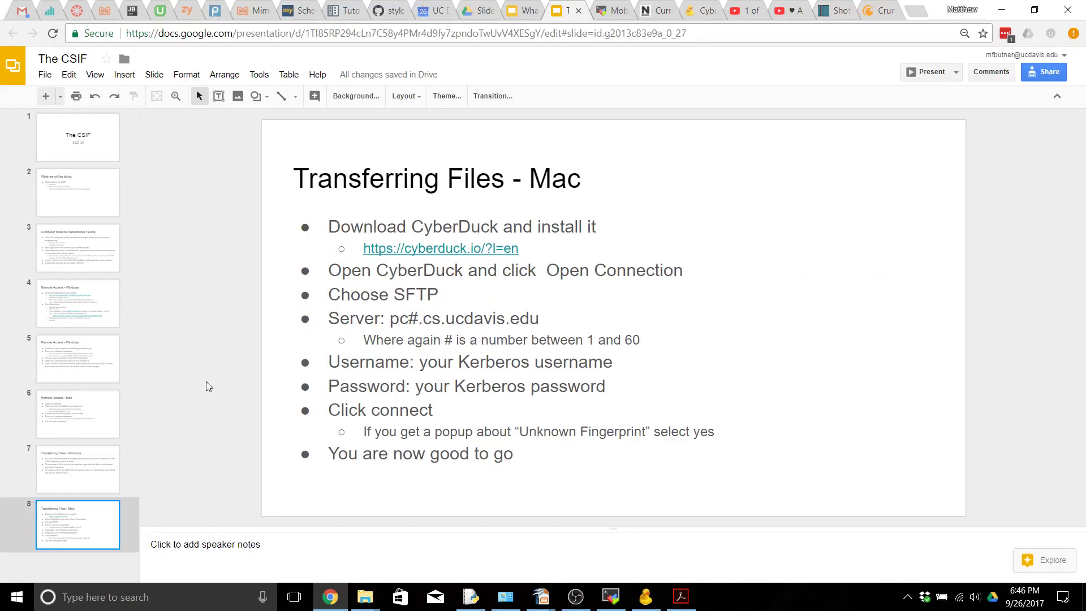
pyautogui.moveTo(191, 316)
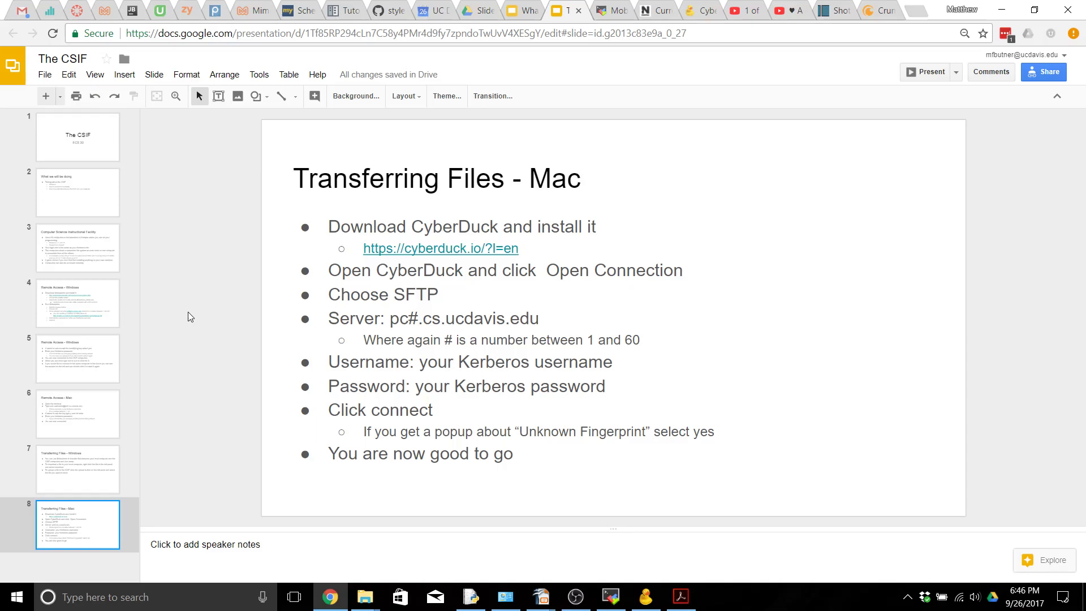
pyautogui.moveTo(444, 221)
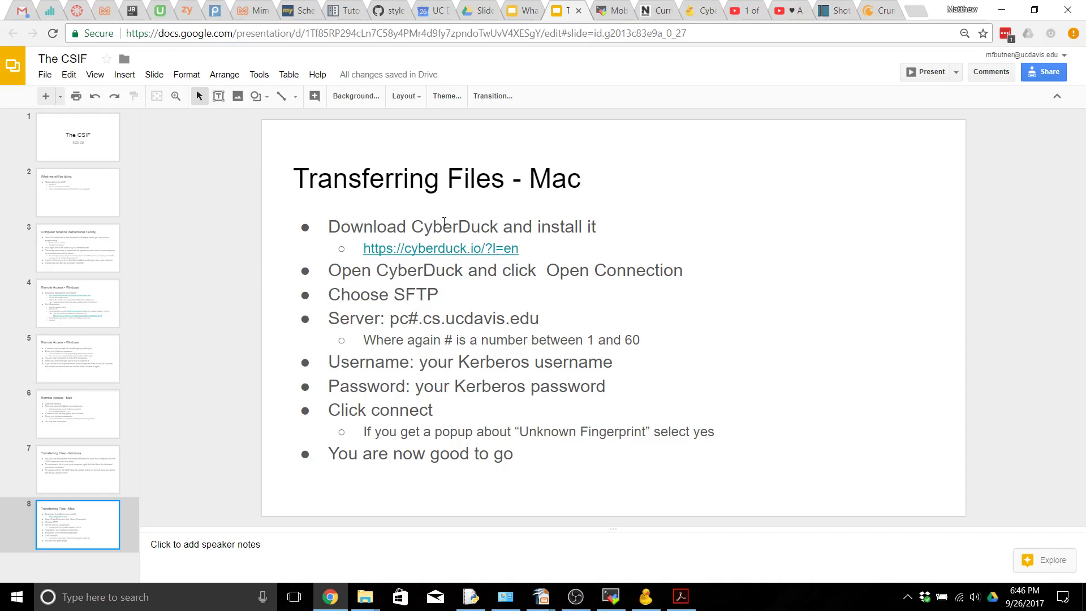
pyautogui.moveTo(428, 227)
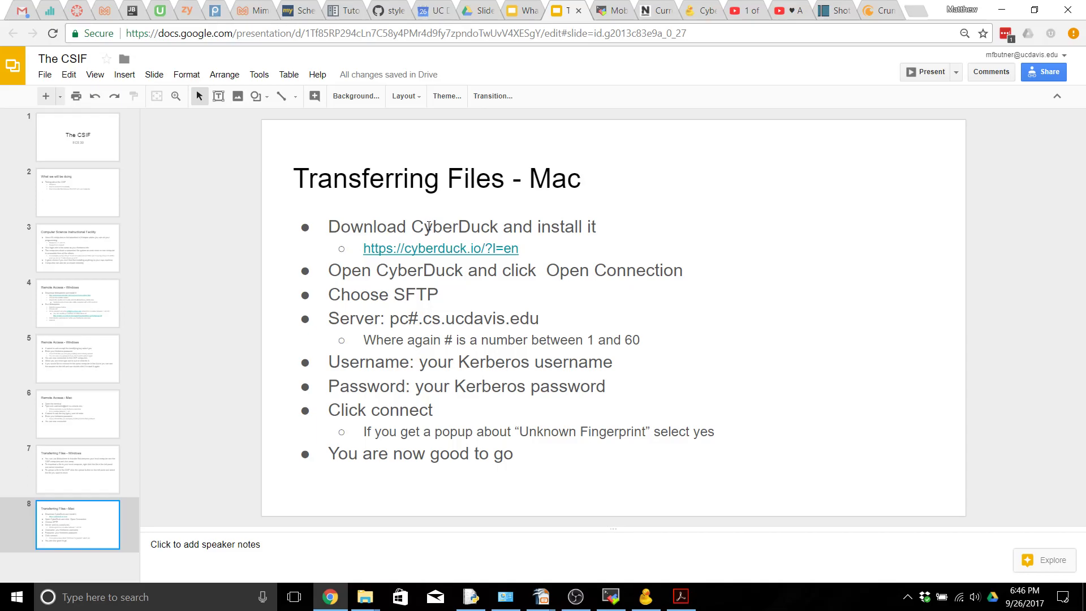
pyautogui.moveTo(682, 90)
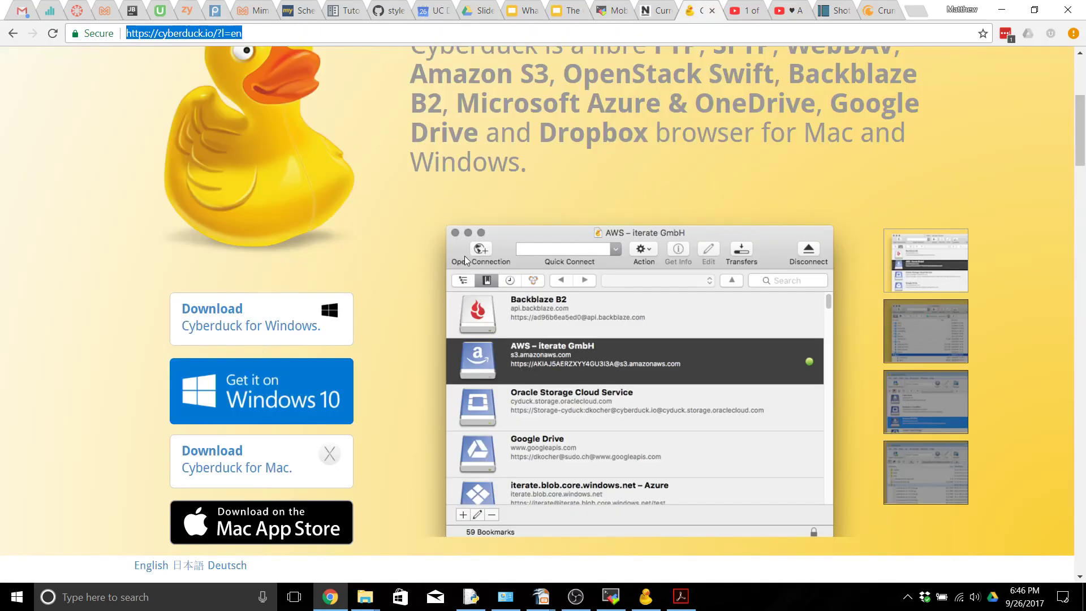
pyautogui.moveTo(312, 199)
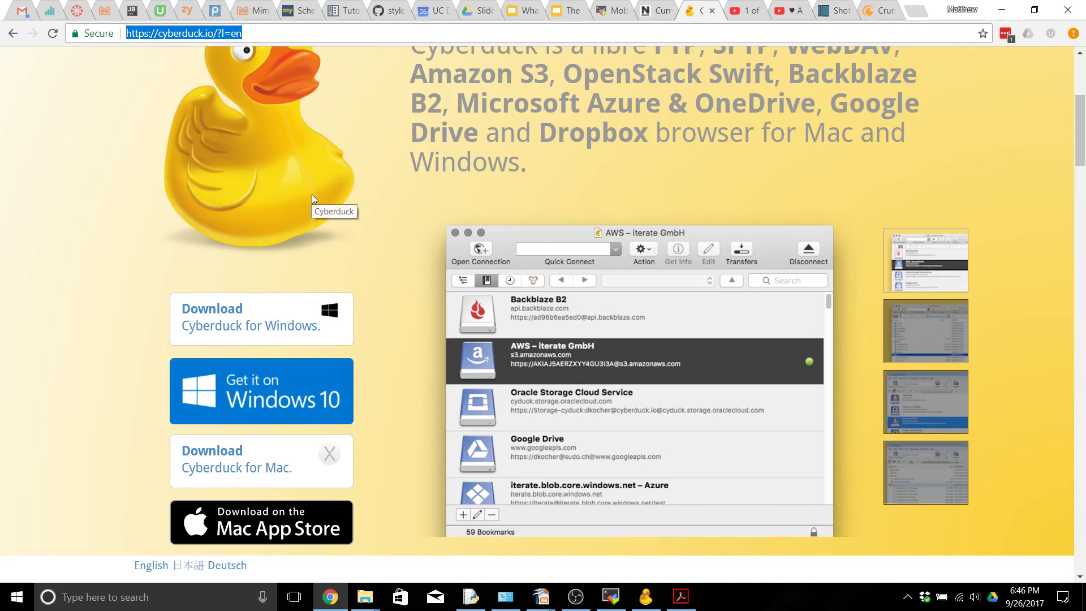
pyautogui.moveTo(301, 490)
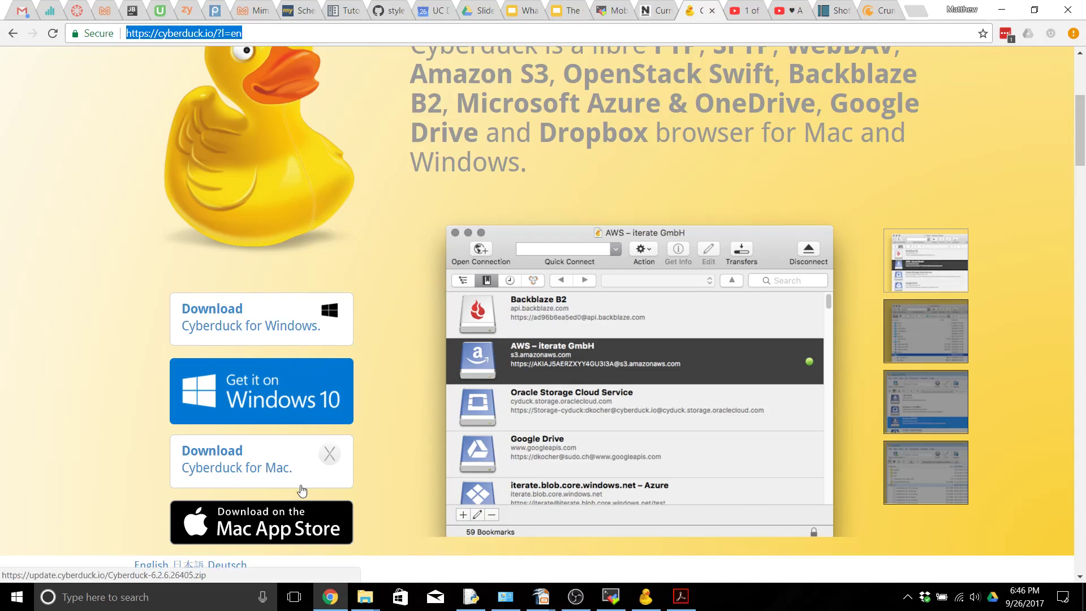
pyautogui.moveTo(405, 436)
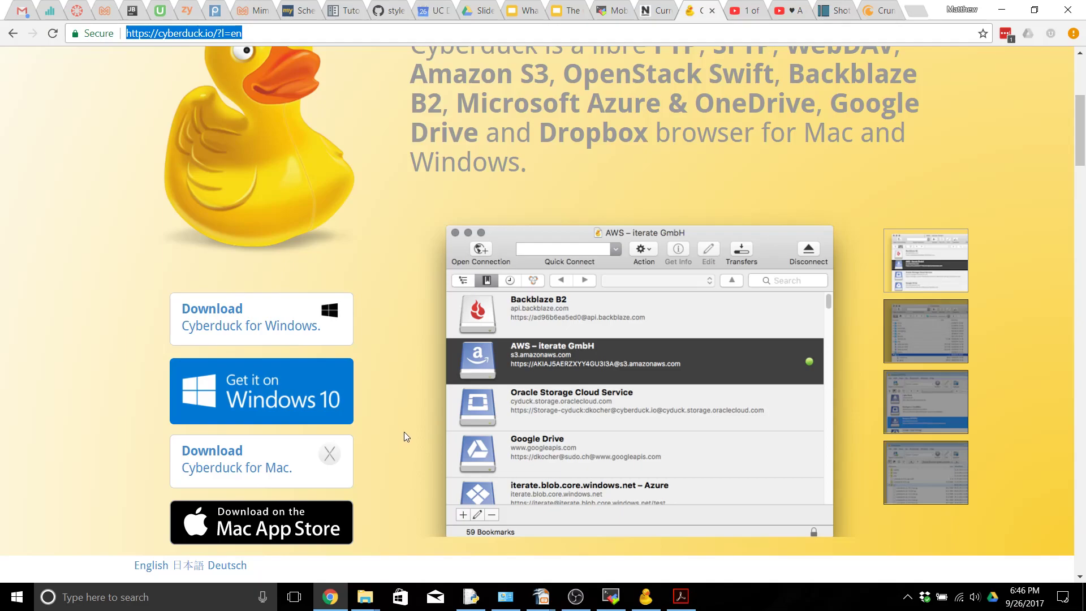
pyautogui.moveTo(645, 597)
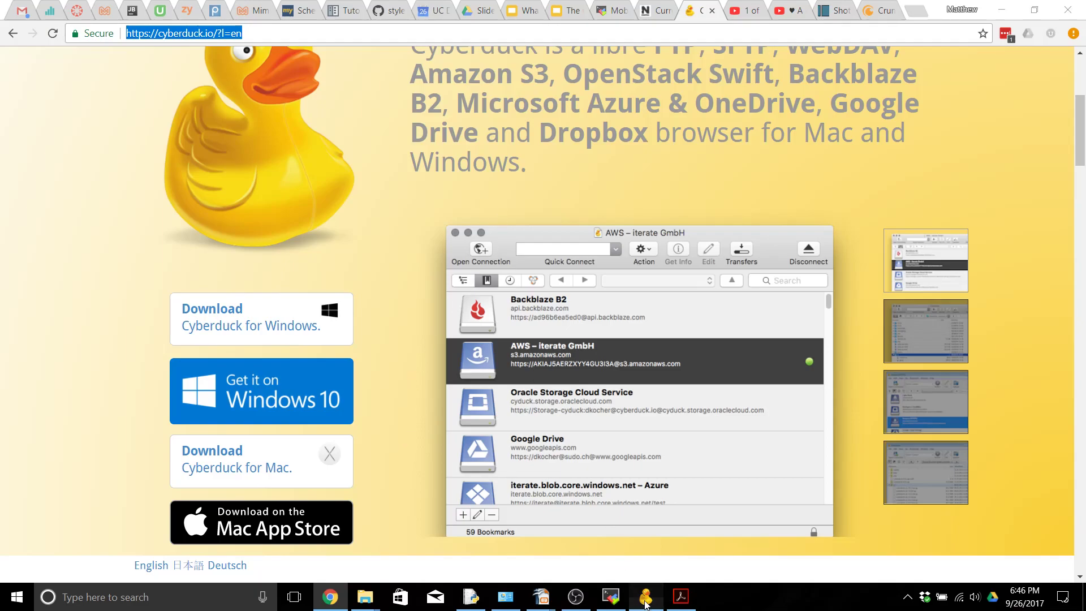
# Step: In Cyberduck start a new connection and choose SFTP as its protocol
pyautogui.click(644, 596)
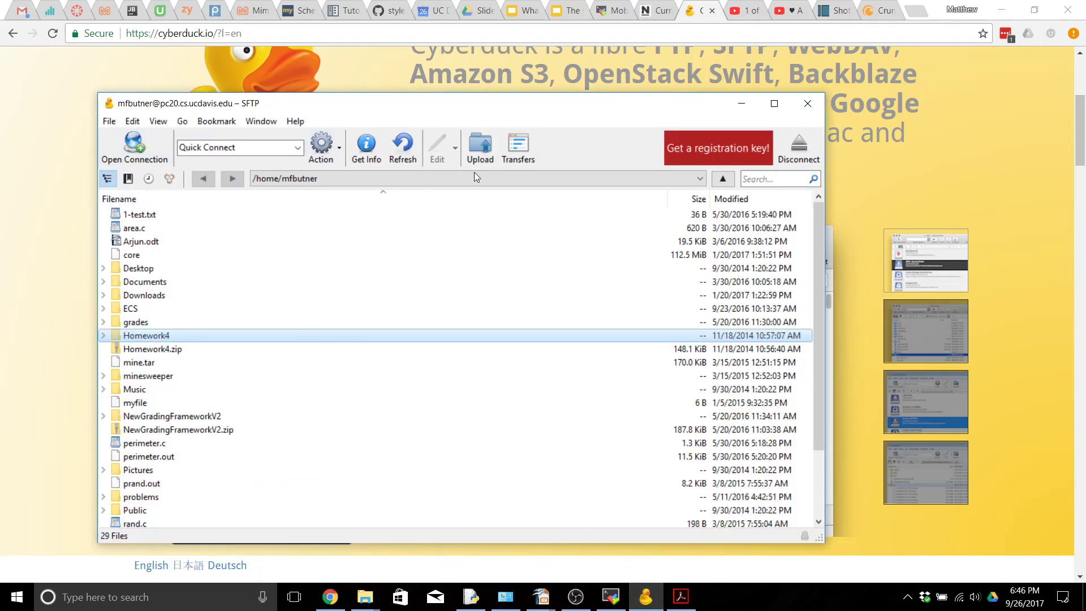
pyautogui.moveTo(451, 312)
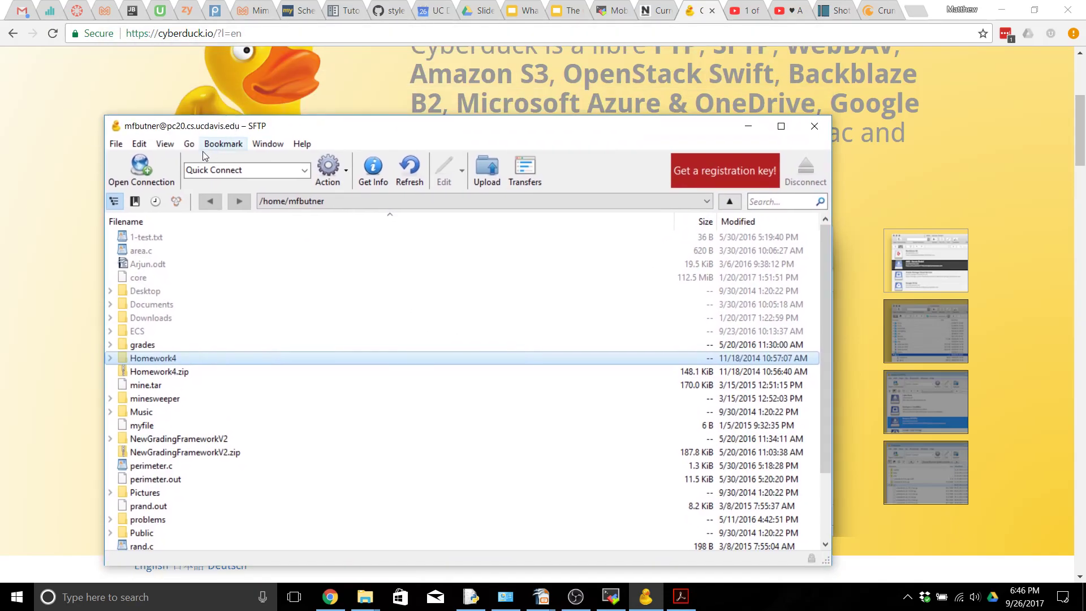
pyautogui.moveTo(409, 142)
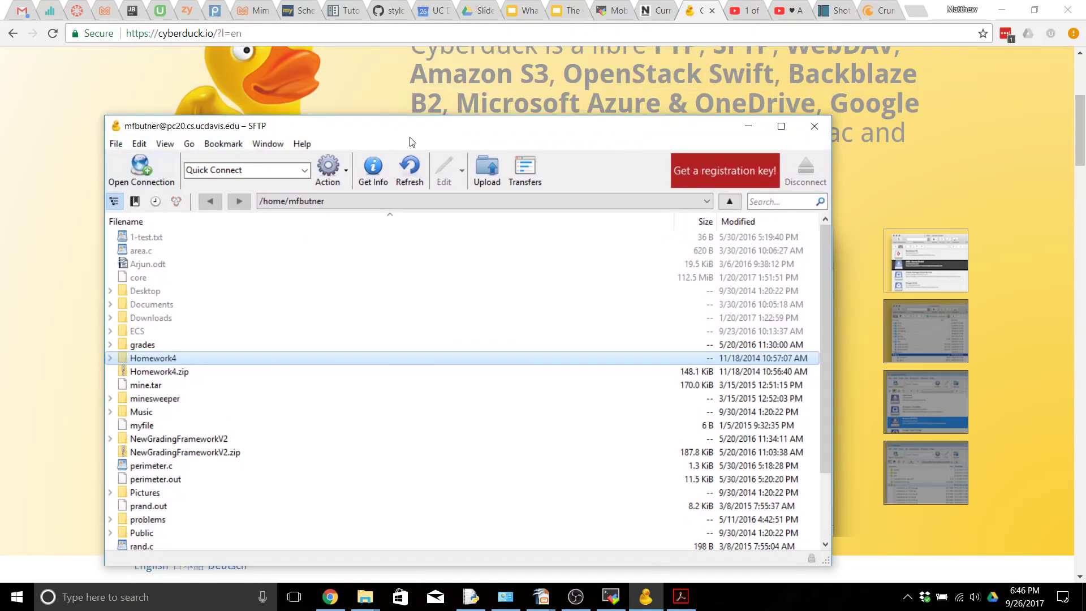
pyautogui.moveTo(155, 192)
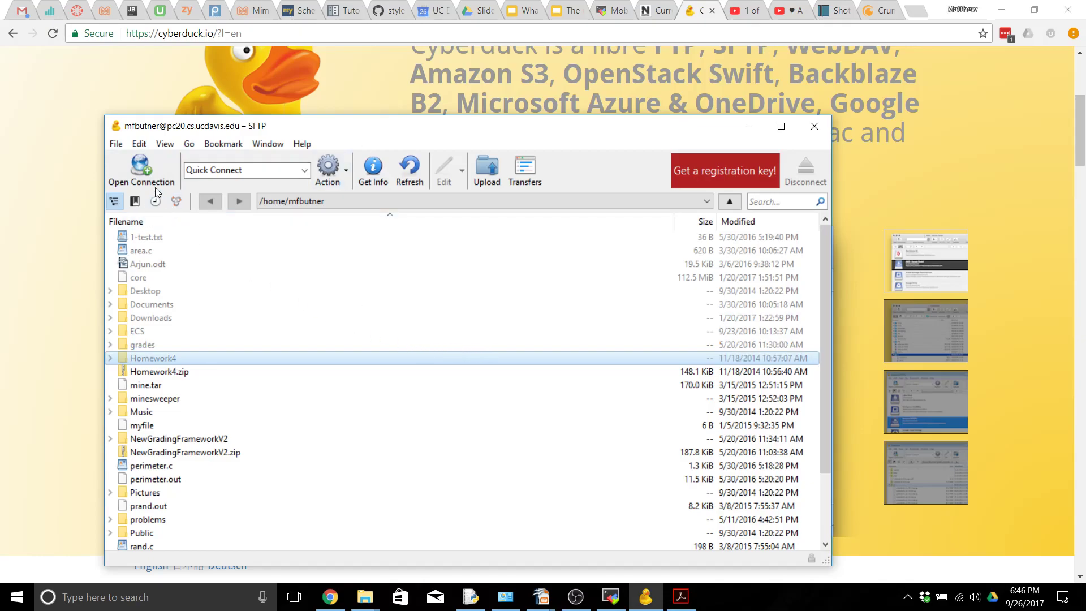
pyautogui.click(141, 166)
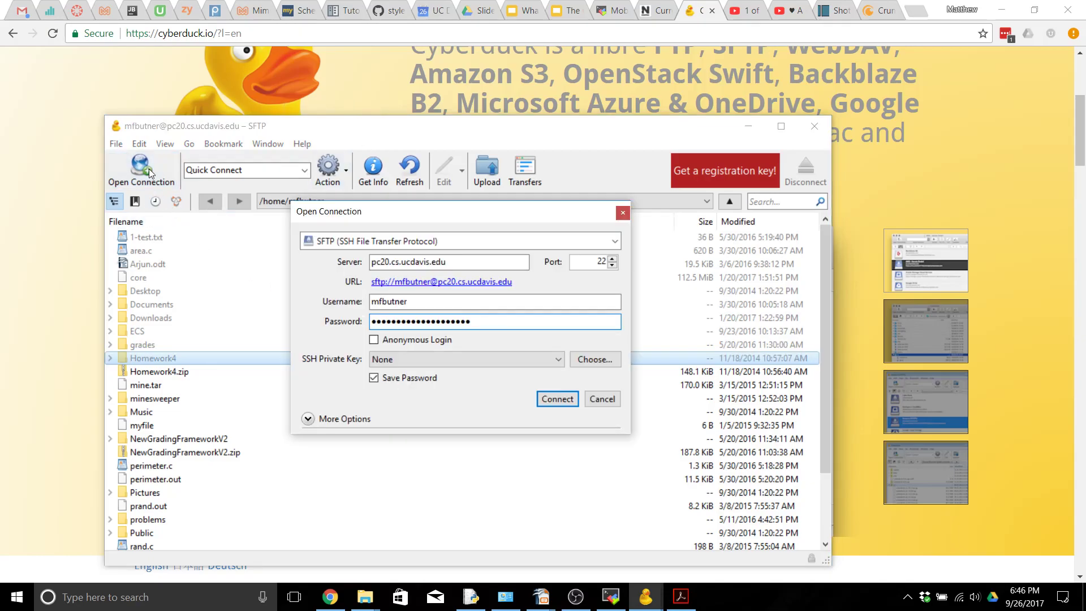
pyautogui.click(612, 241)
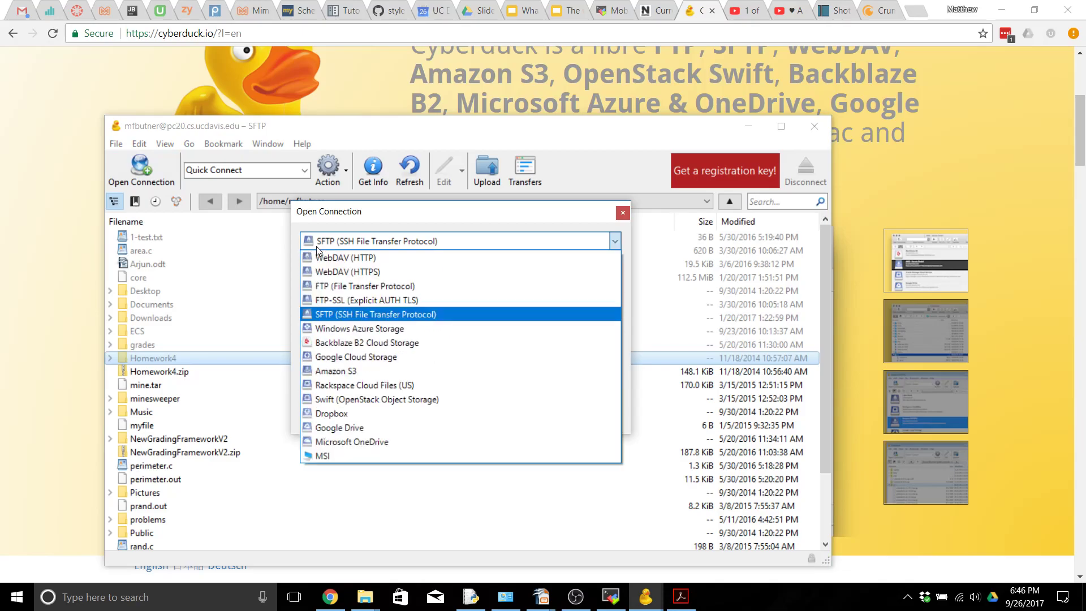
pyautogui.click(376, 314)
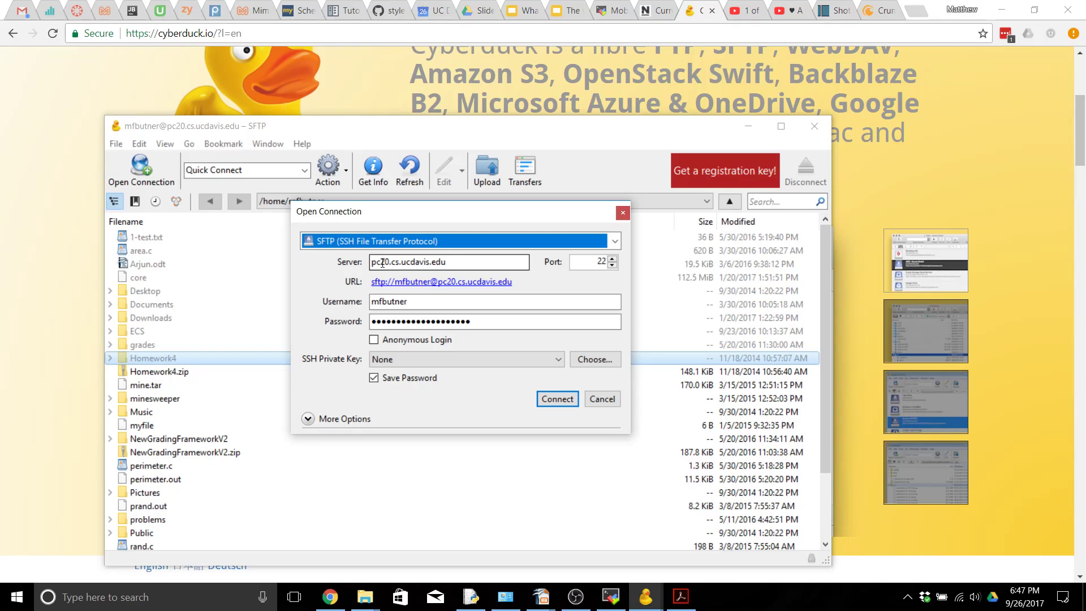
# Step: Connect to pc20.cs.ucdavis.edu with the username and password, allowing its unknown fingerprint
pyautogui.click(494, 301)
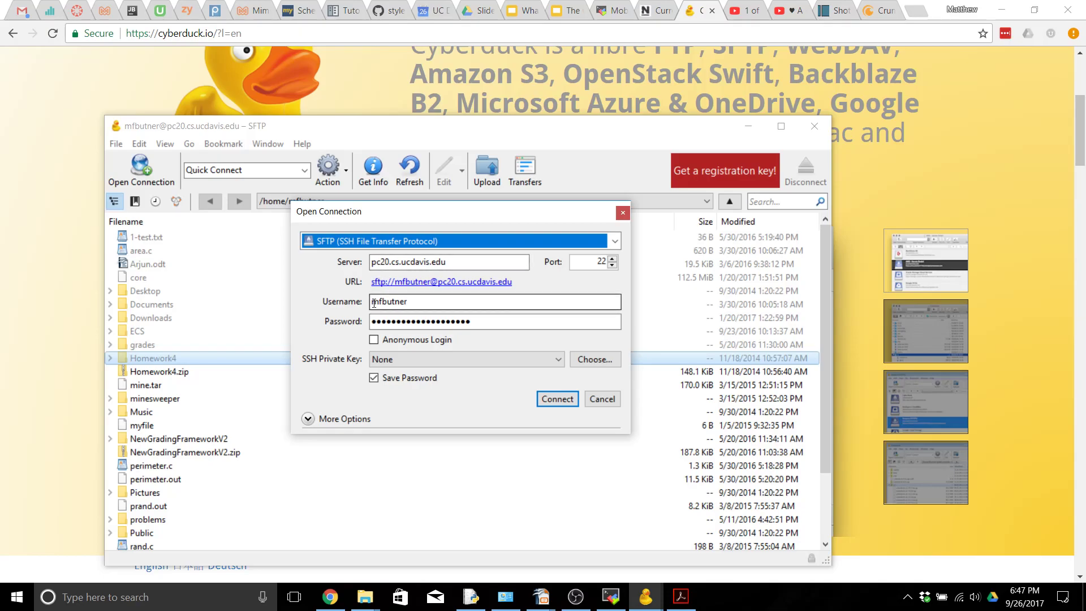
pyautogui.click(556, 398)
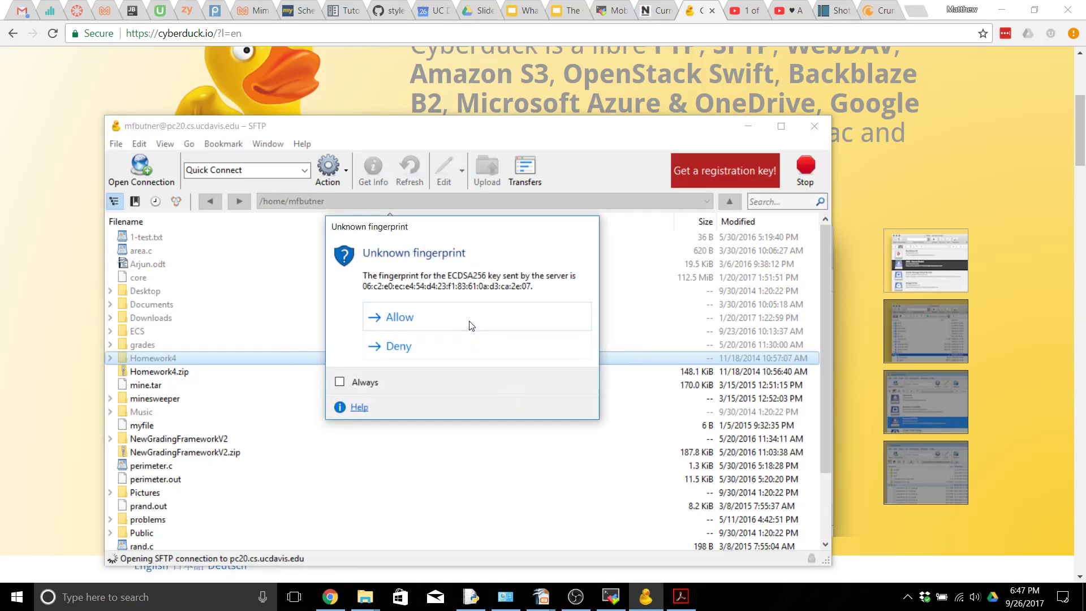
pyautogui.click(398, 317)
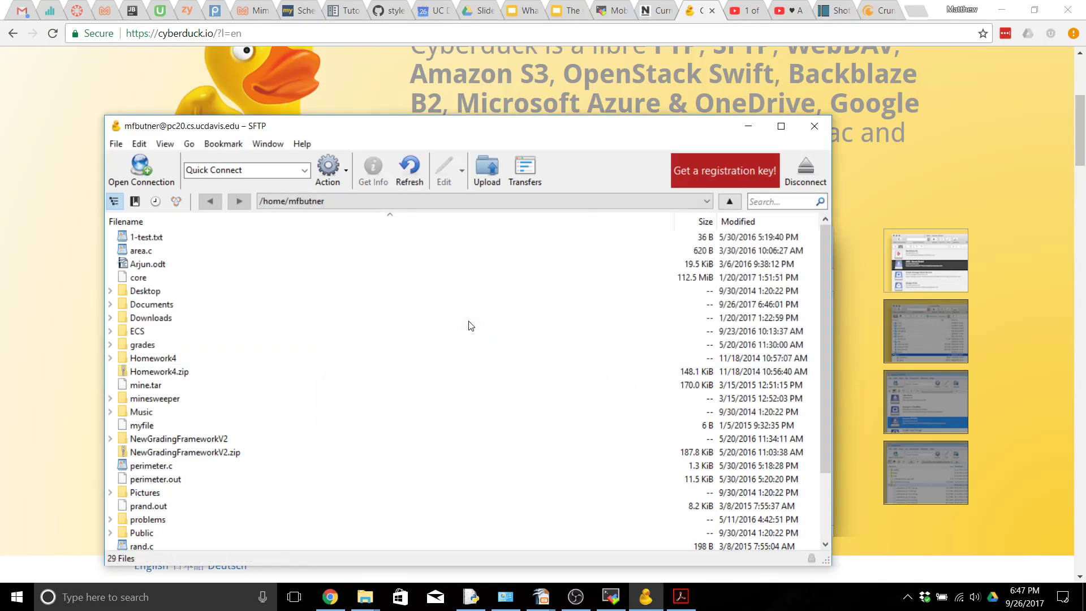
pyautogui.moveTo(249, 330)
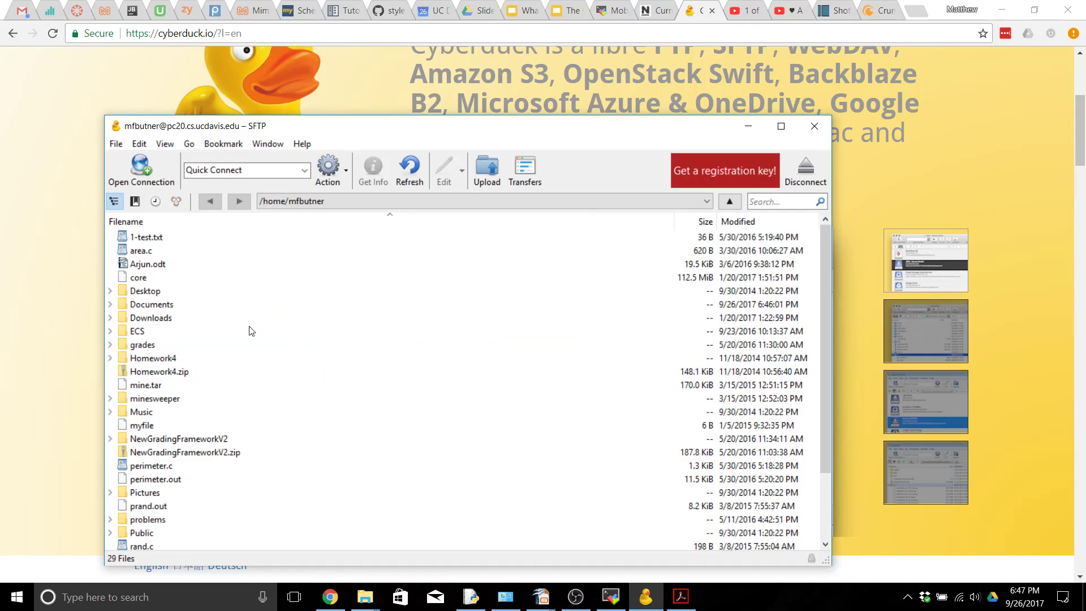
pyautogui.moveTo(146, 389)
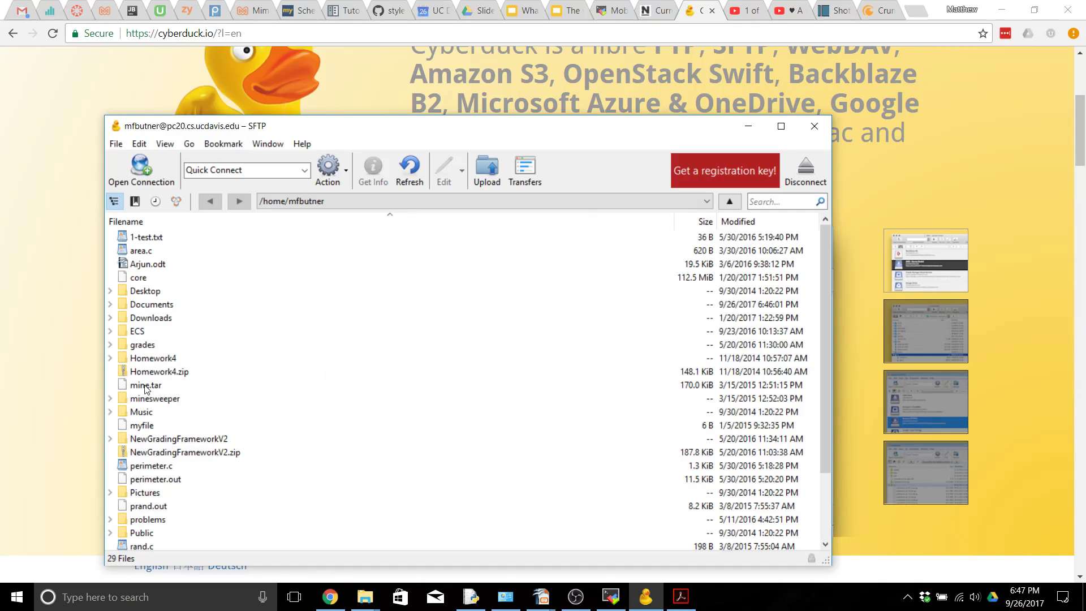
# Step: Show the Download and Upload actions for the remote mine.tar archive
pyautogui.rightClick(145, 385)
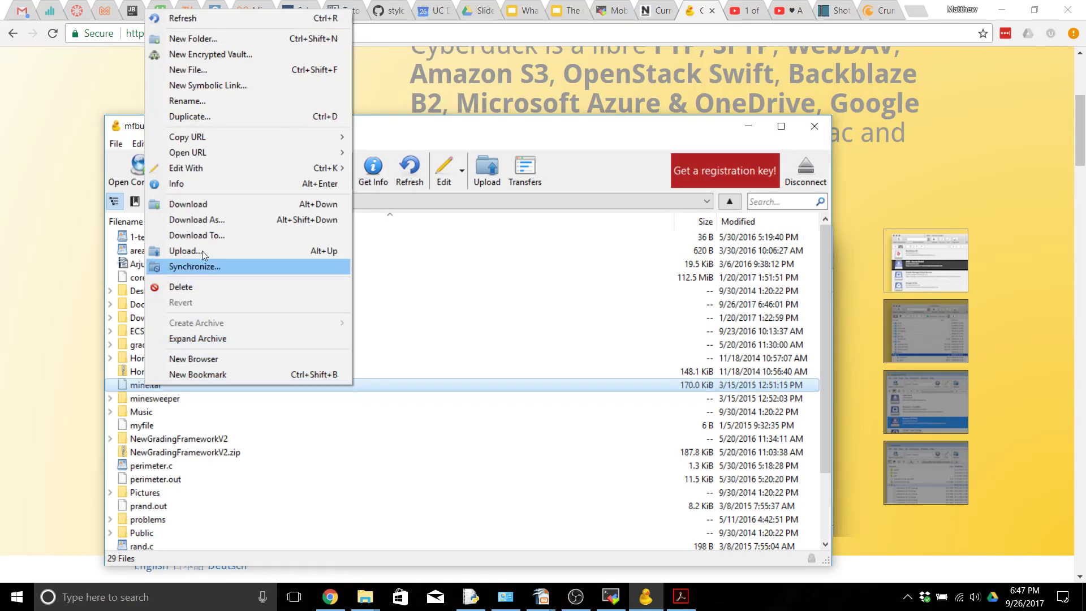
pyautogui.moveTo(204, 250)
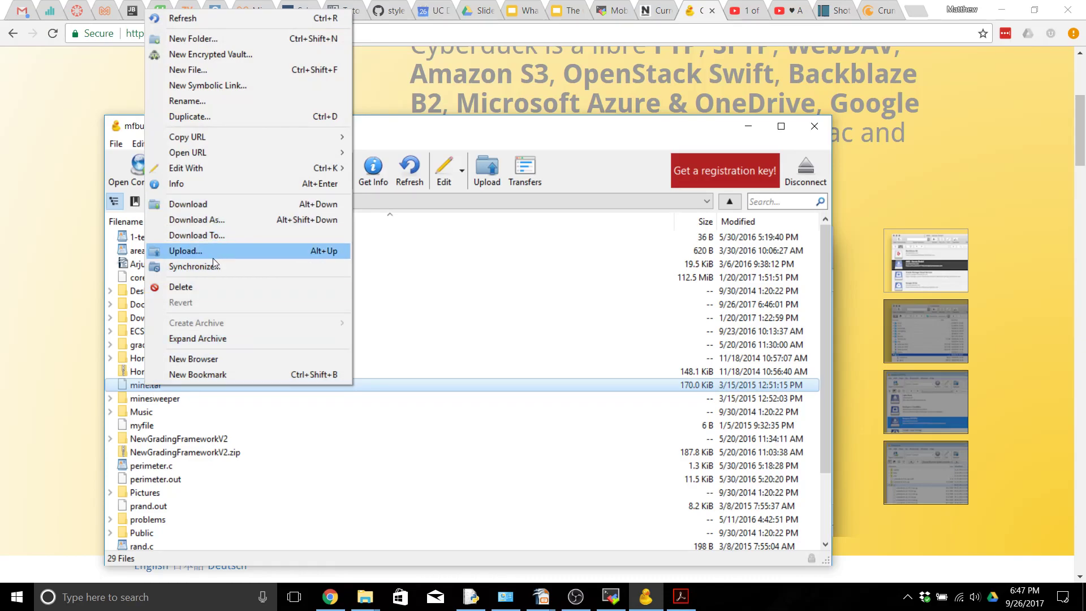
pyautogui.moveTo(416, 449)
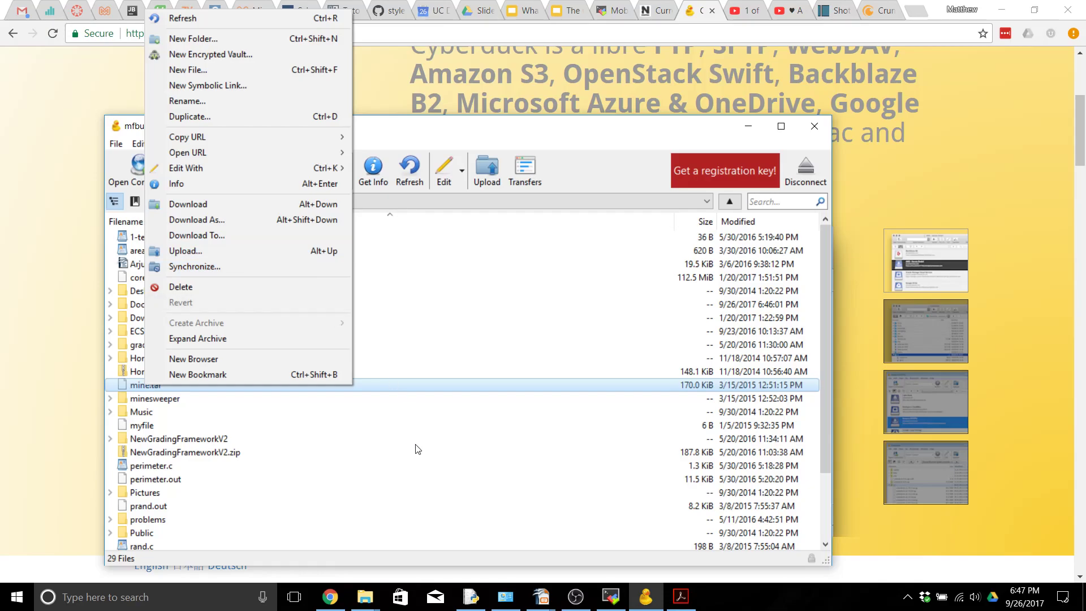
pyautogui.moveTo(66, 381)
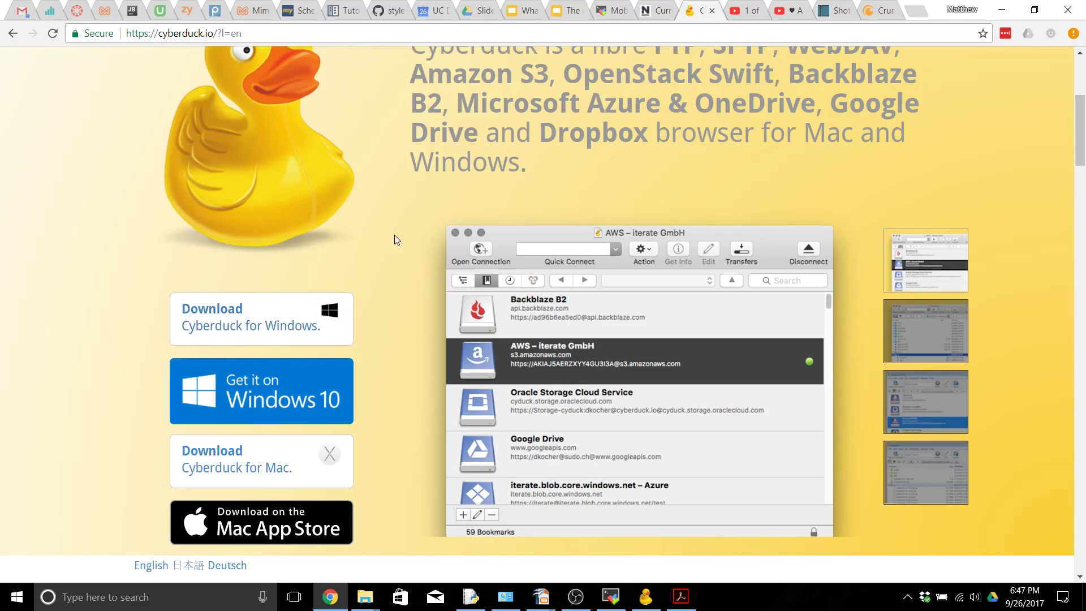
pyautogui.moveTo(429, 294)
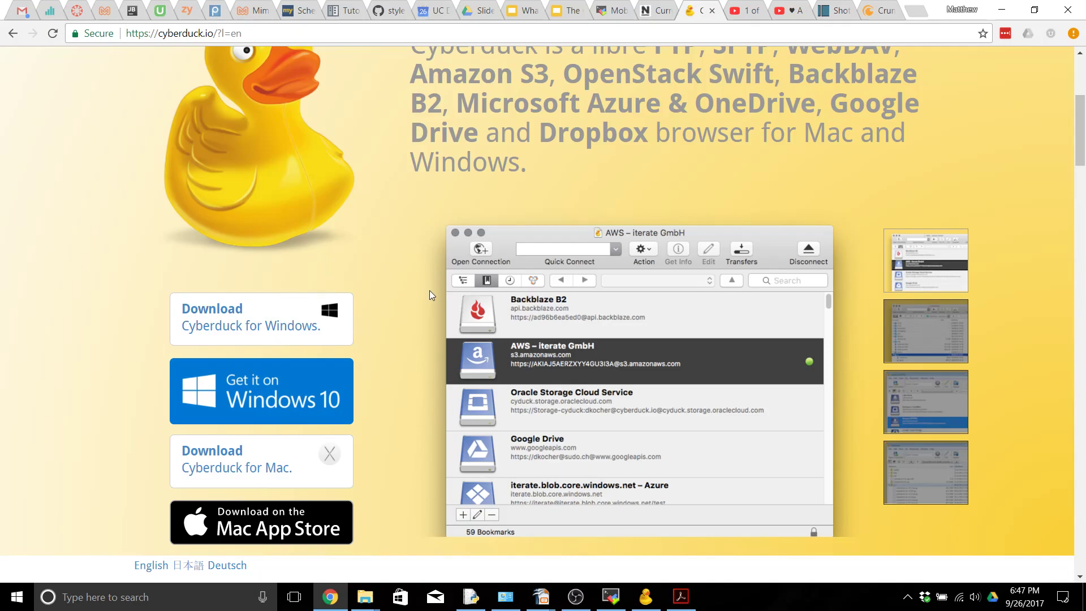
pyautogui.moveTo(464, 337)
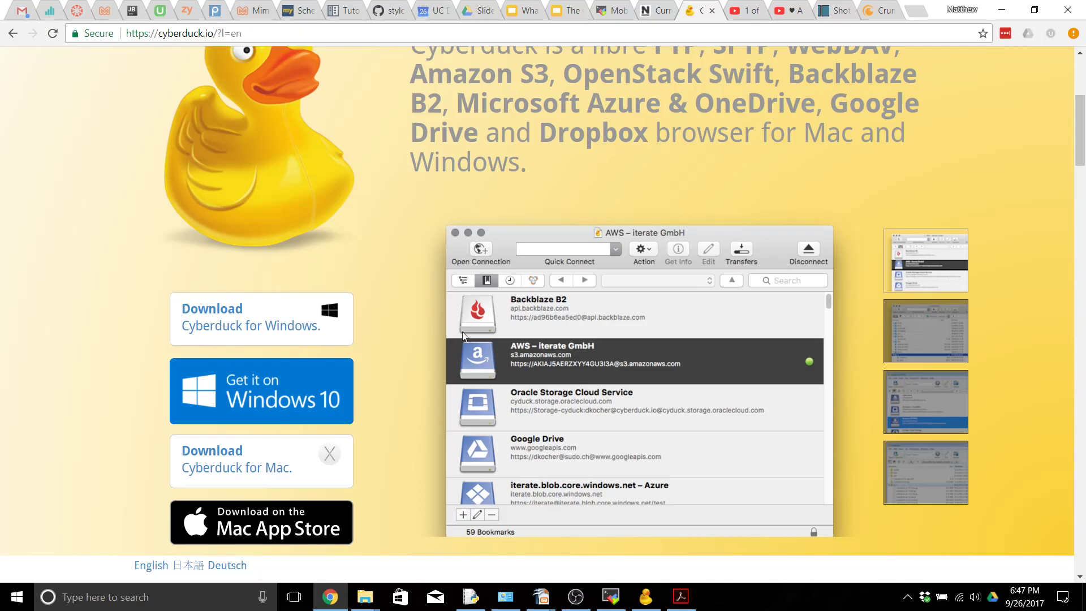
pyautogui.click(576, 596)
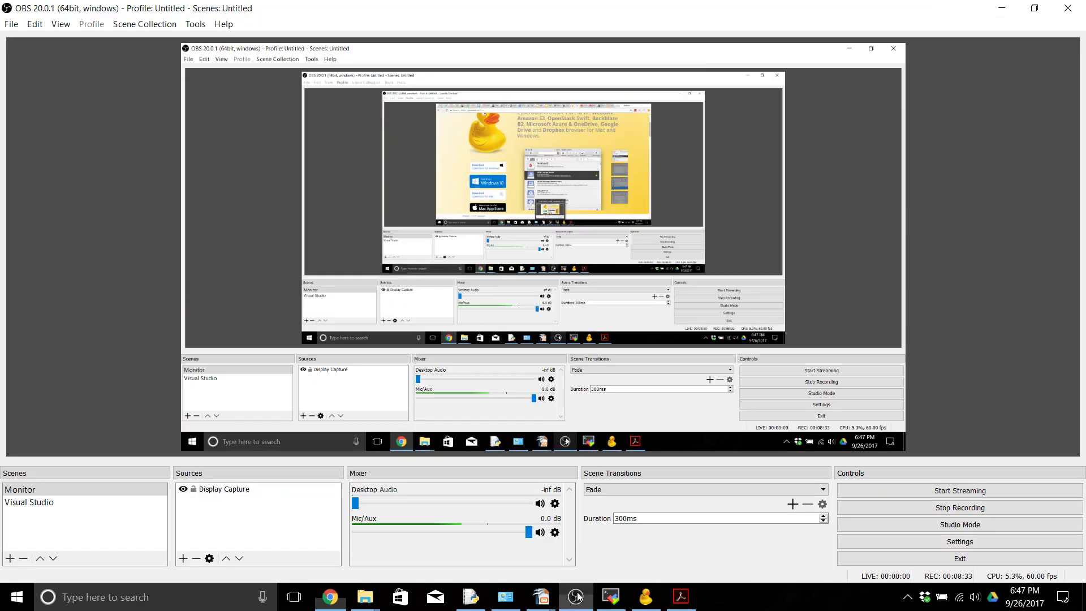